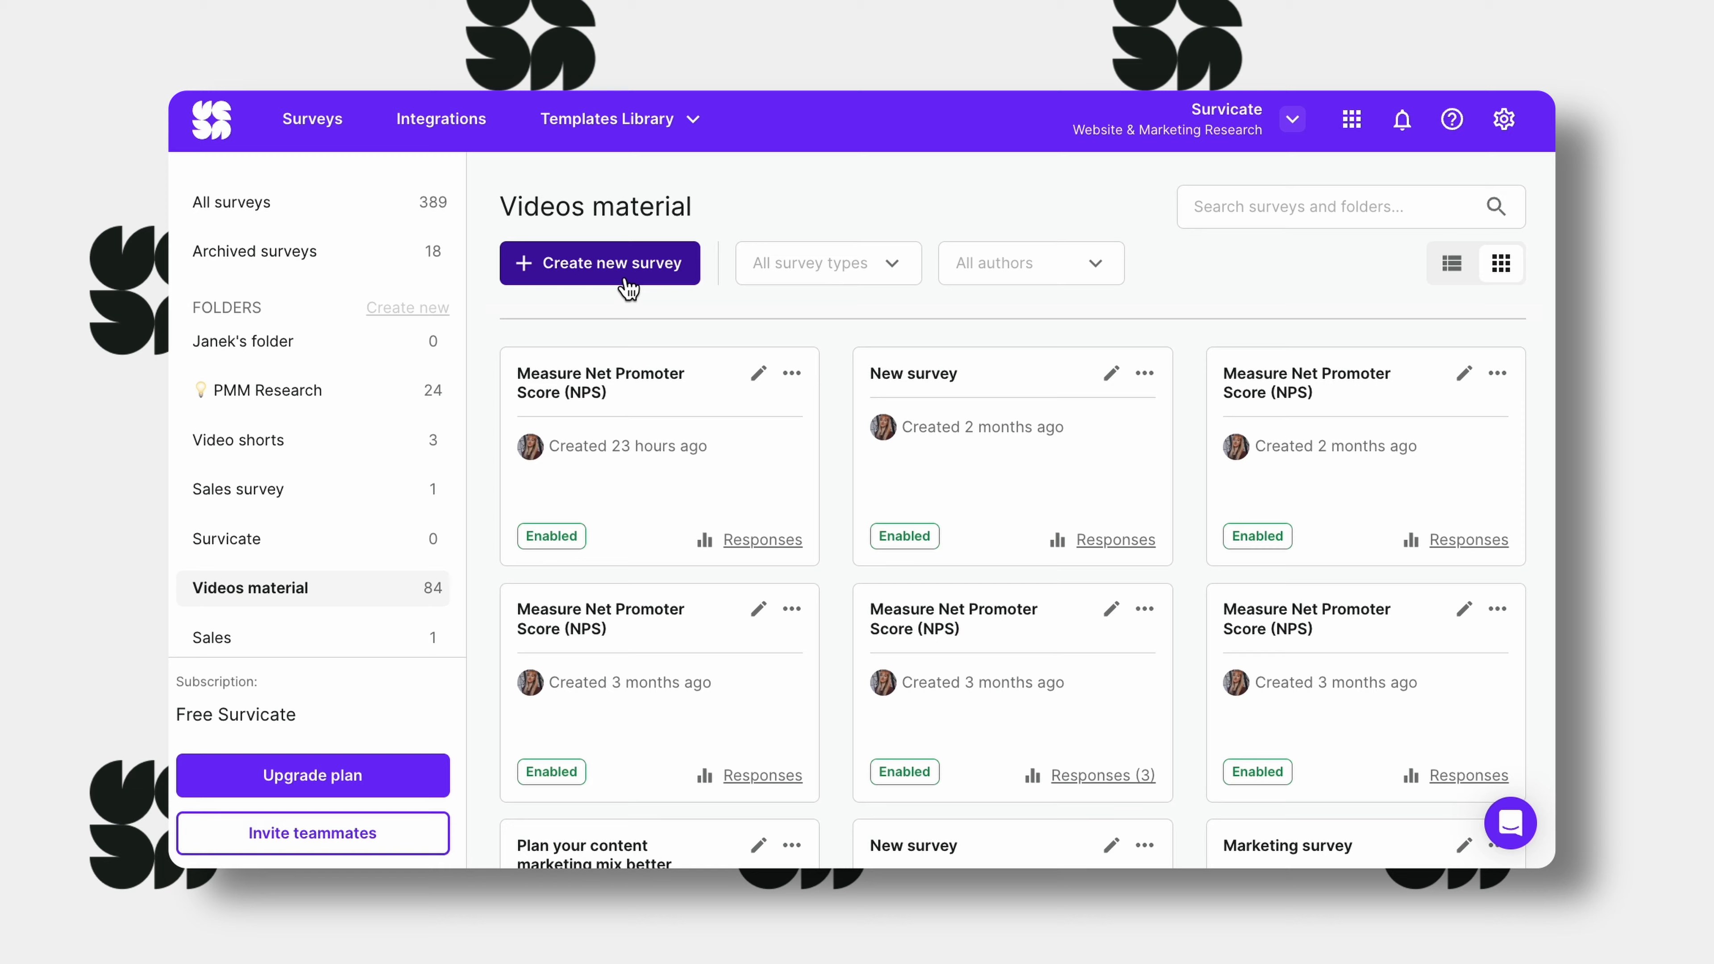
# Create a new email or shareable-link survey from the Measure Net Promoter Score (NPS) template.
pyautogui.click(599, 263)
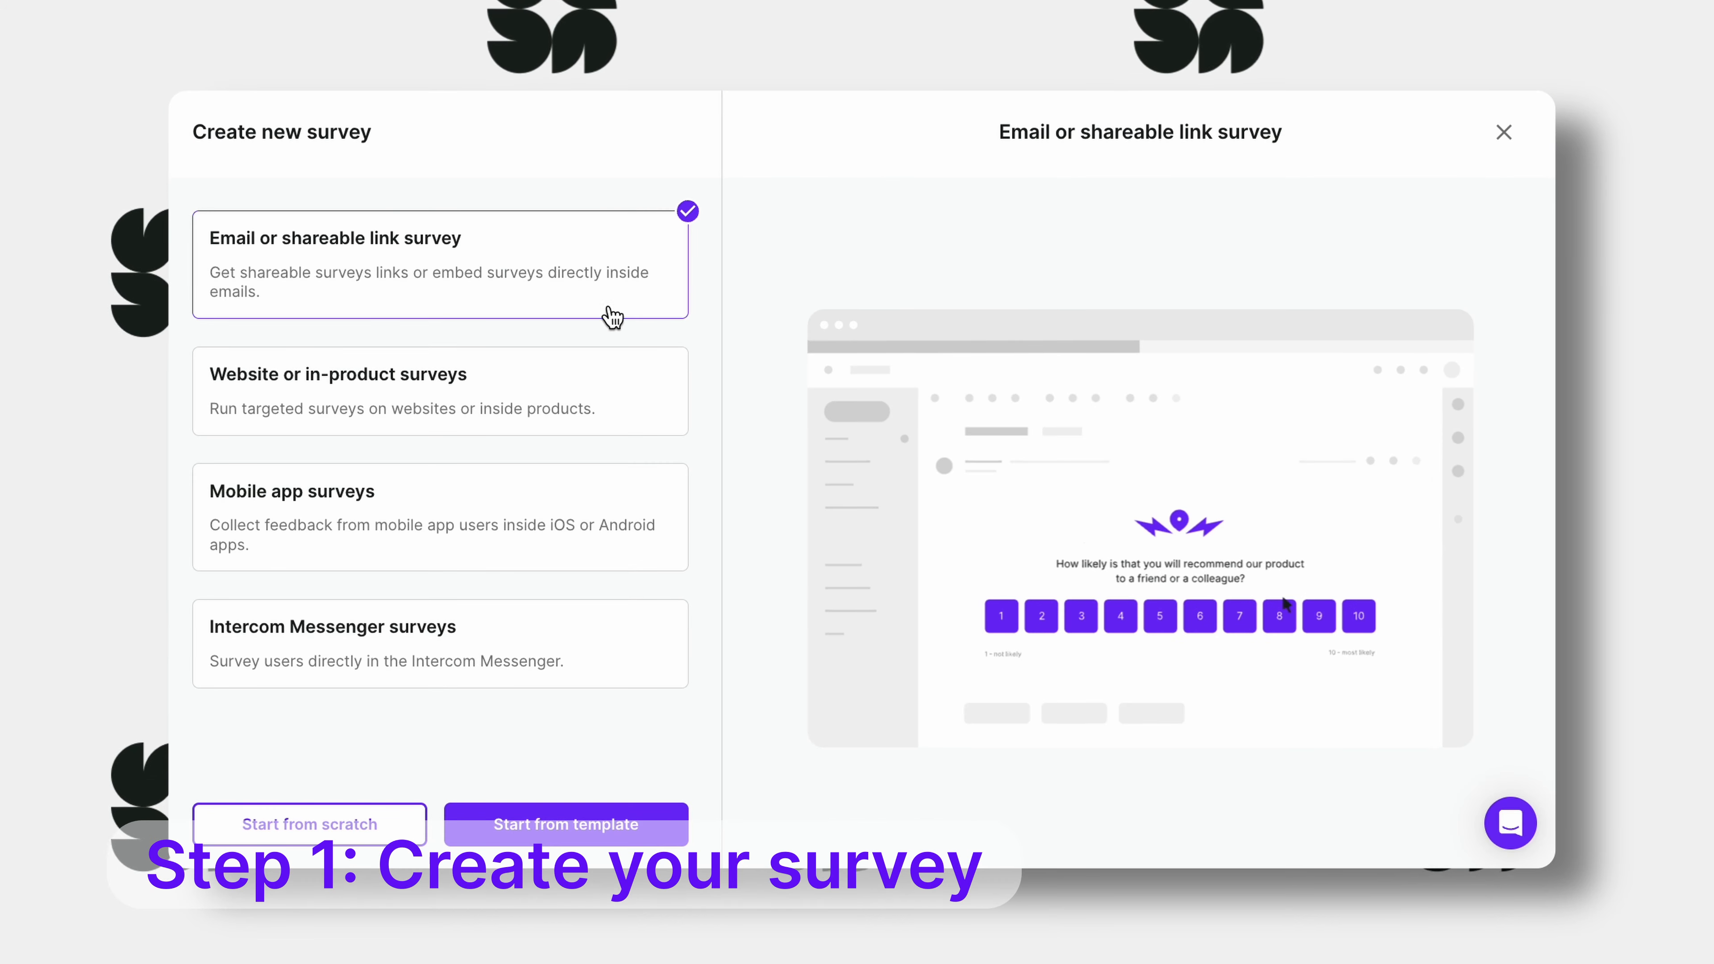
pyautogui.click(565, 824)
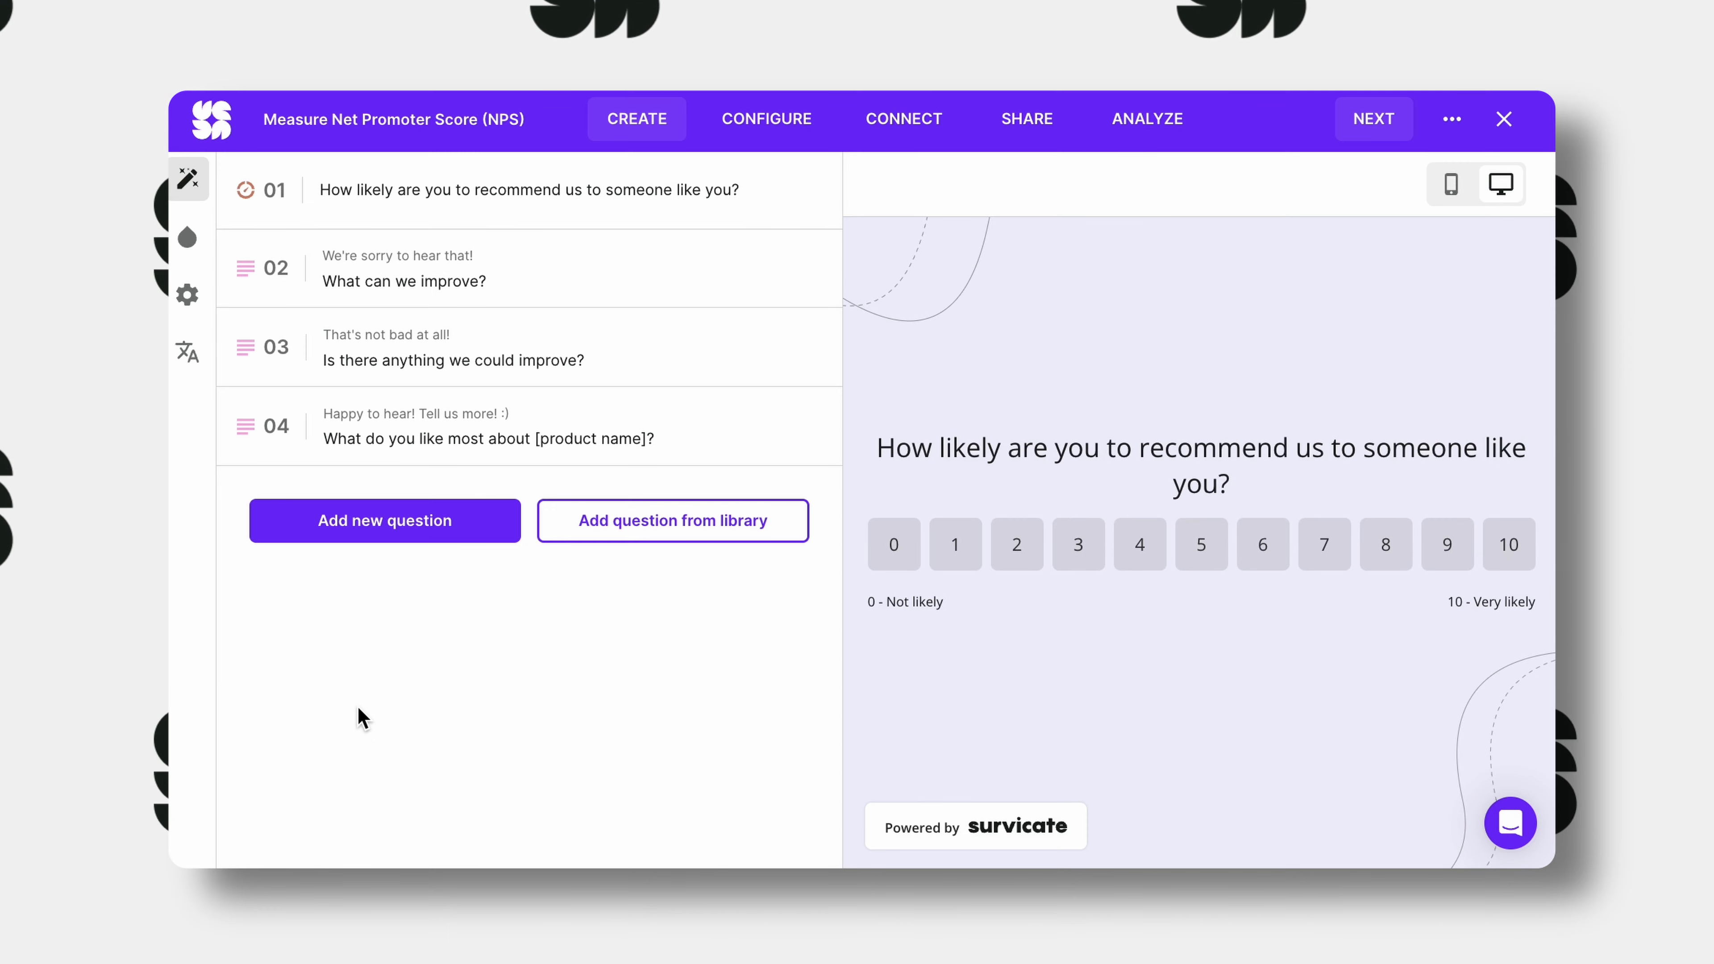
# Name the survey 'HubSpot + Survicate' and review its NPS logic and Jungle funk theme.
pyautogui.click(394, 118)
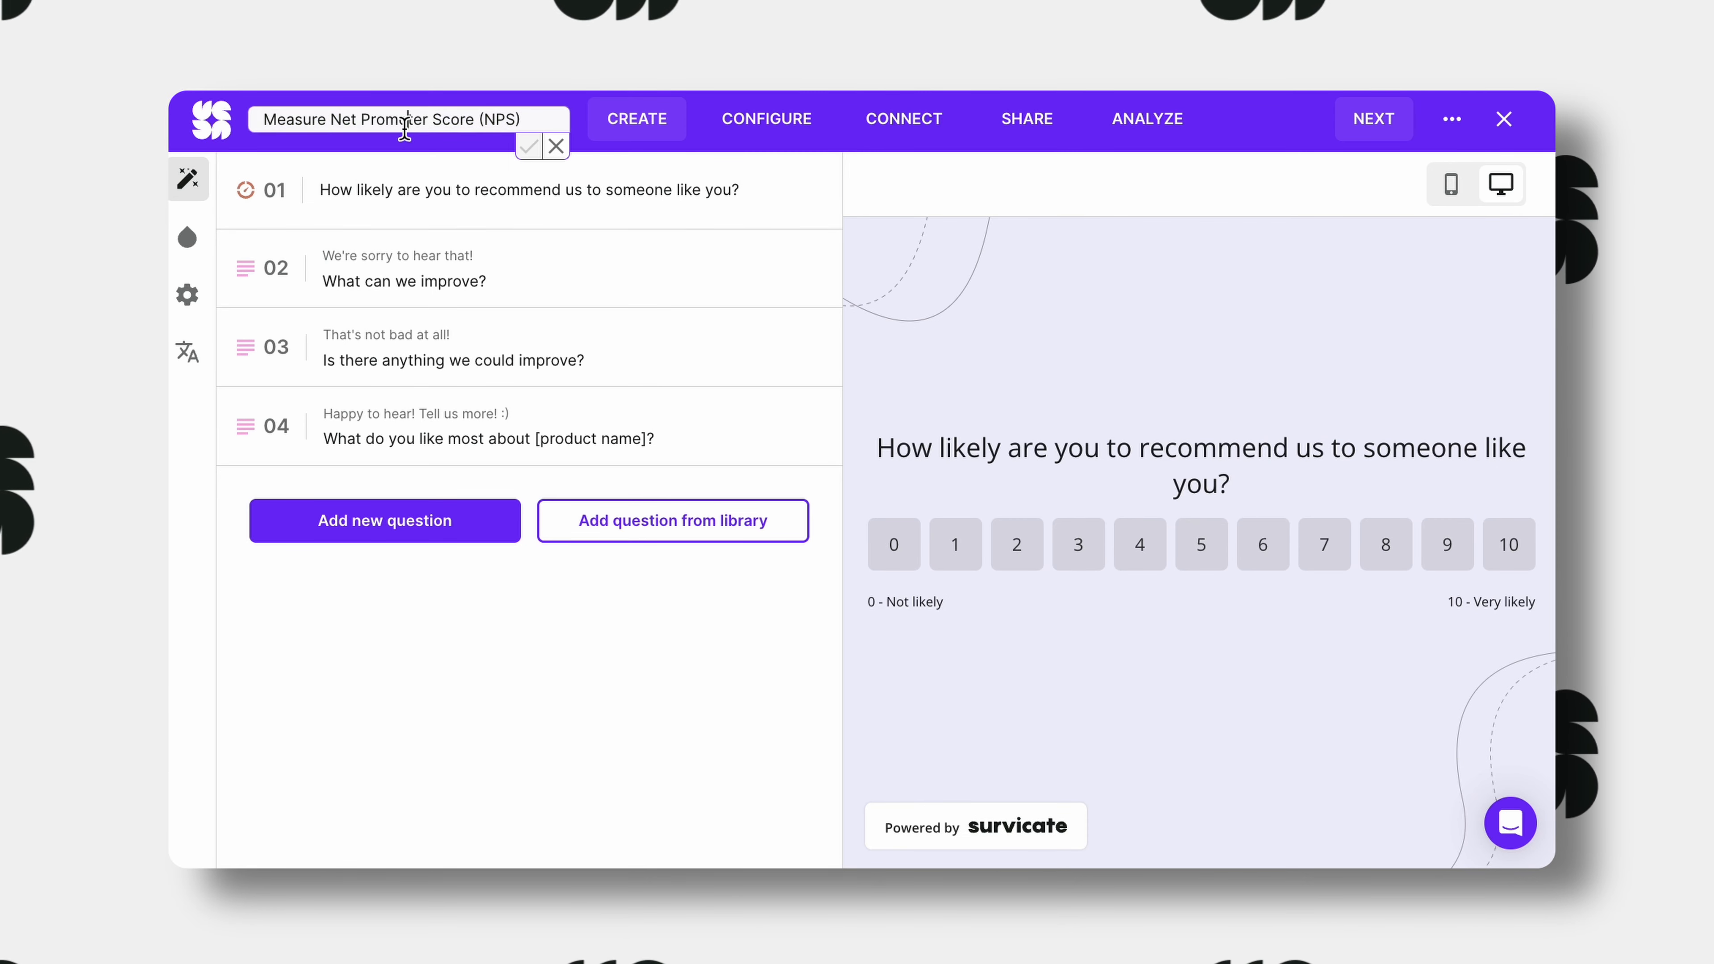
pyautogui.write('HubSpot + Survi')
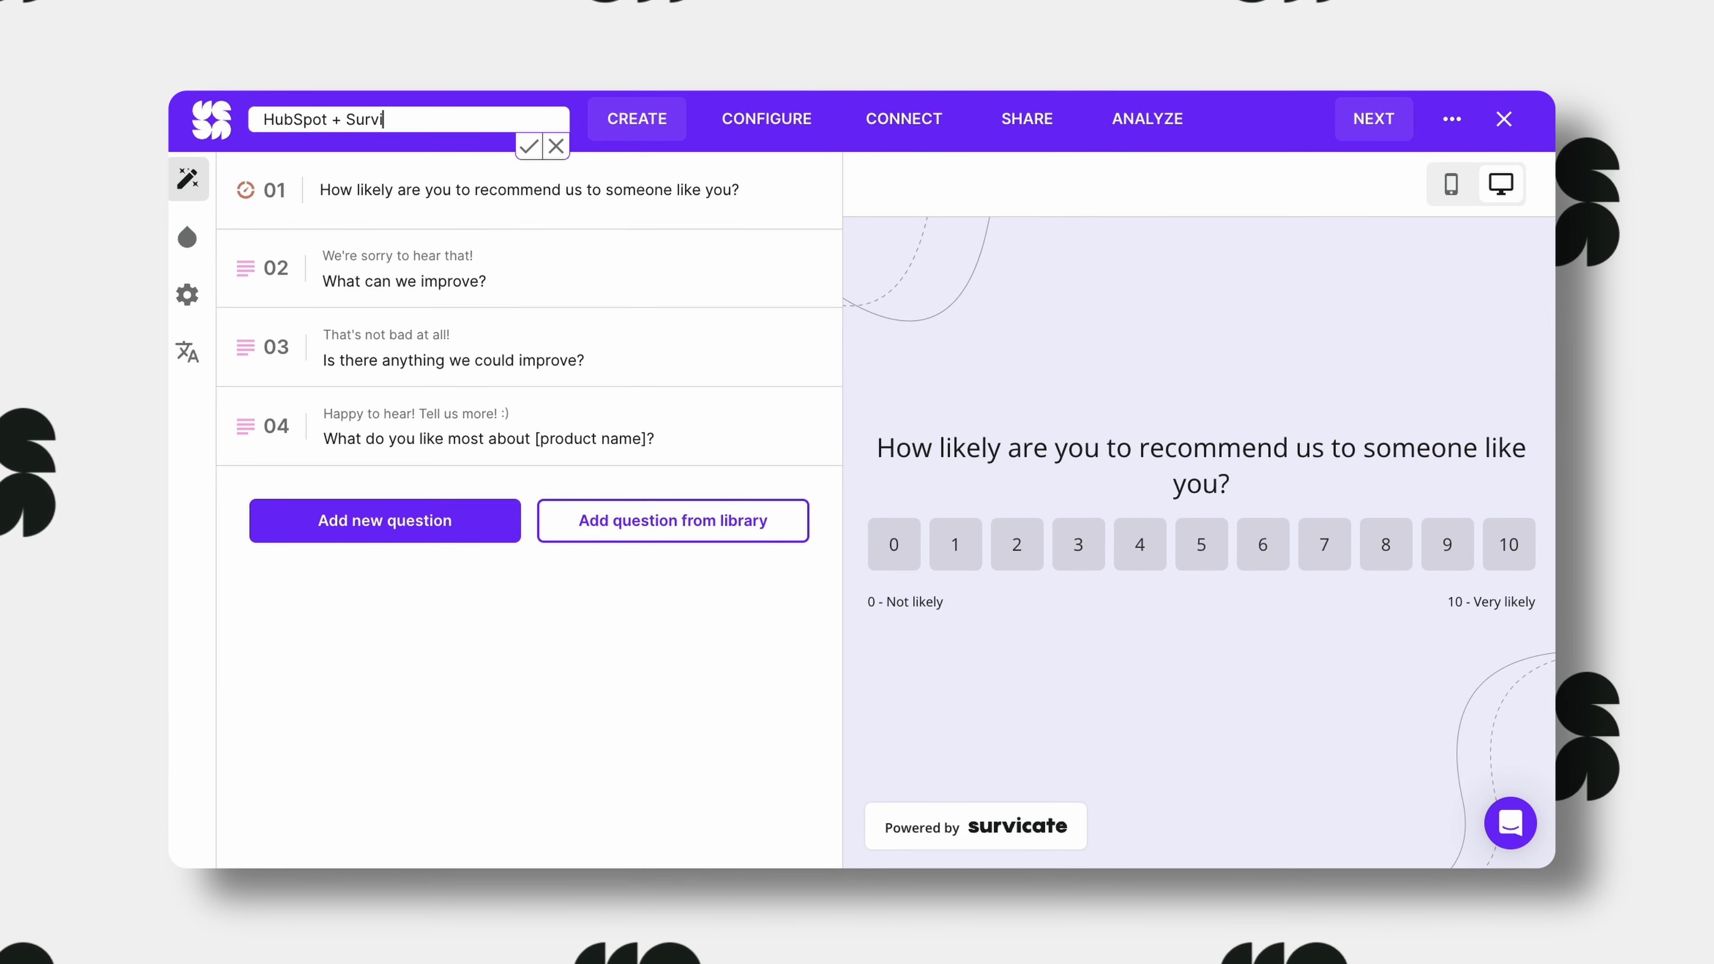
pyautogui.click(527, 145)
pyautogui.write('Survi')
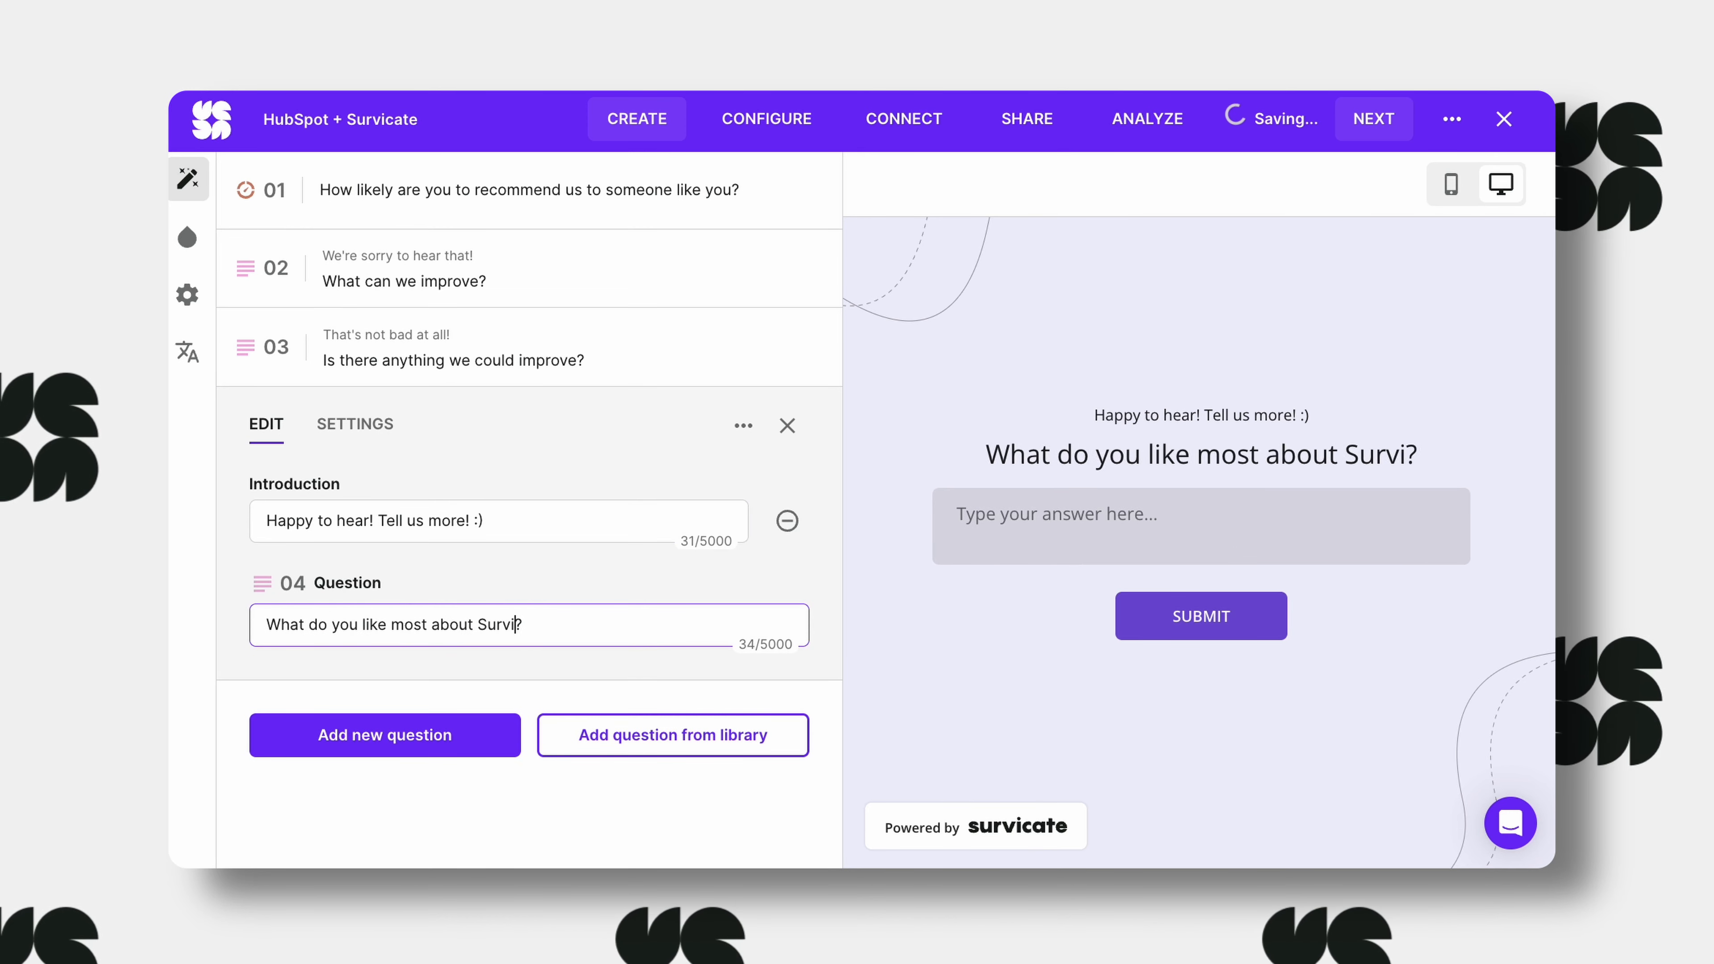
pyautogui.click(187, 238)
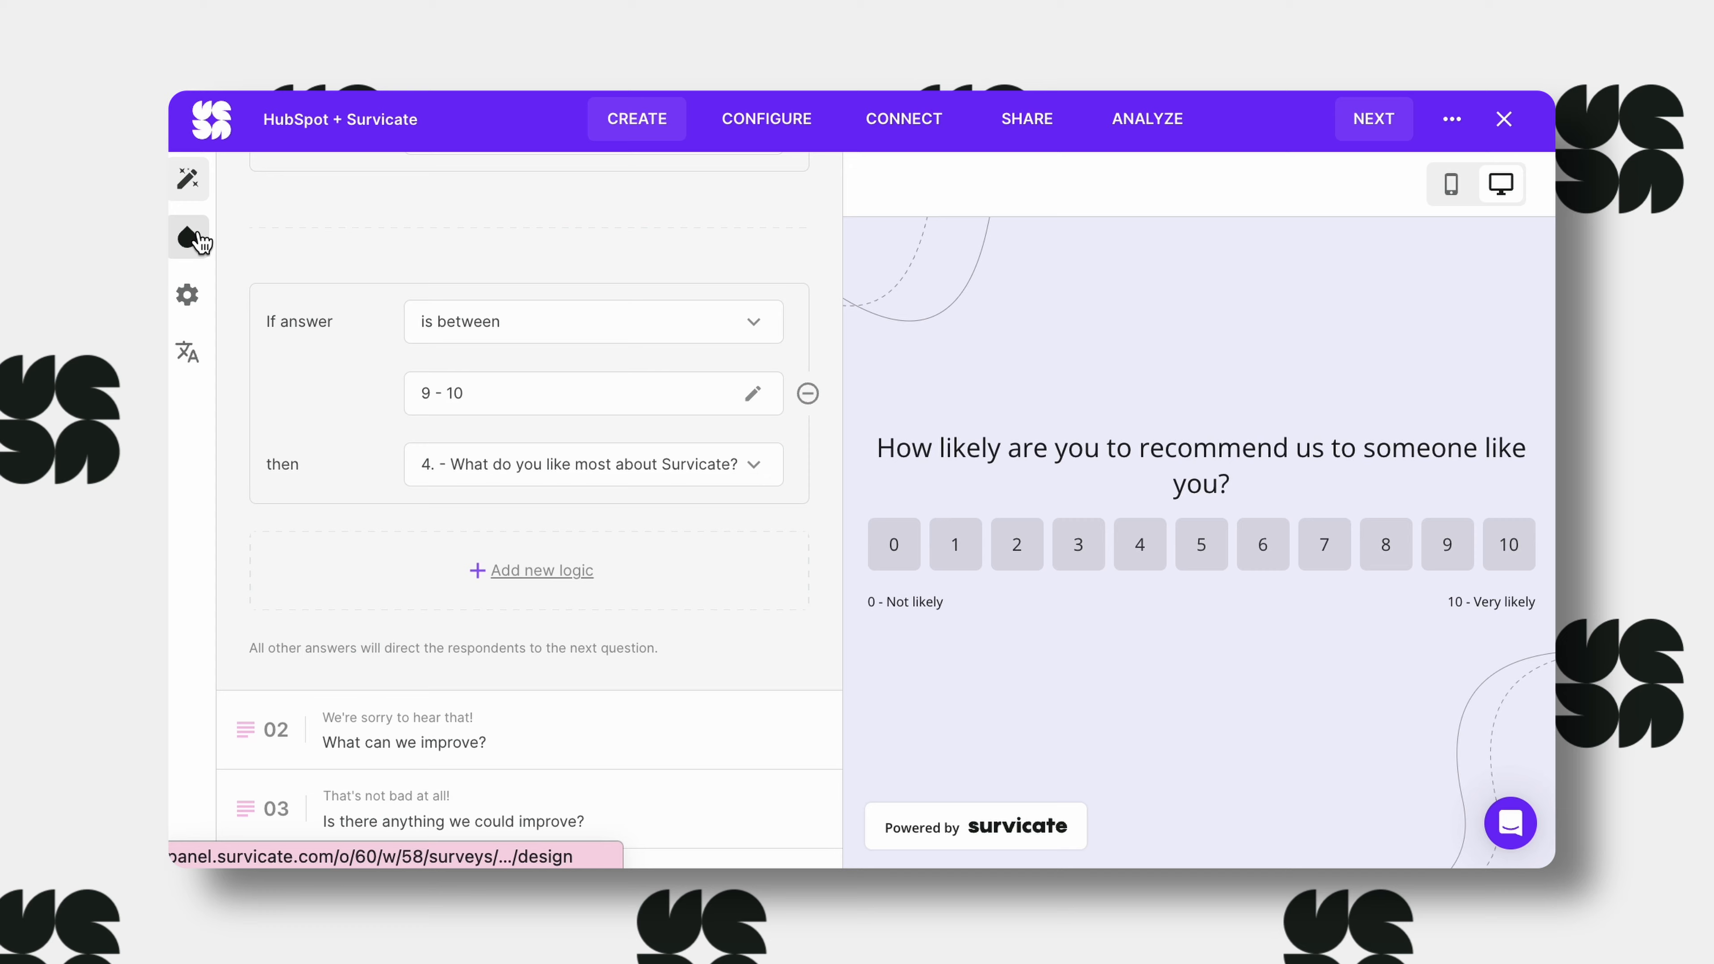
pyautogui.click(187, 237)
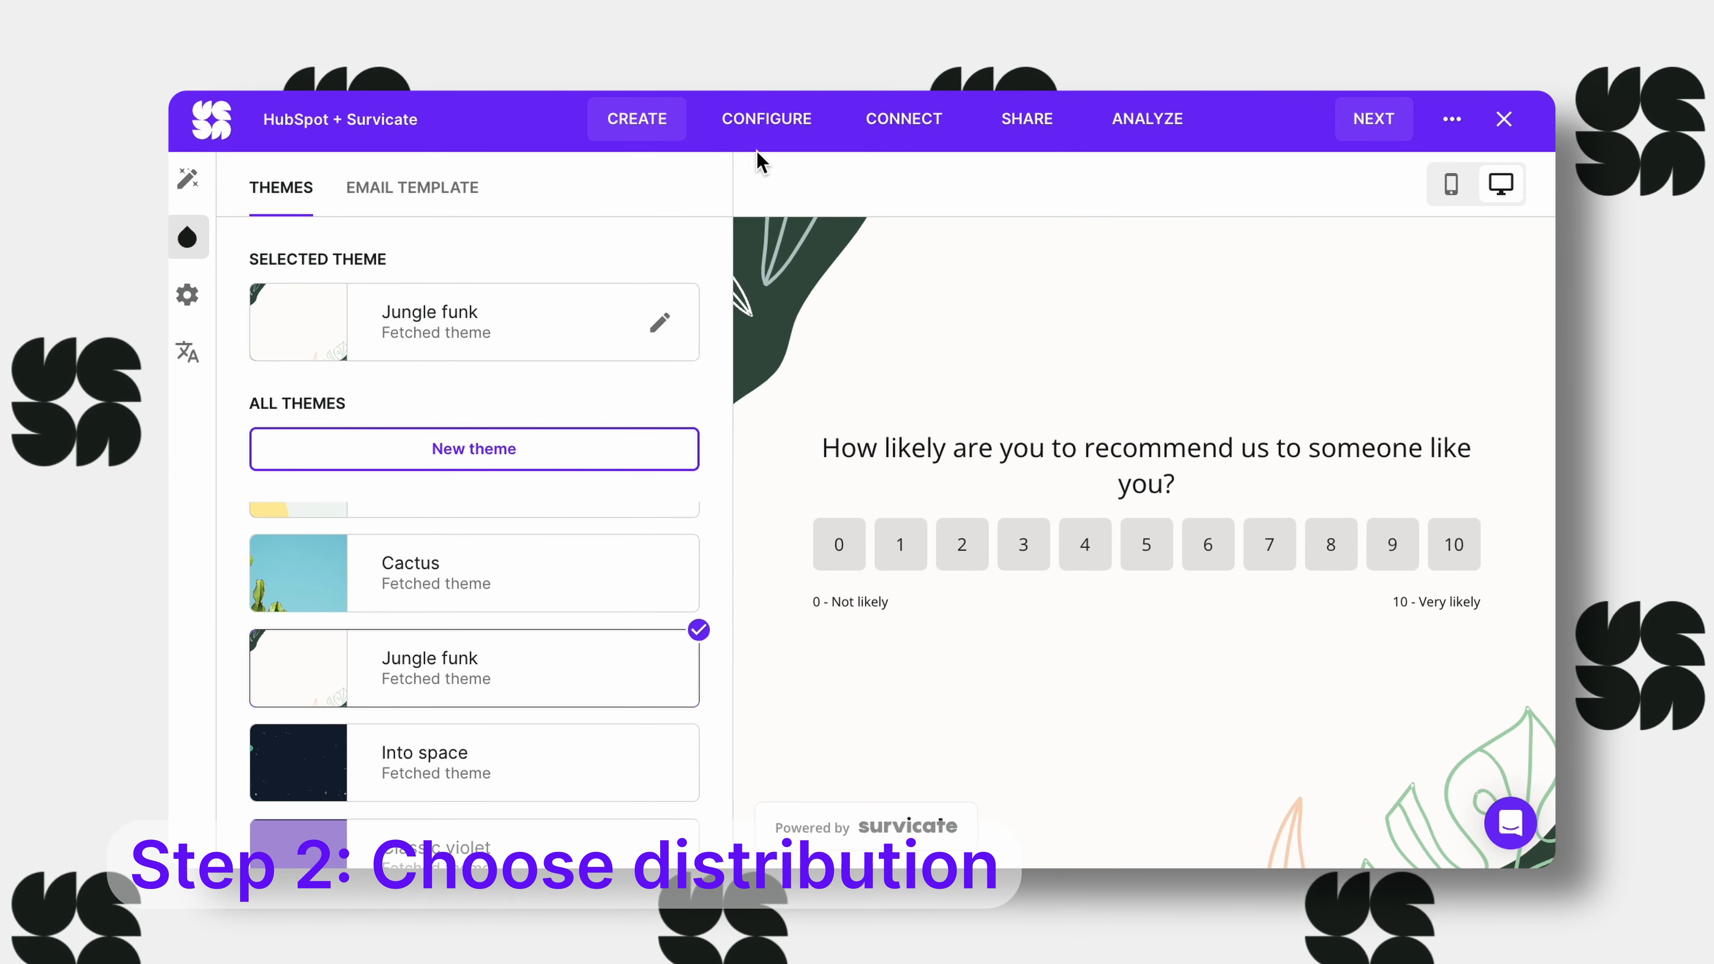
# In Configure, set respondents to be identified through HubSpot.
pyautogui.click(765, 118)
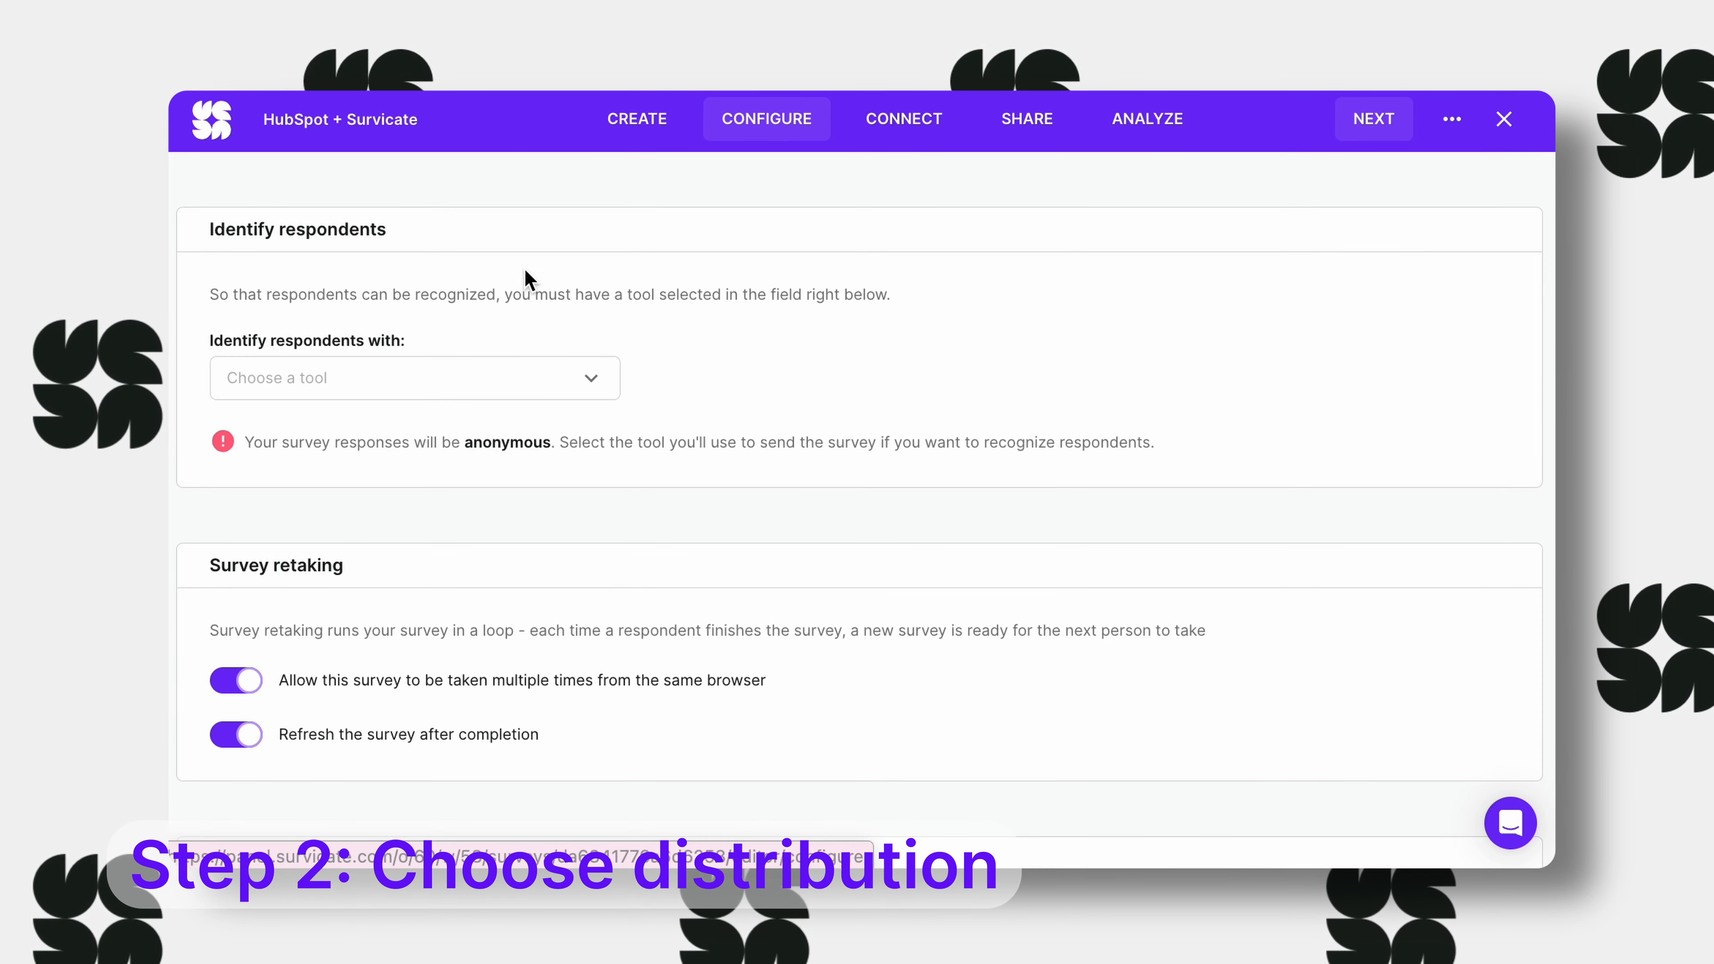
pyautogui.click(413, 377)
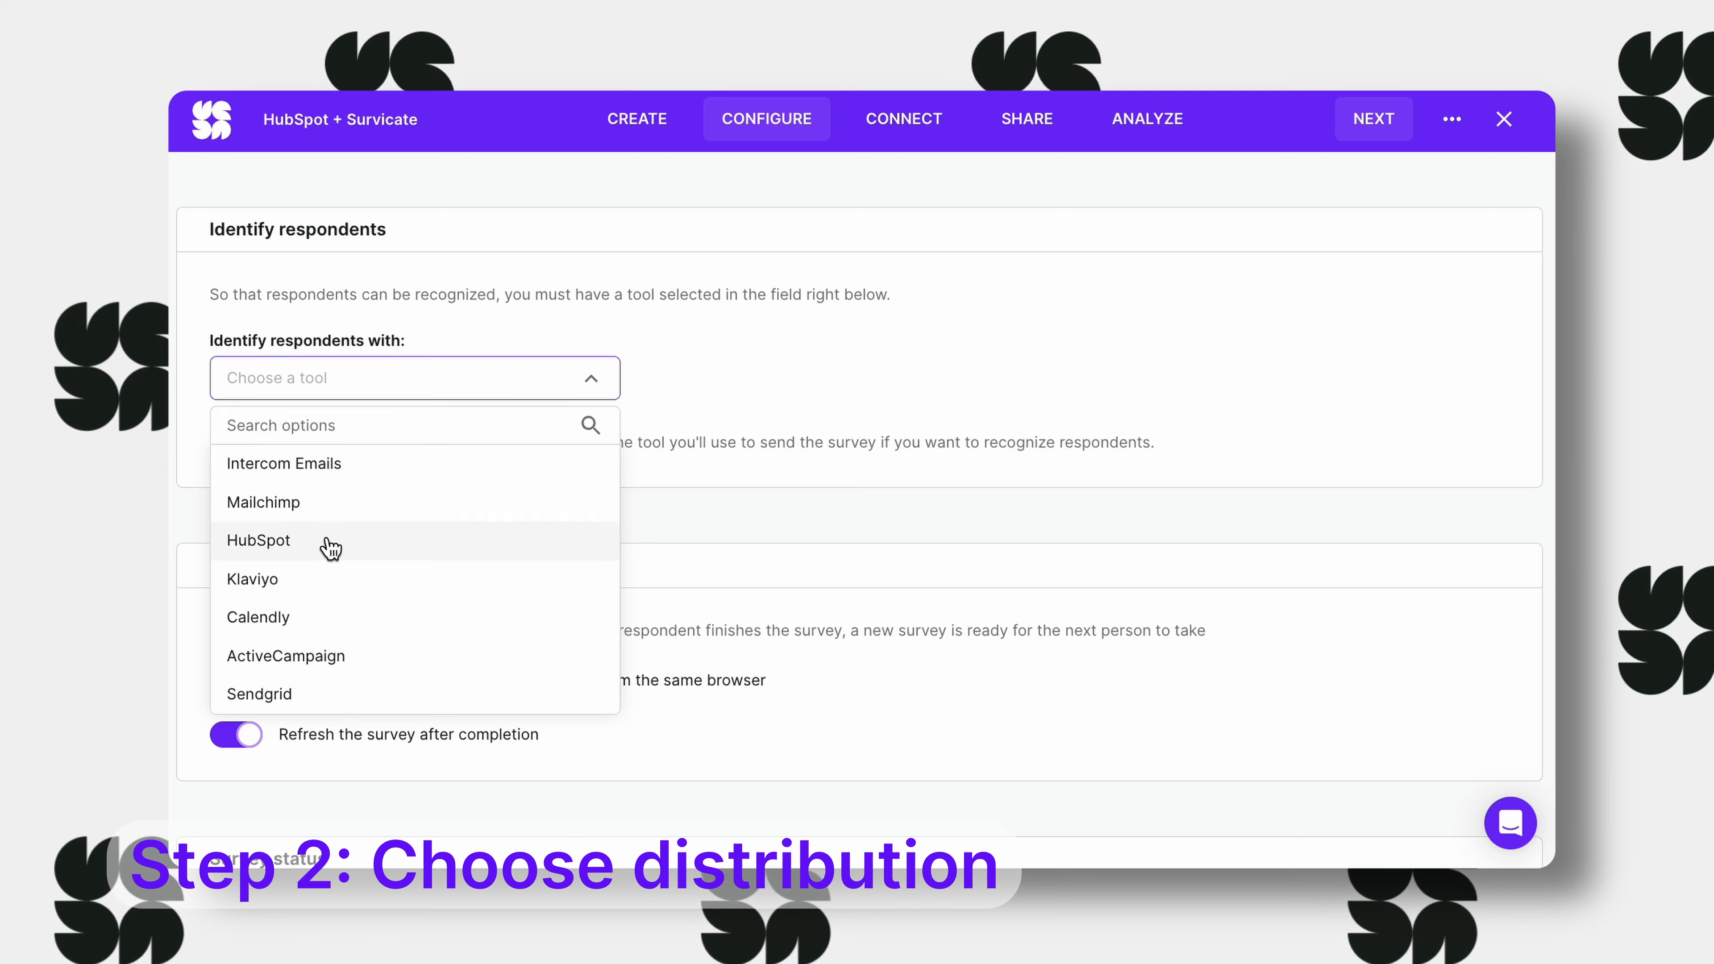
pyautogui.click(902, 118)
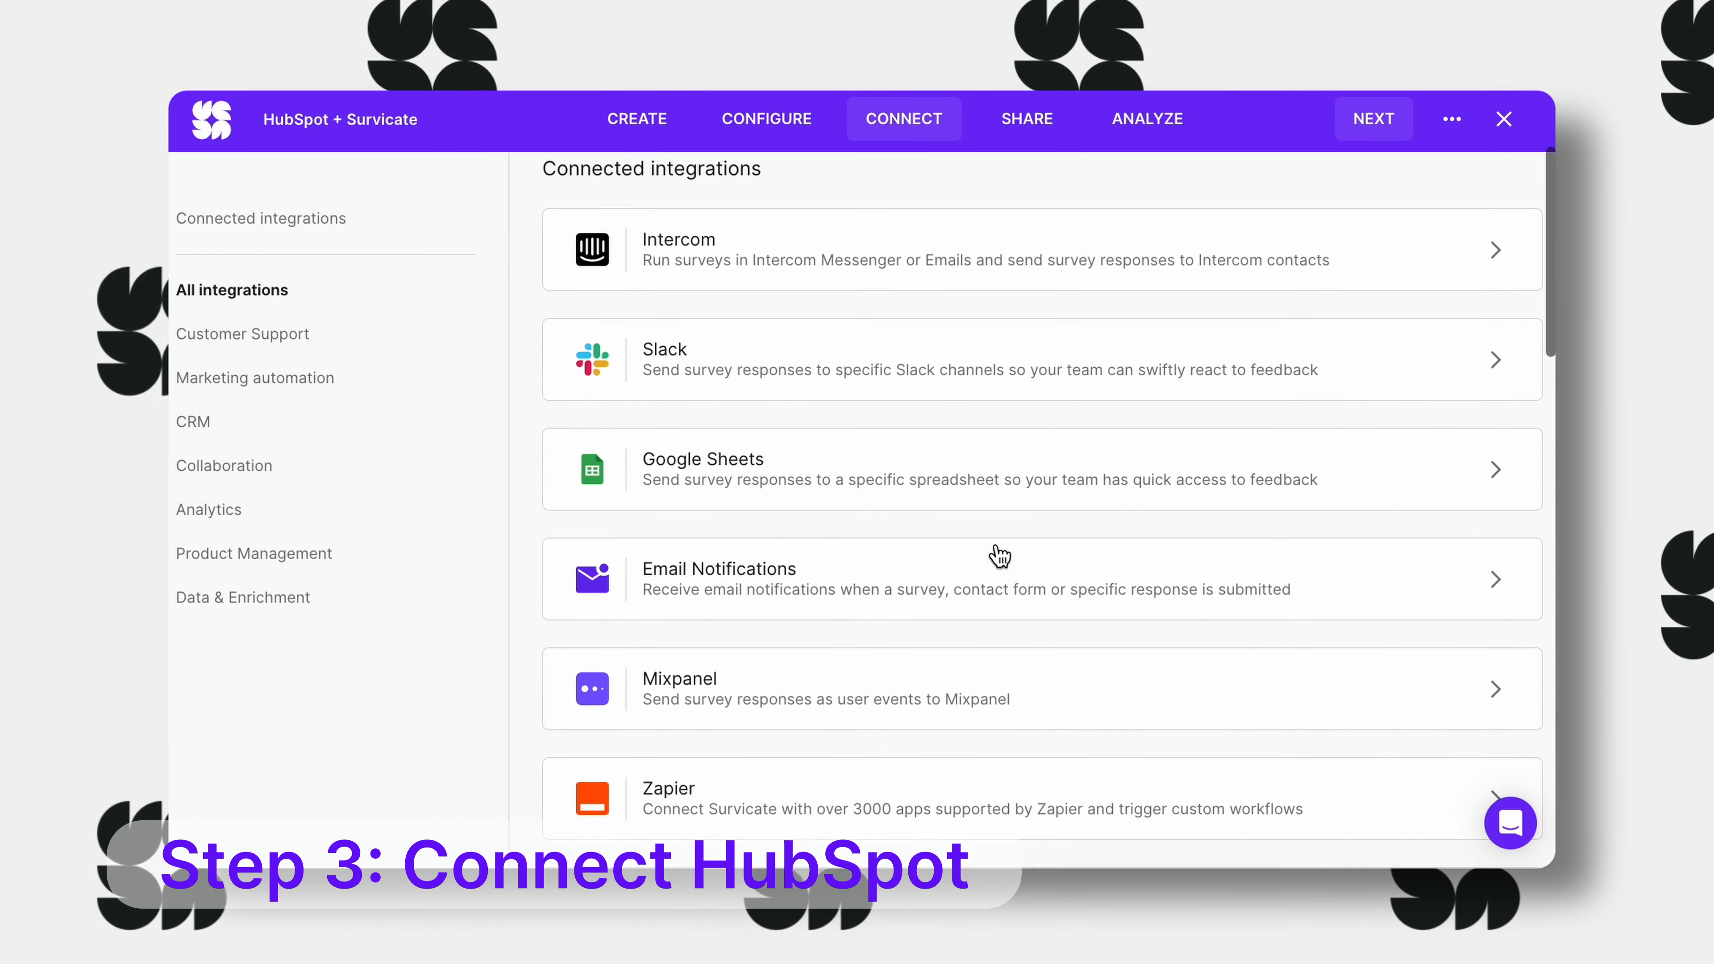
# Connect and authorize the HubSpot integration, returning to Survicate with its settings available.
pyautogui.scroll(-3)
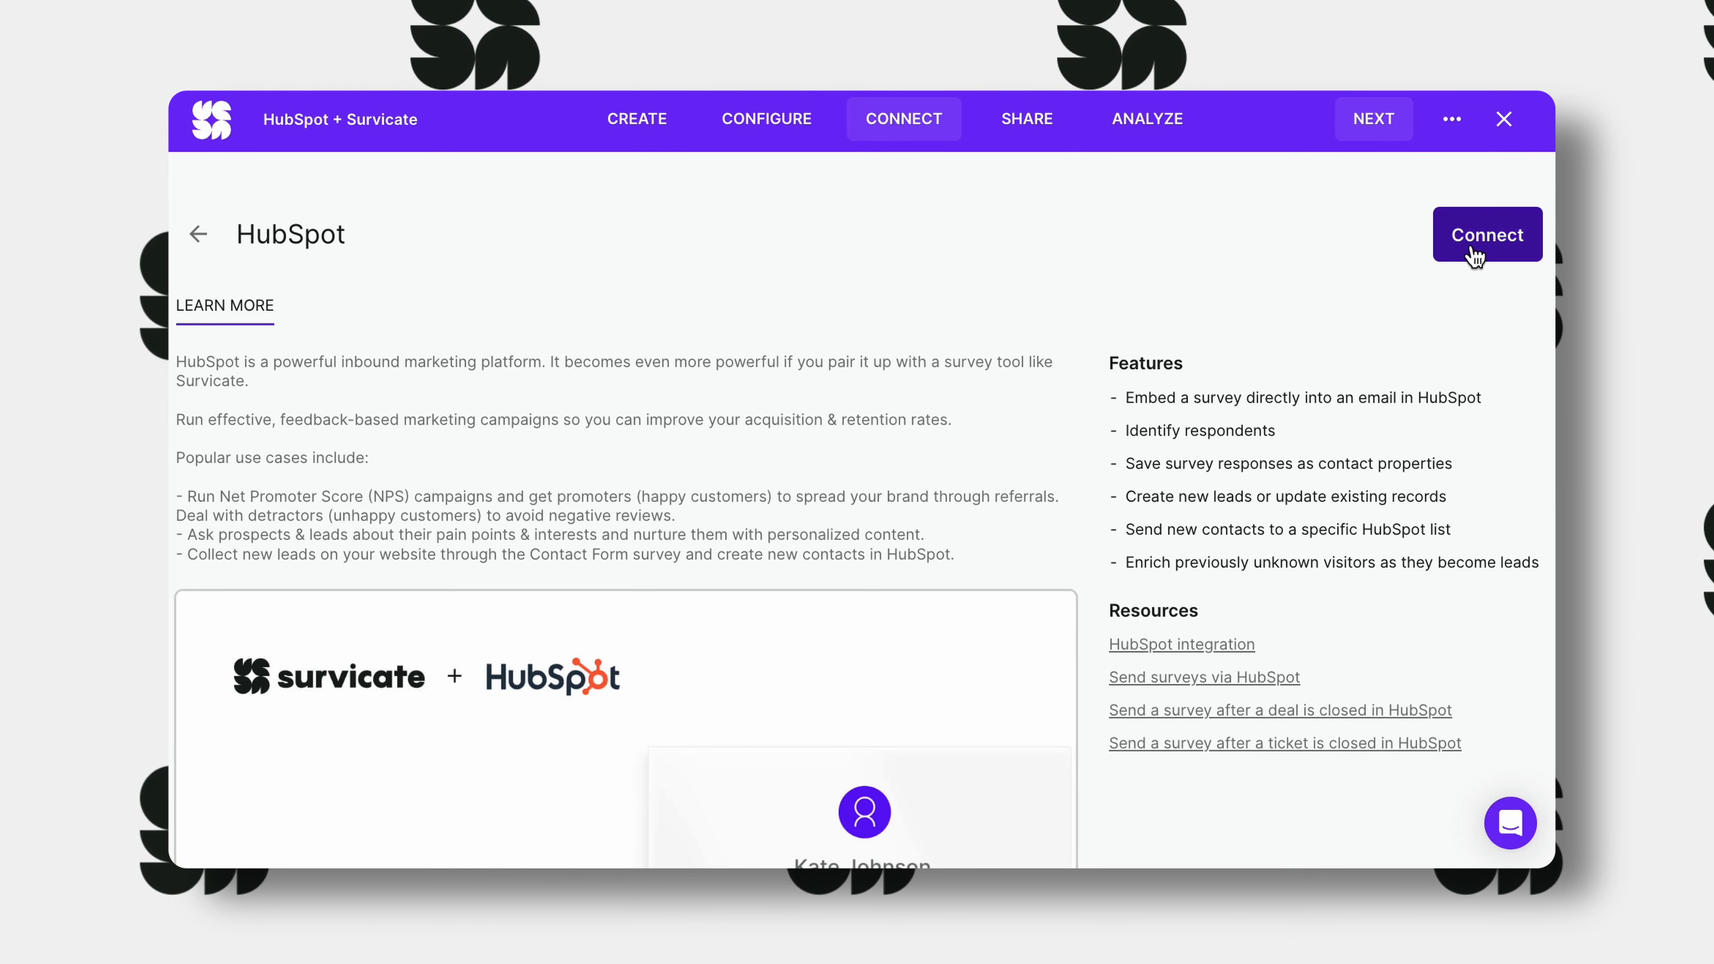
pyautogui.click(1485, 234)
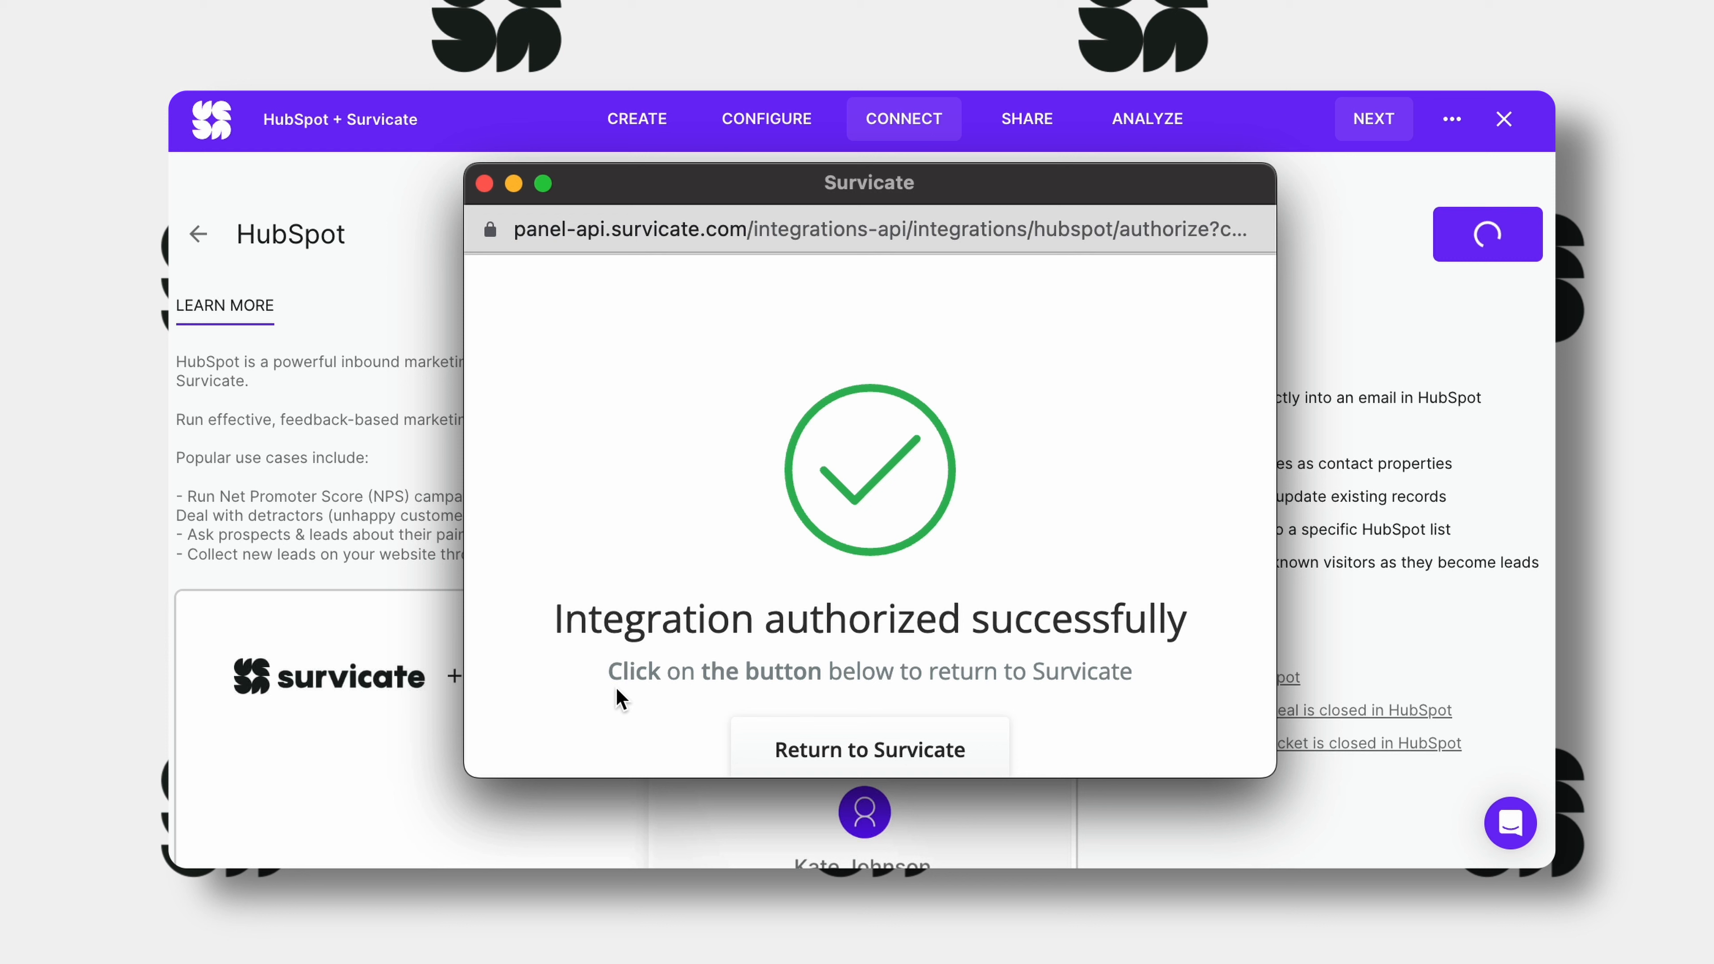
pyautogui.click(869, 750)
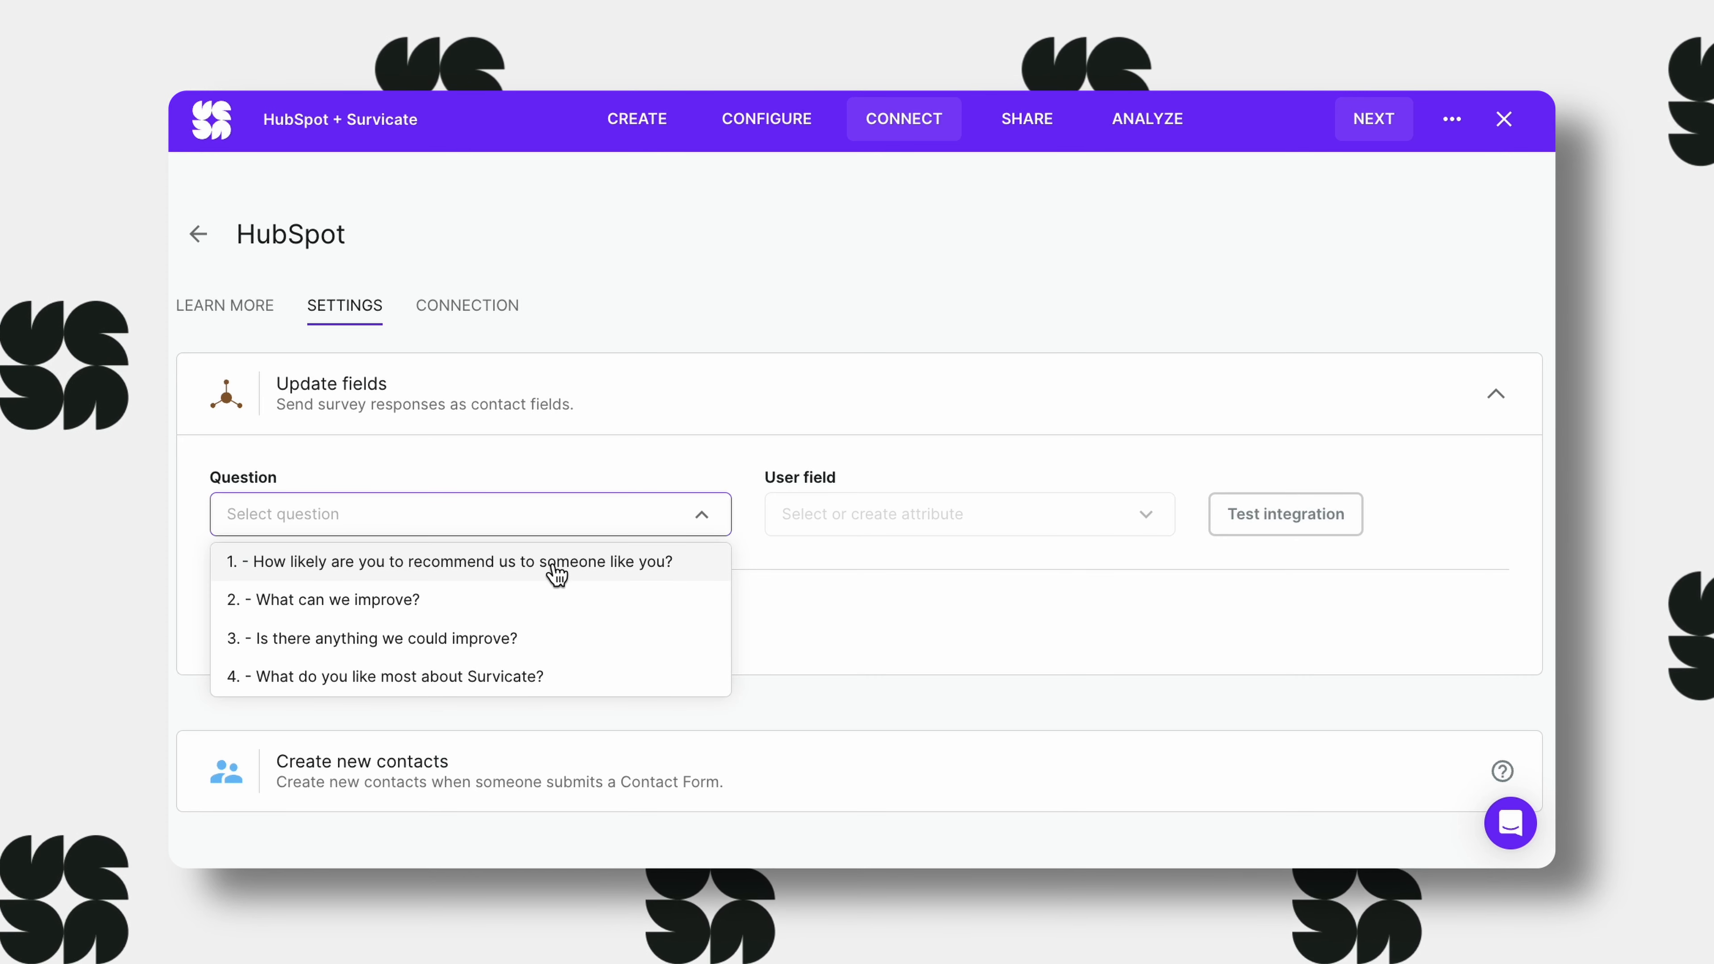
# Map question 1 (NPS recommendation) to a newly created HubSpot contact field NPS2023.
pyautogui.click(448, 561)
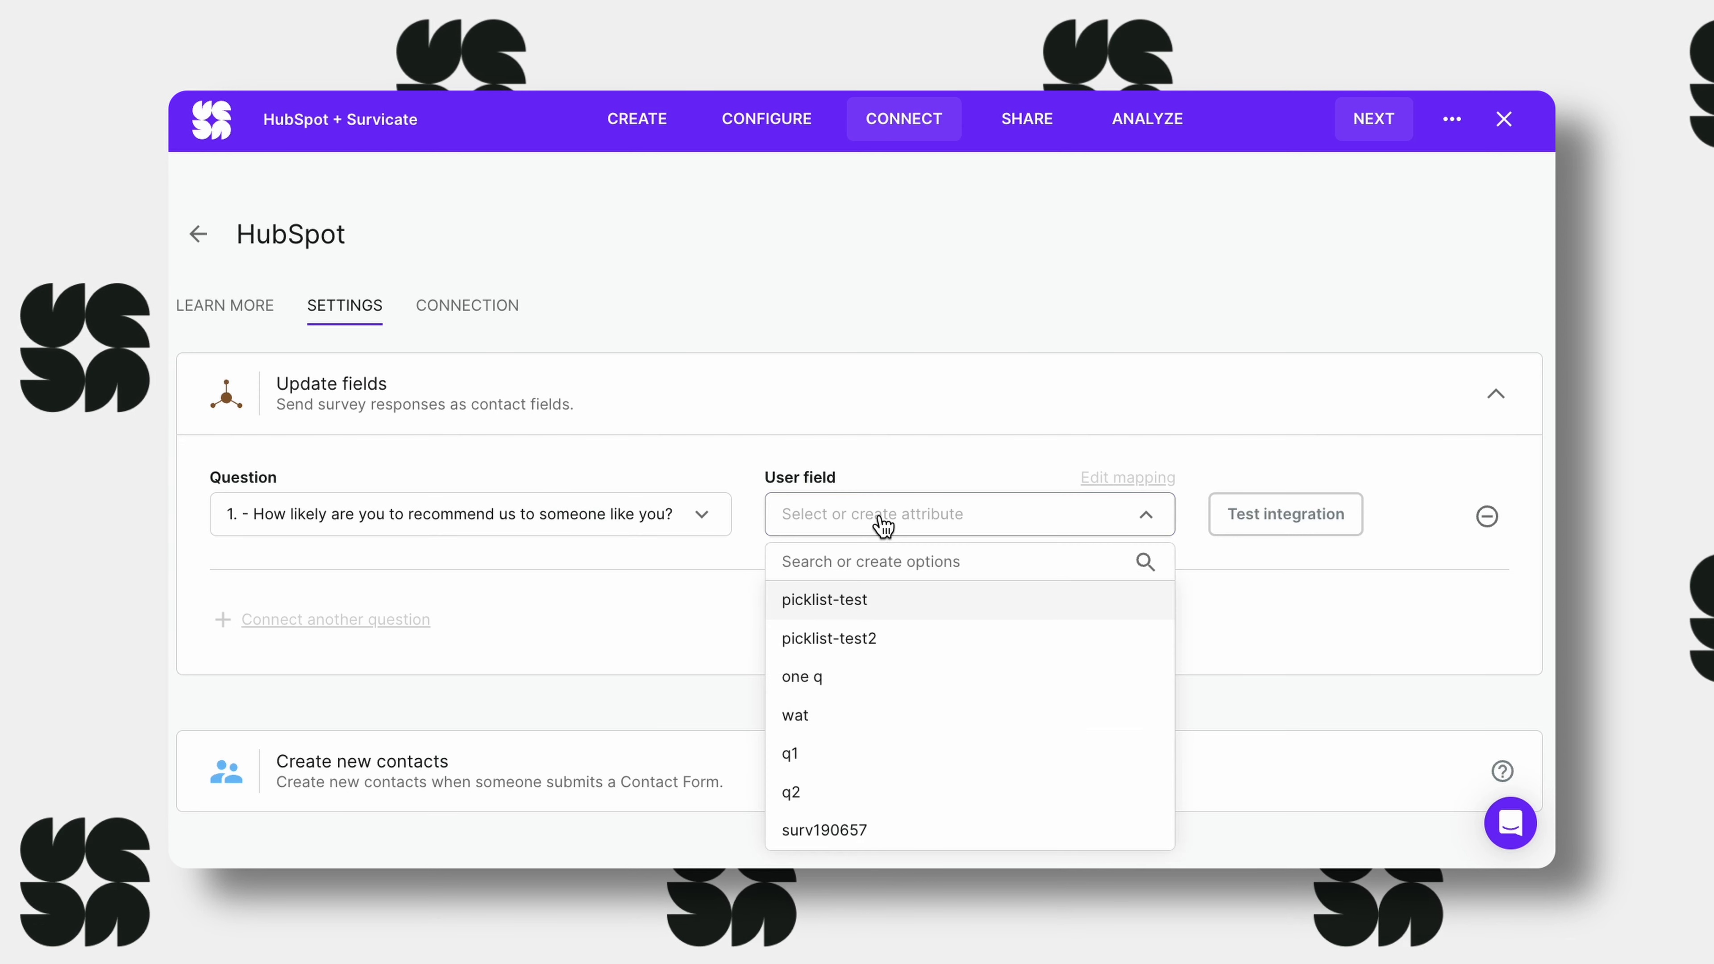
pyautogui.write('NPS')
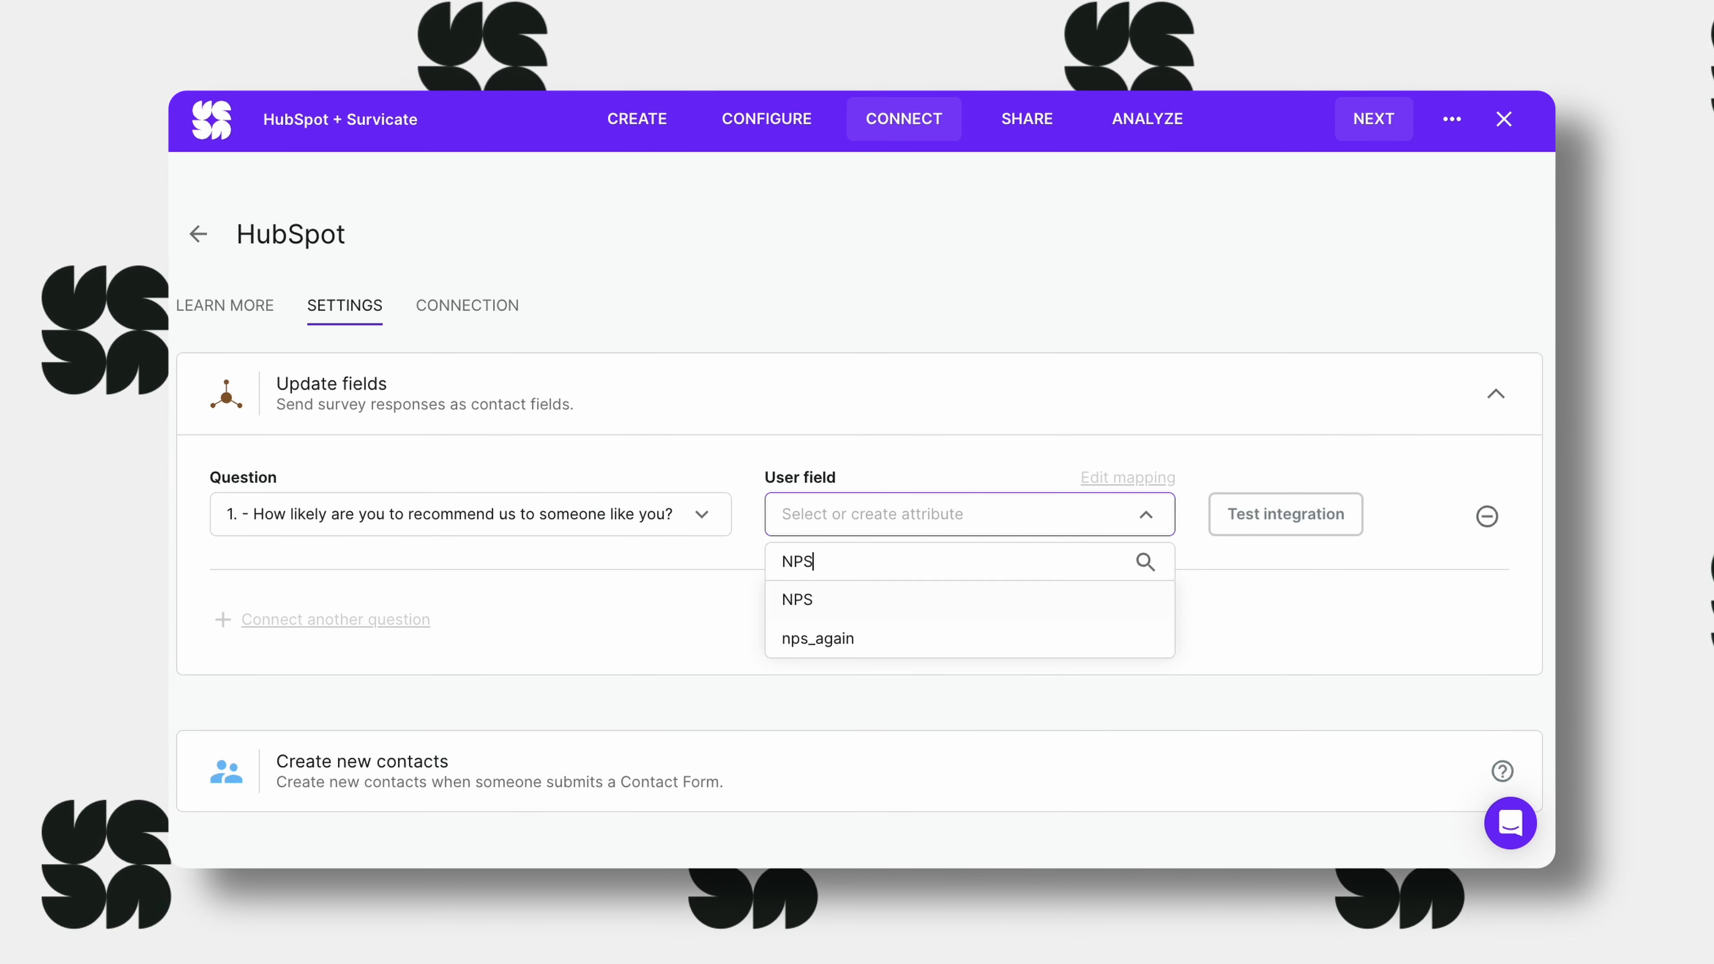
pyautogui.write('2023')
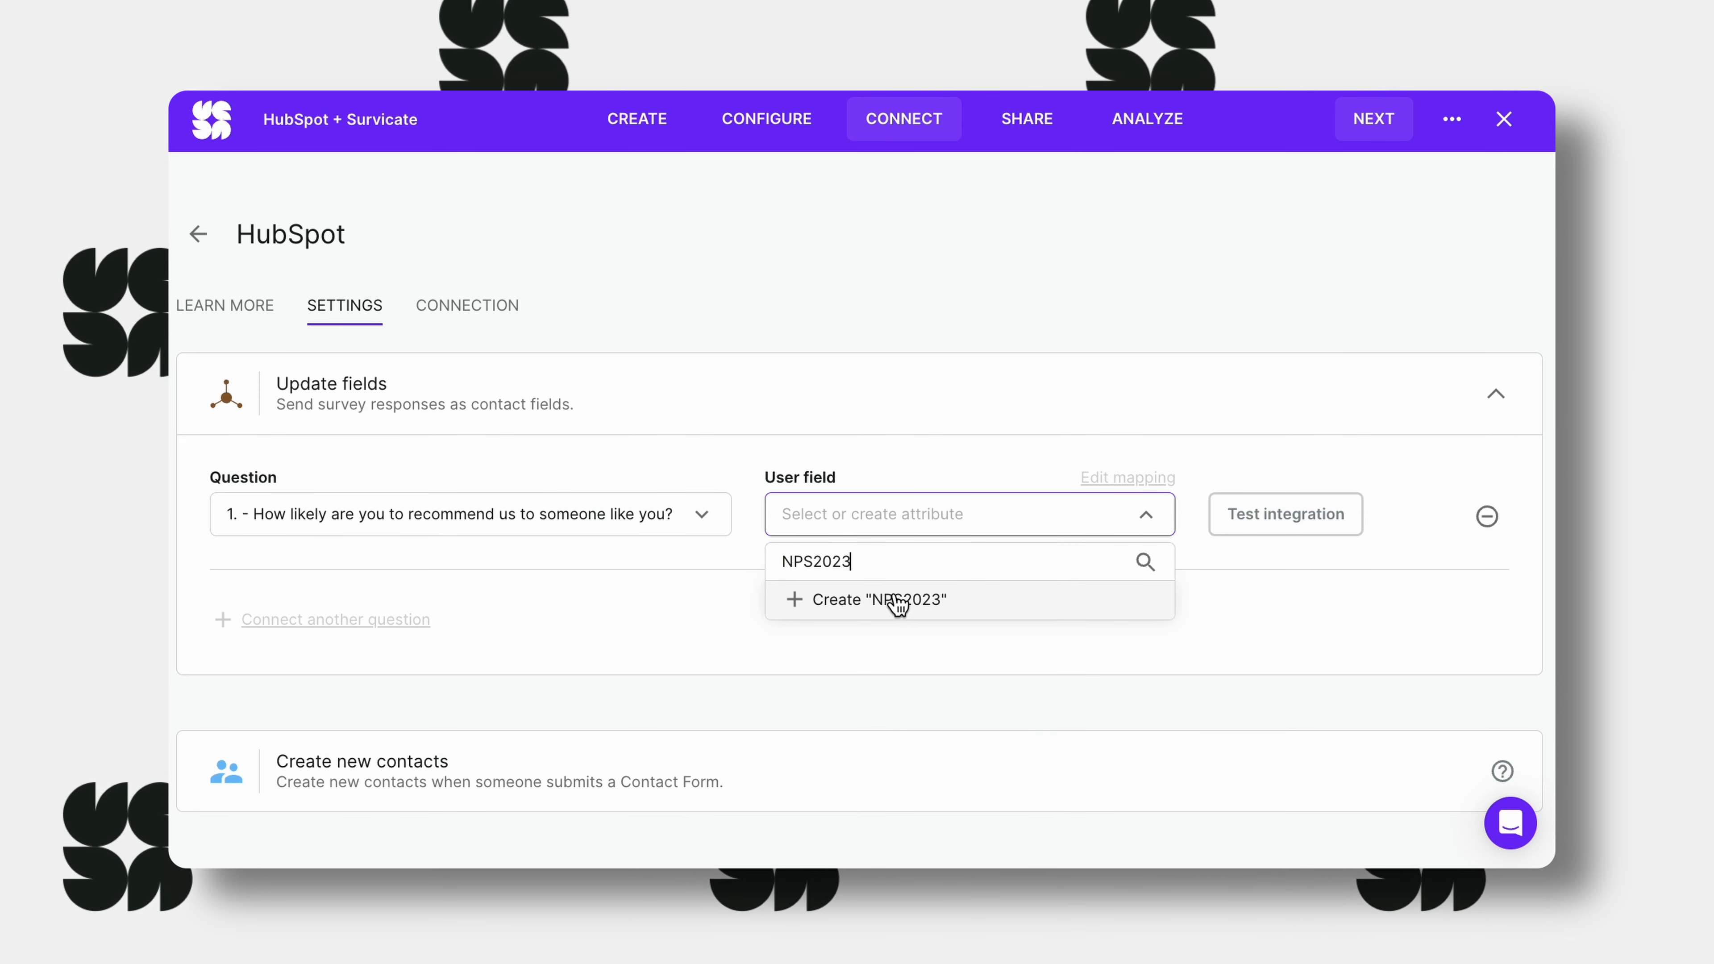
pyautogui.click(878, 599)
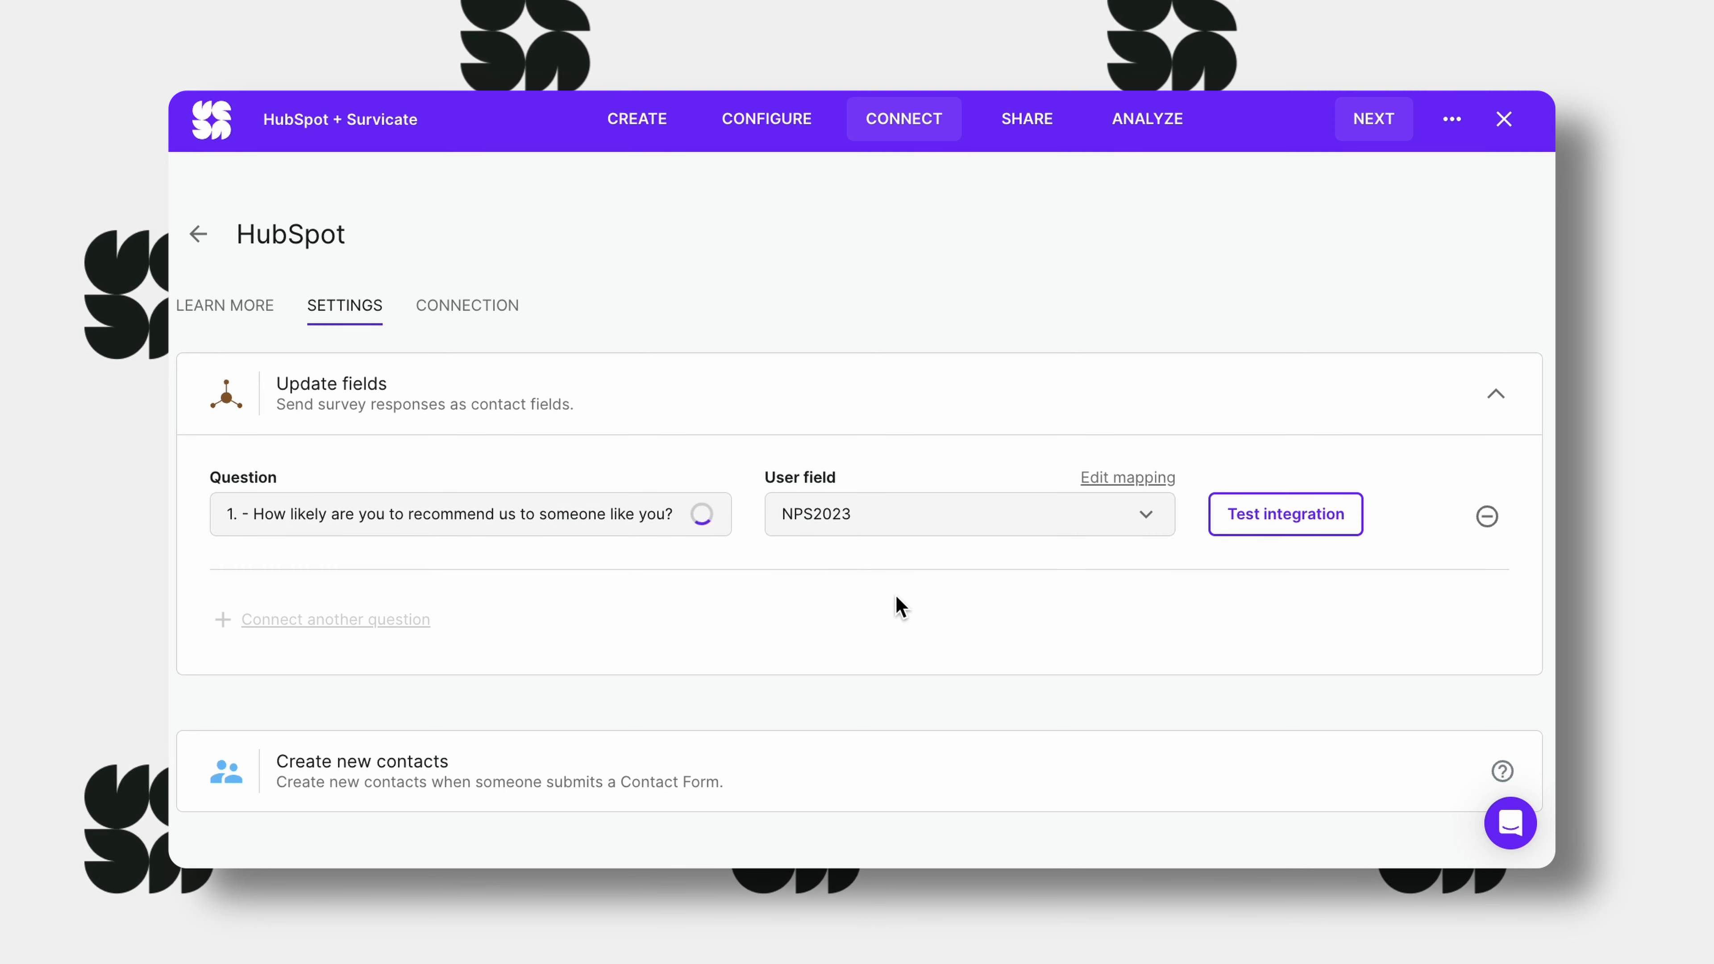
pyautogui.click(1286, 514)
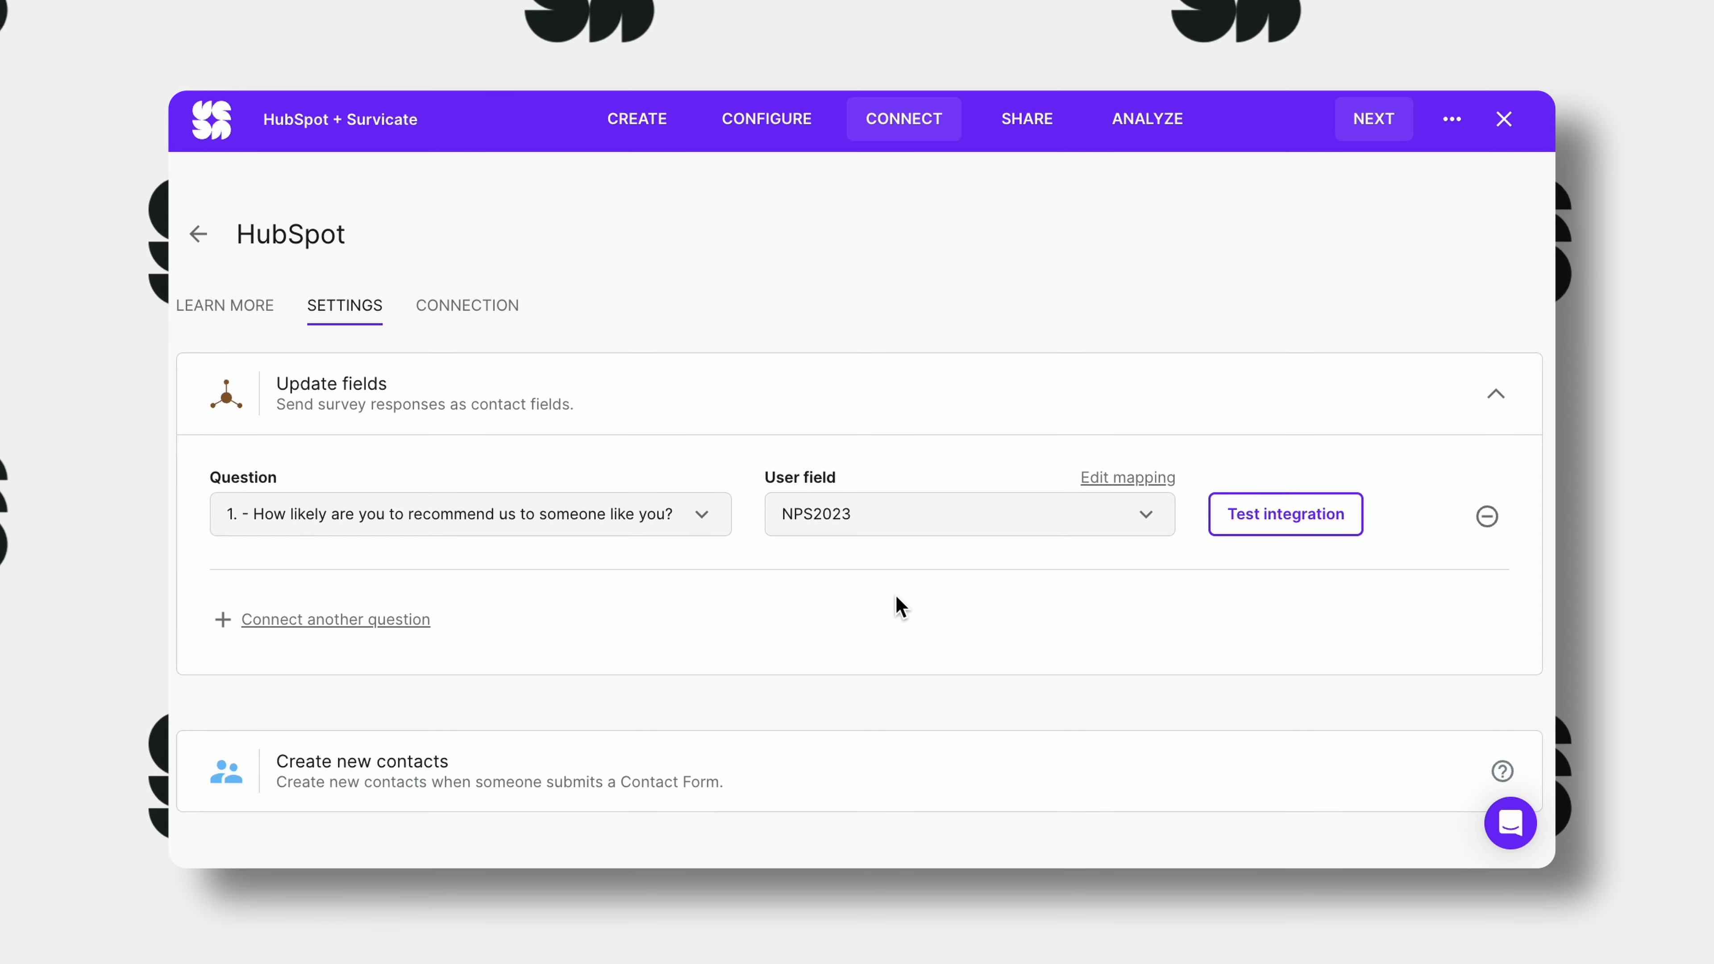
# Keep the Detractors, Passives, Promoters answer mapping for NPS2023 with 0-10 values off, and apply it.
pyautogui.click(1127, 477)
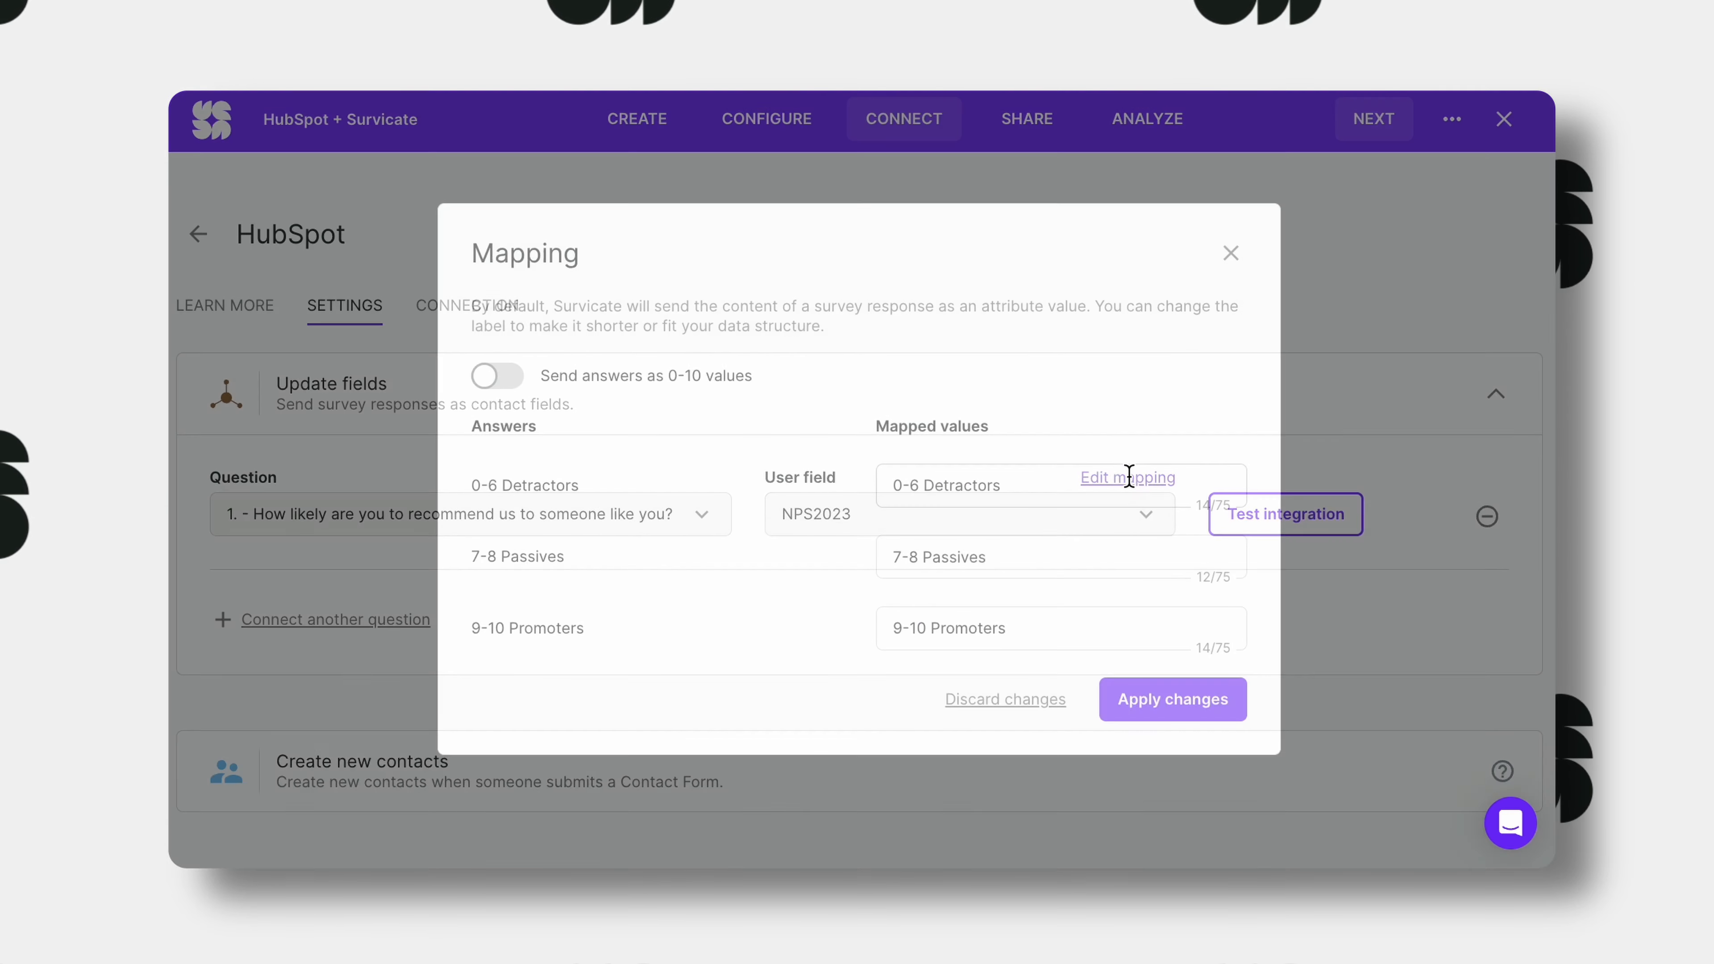
pyautogui.click(496, 375)
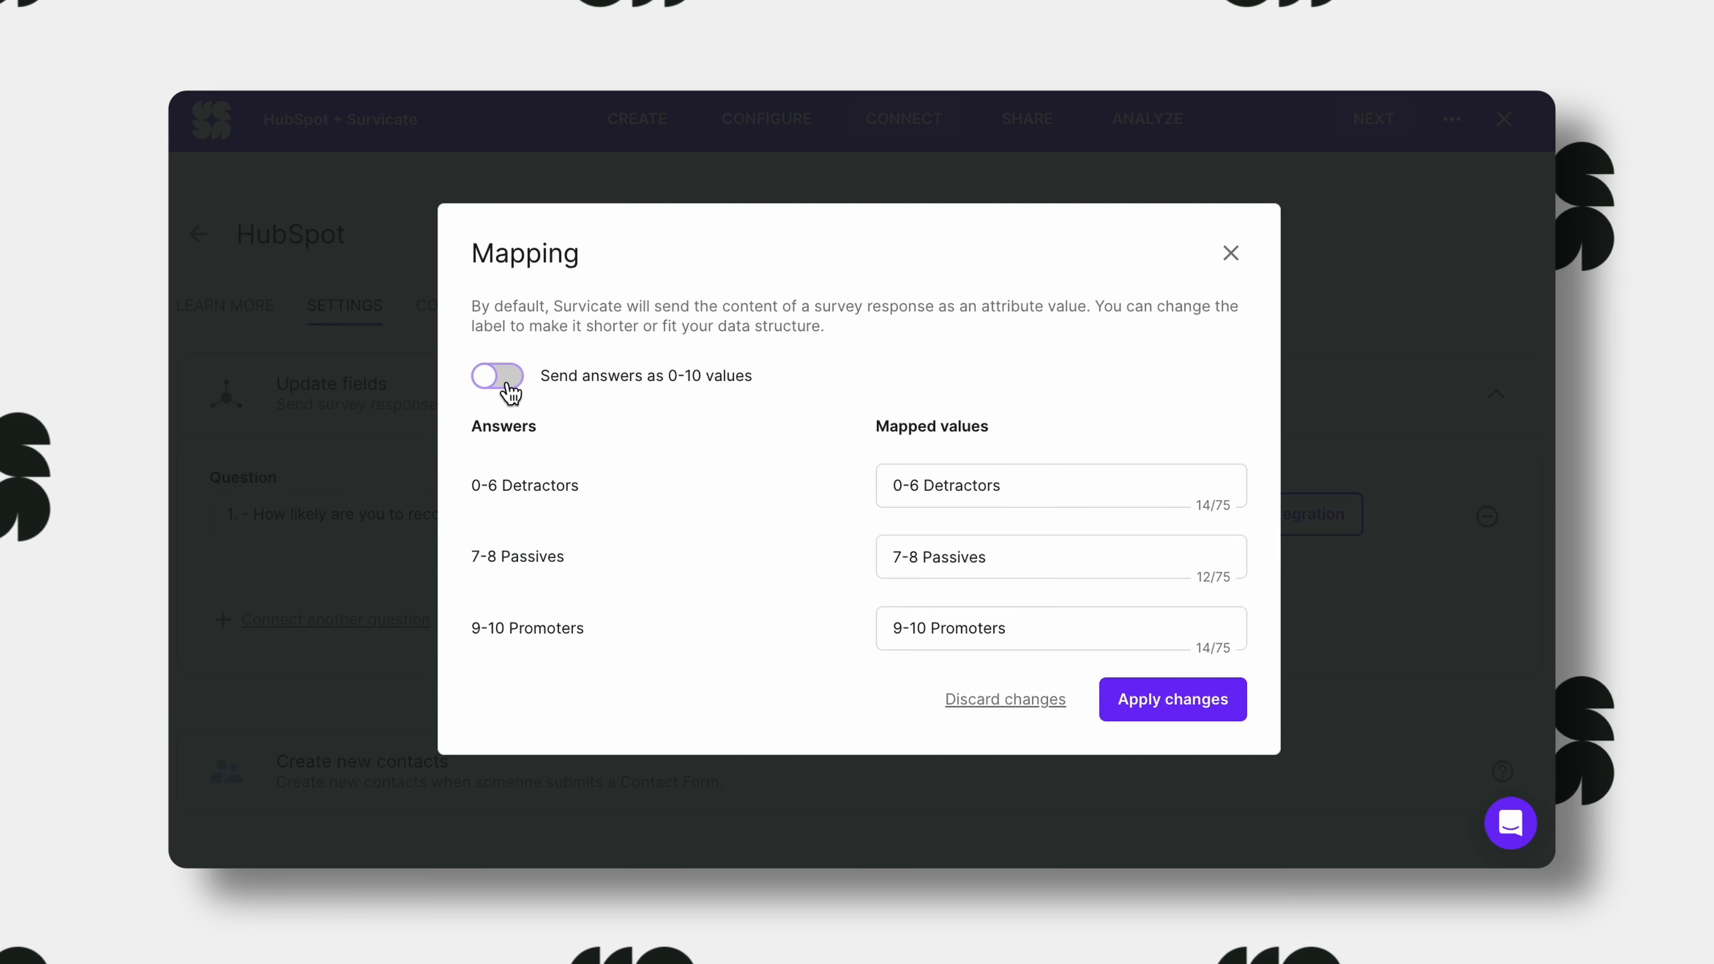
pyautogui.click(496, 376)
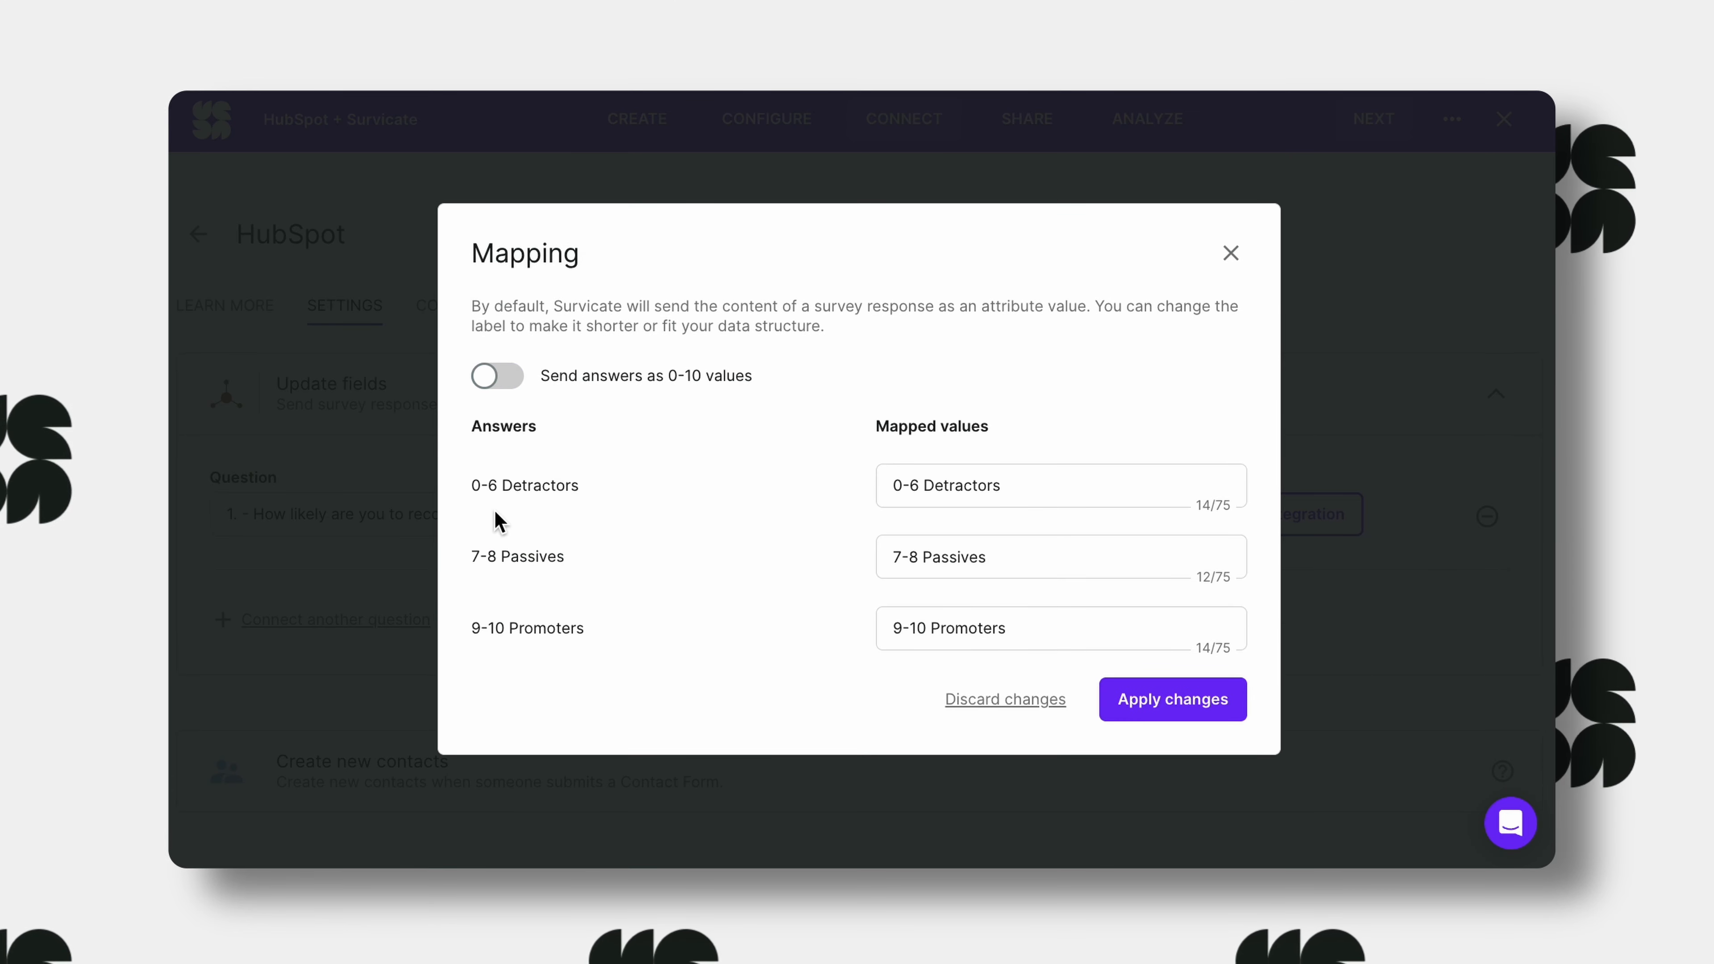
pyautogui.click(1172, 698)
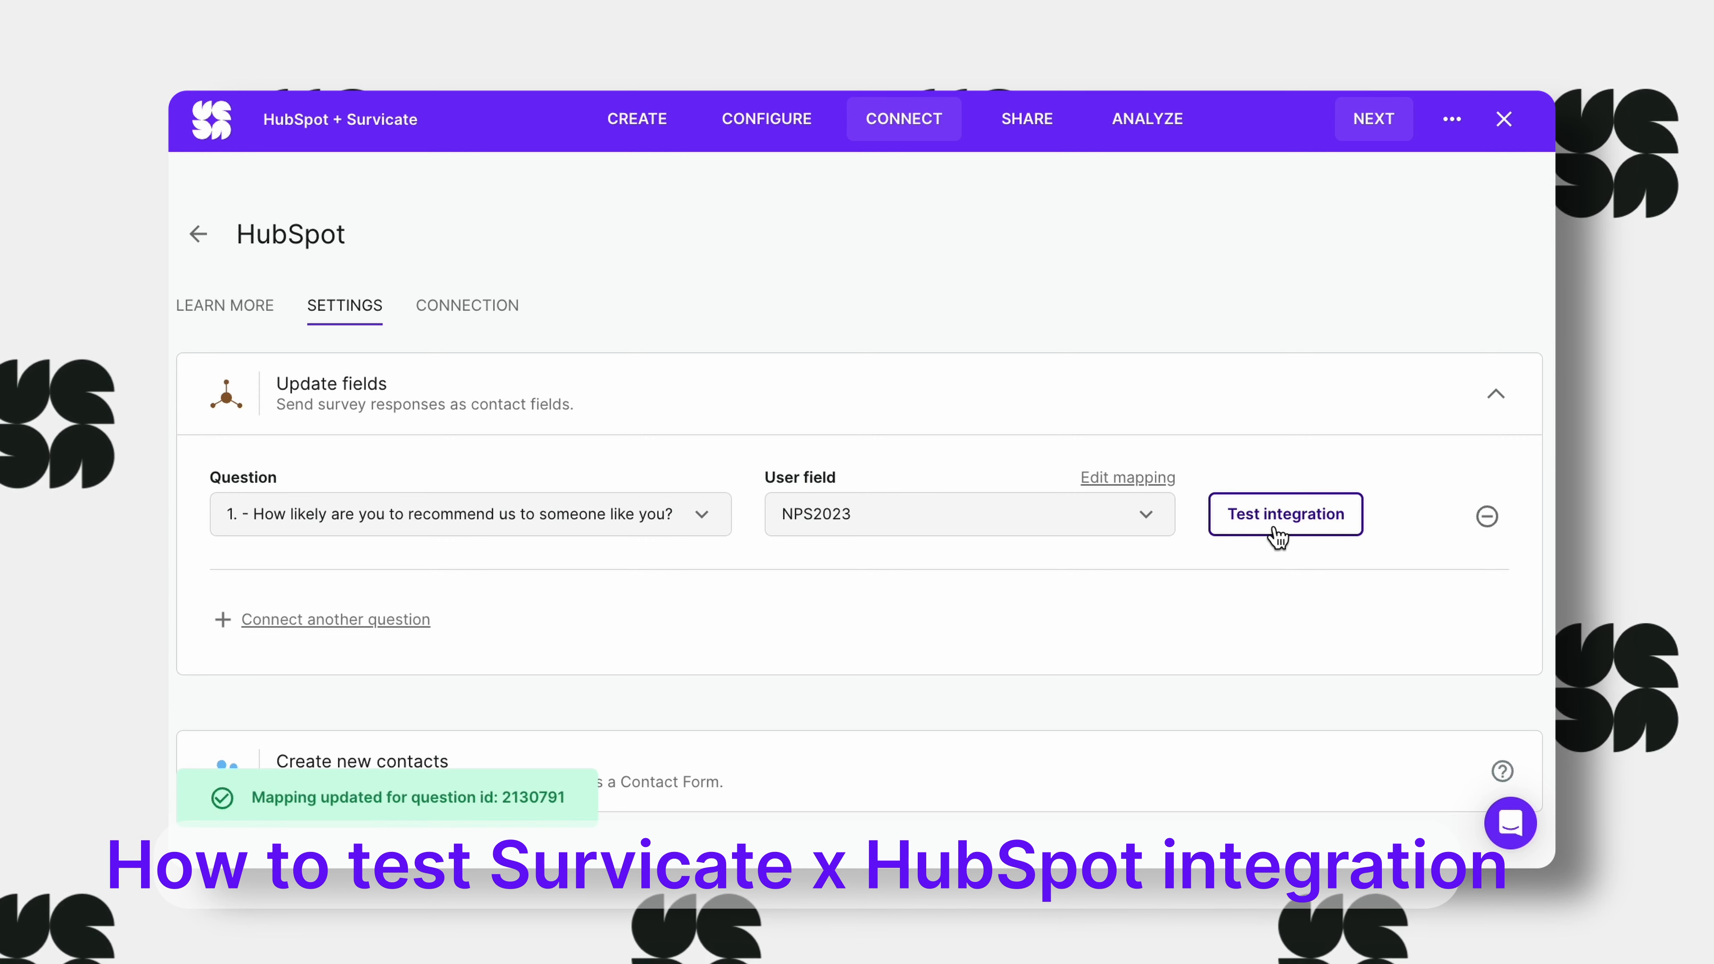
# Test the integration with sample data and go to HubSpot to check the result.
pyautogui.click(1284, 514)
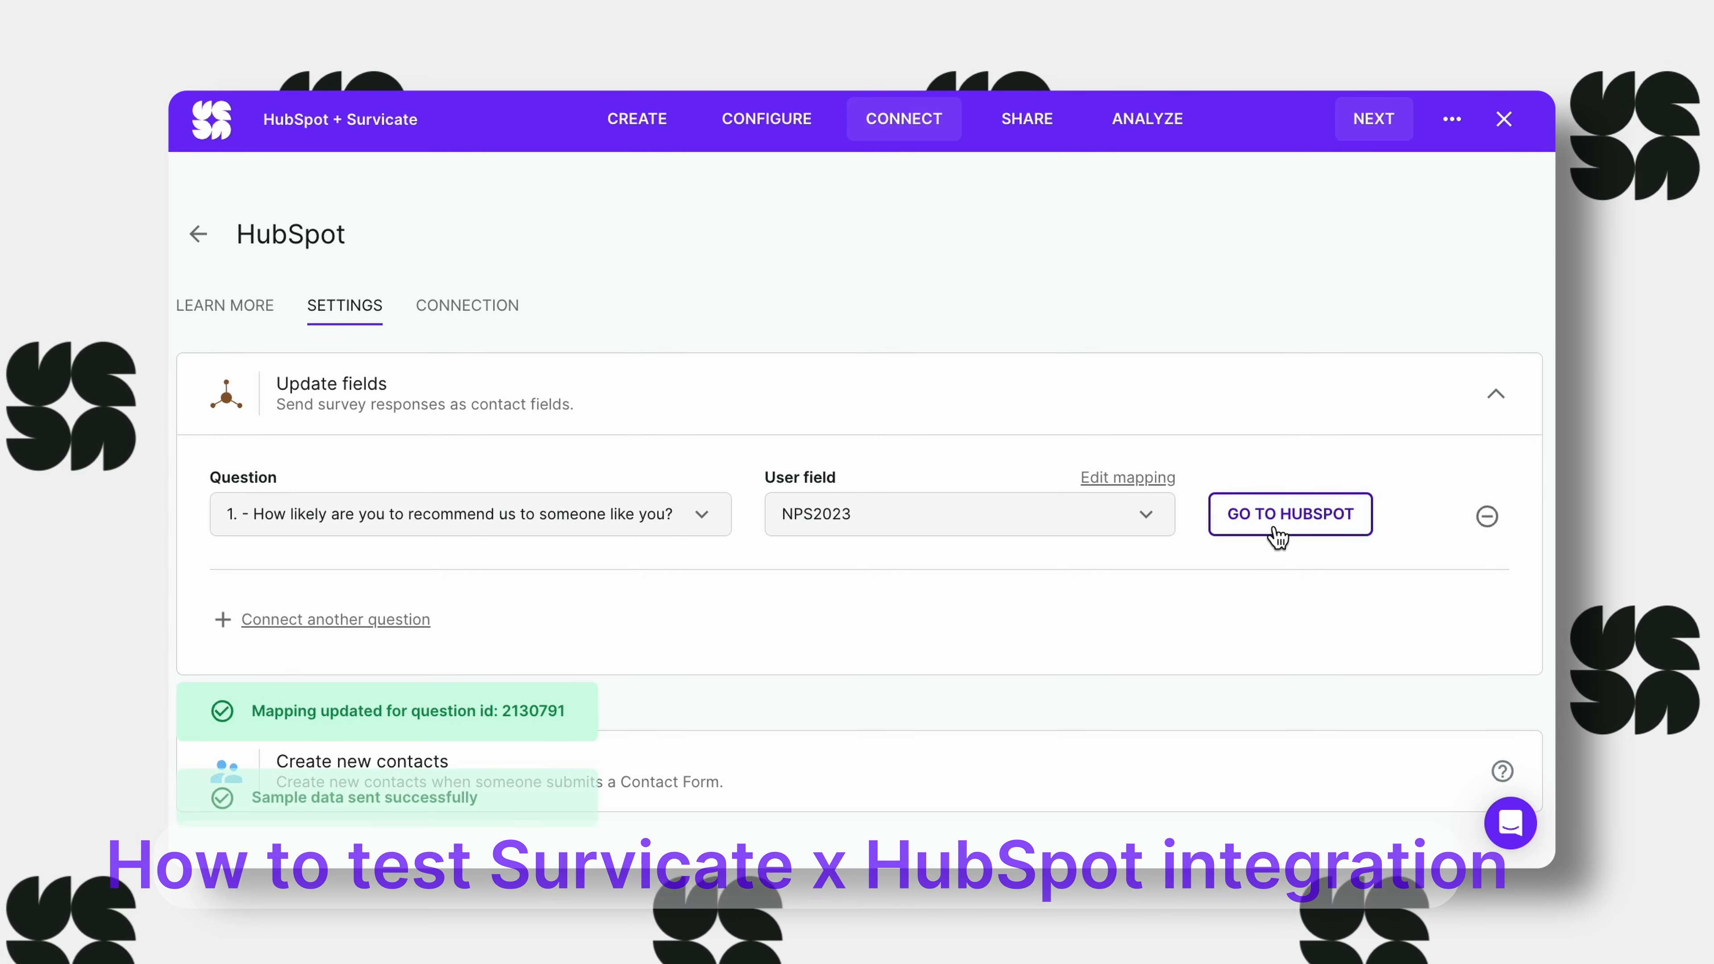
pyautogui.click(1289, 514)
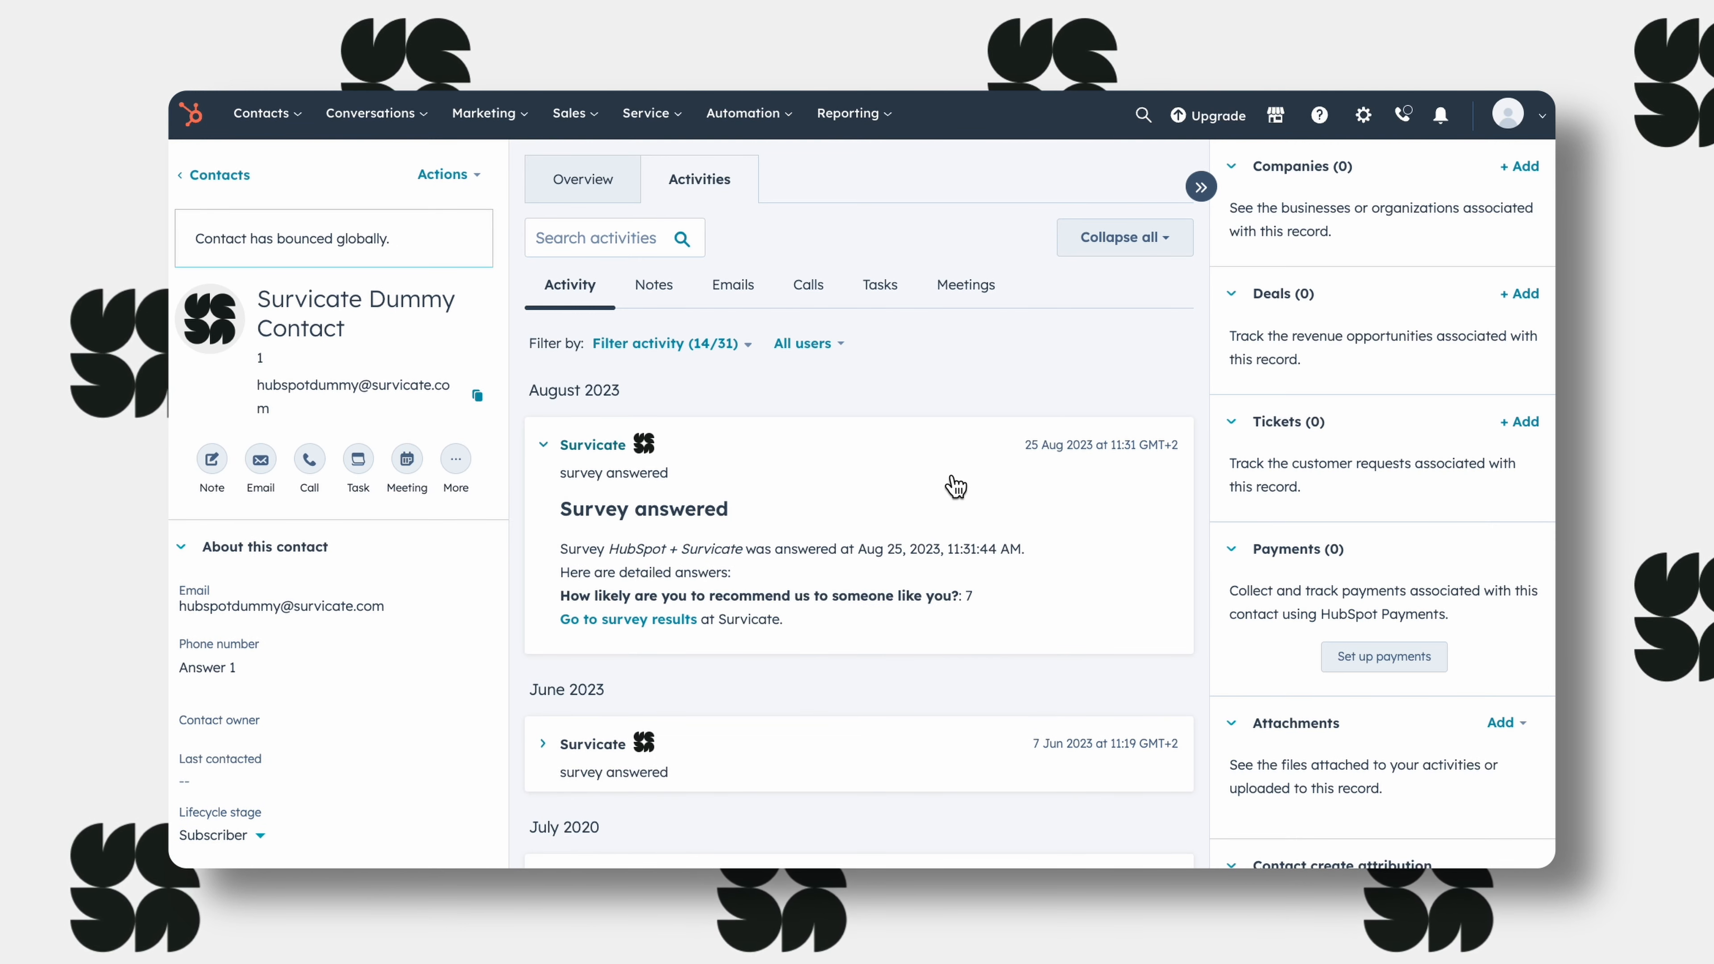
# Search the contact's full properties for 'nps' to confirm NPS2023 reads 7-8 Passives, then return to the survey's Create view.
pyautogui.scroll(-3)
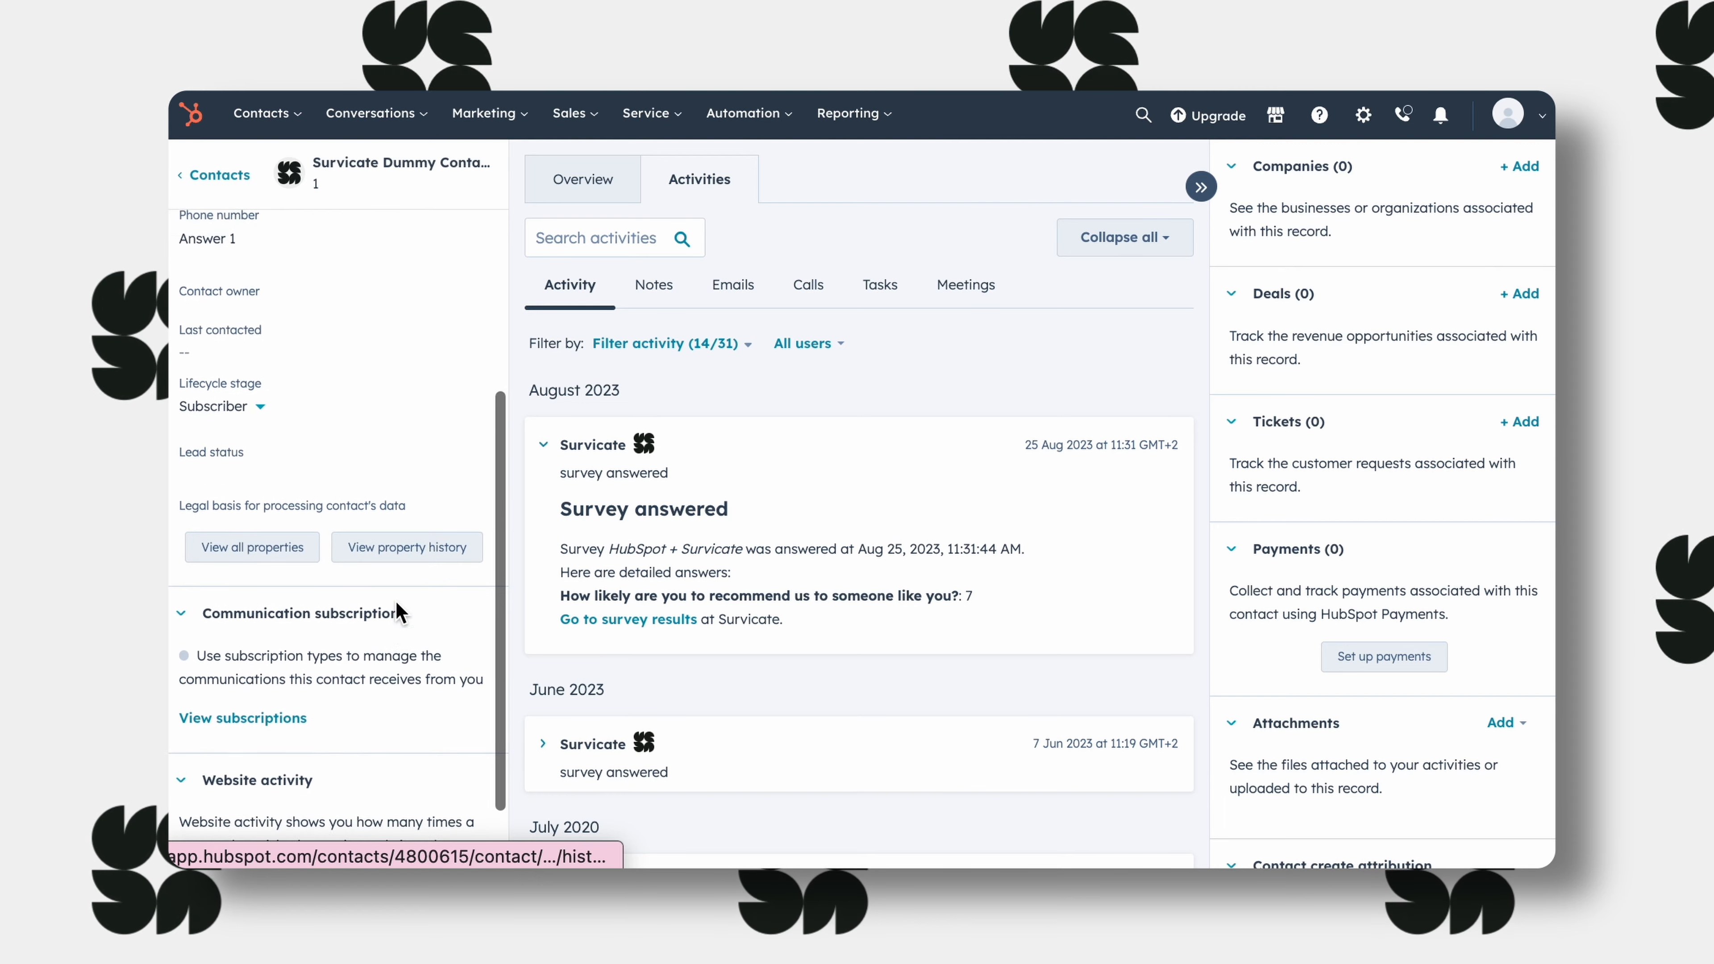
pyautogui.click(405, 547)
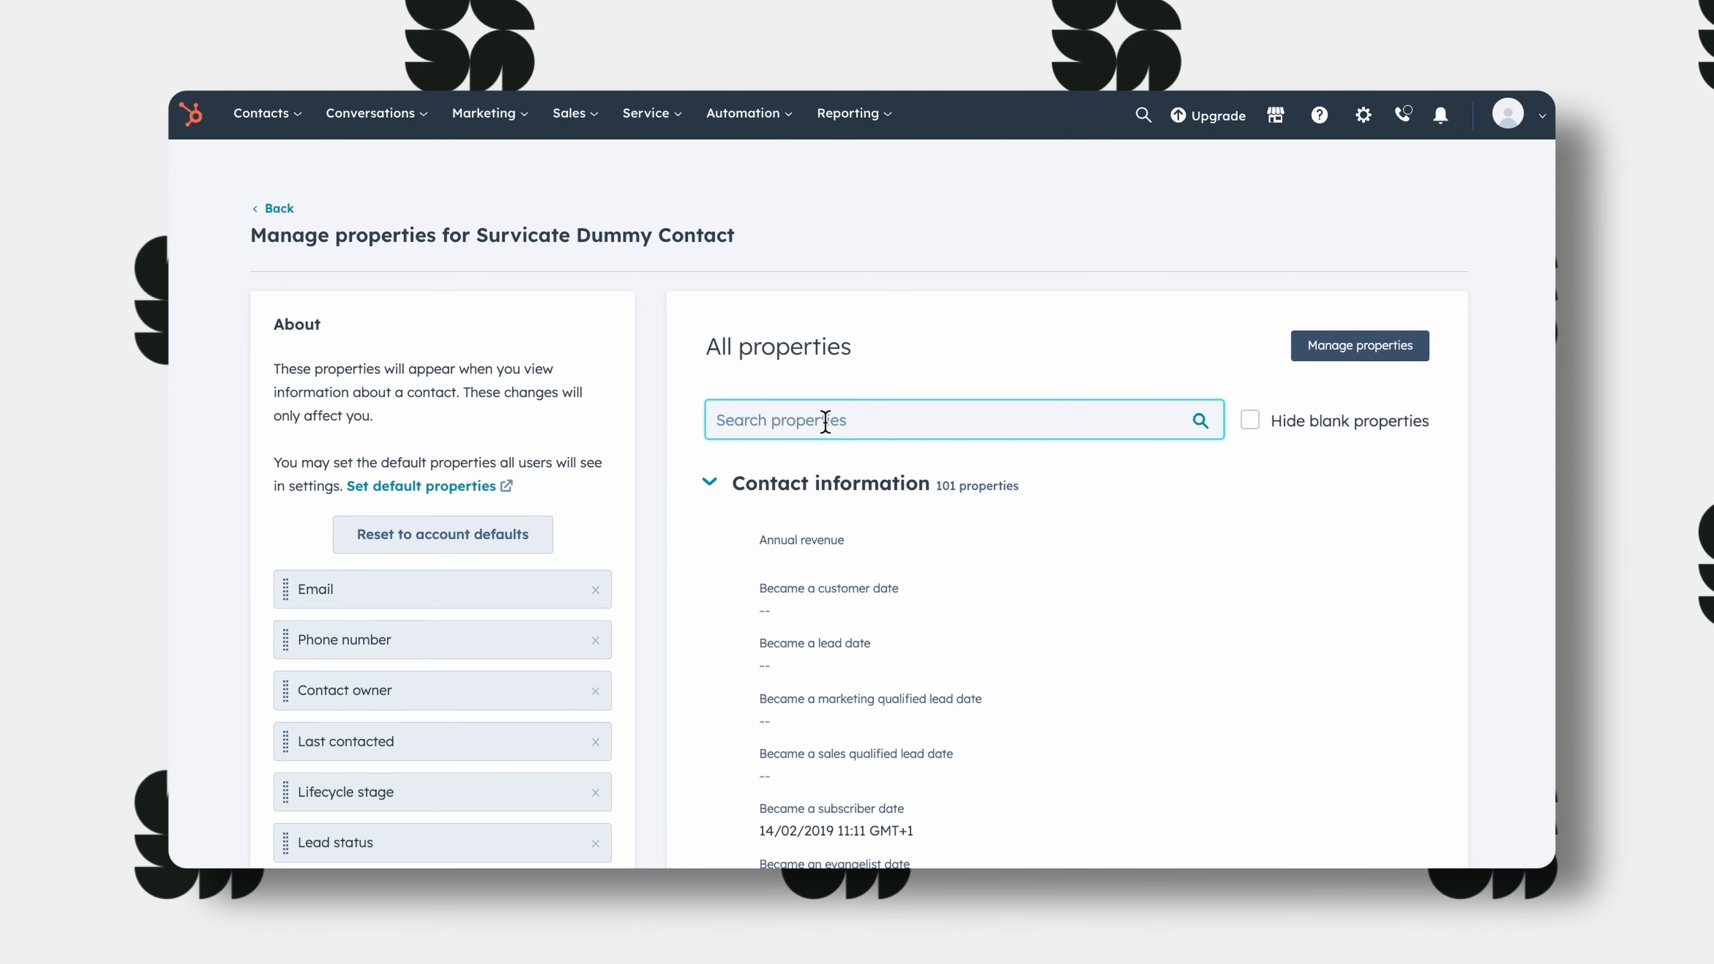
pyautogui.write('nps')
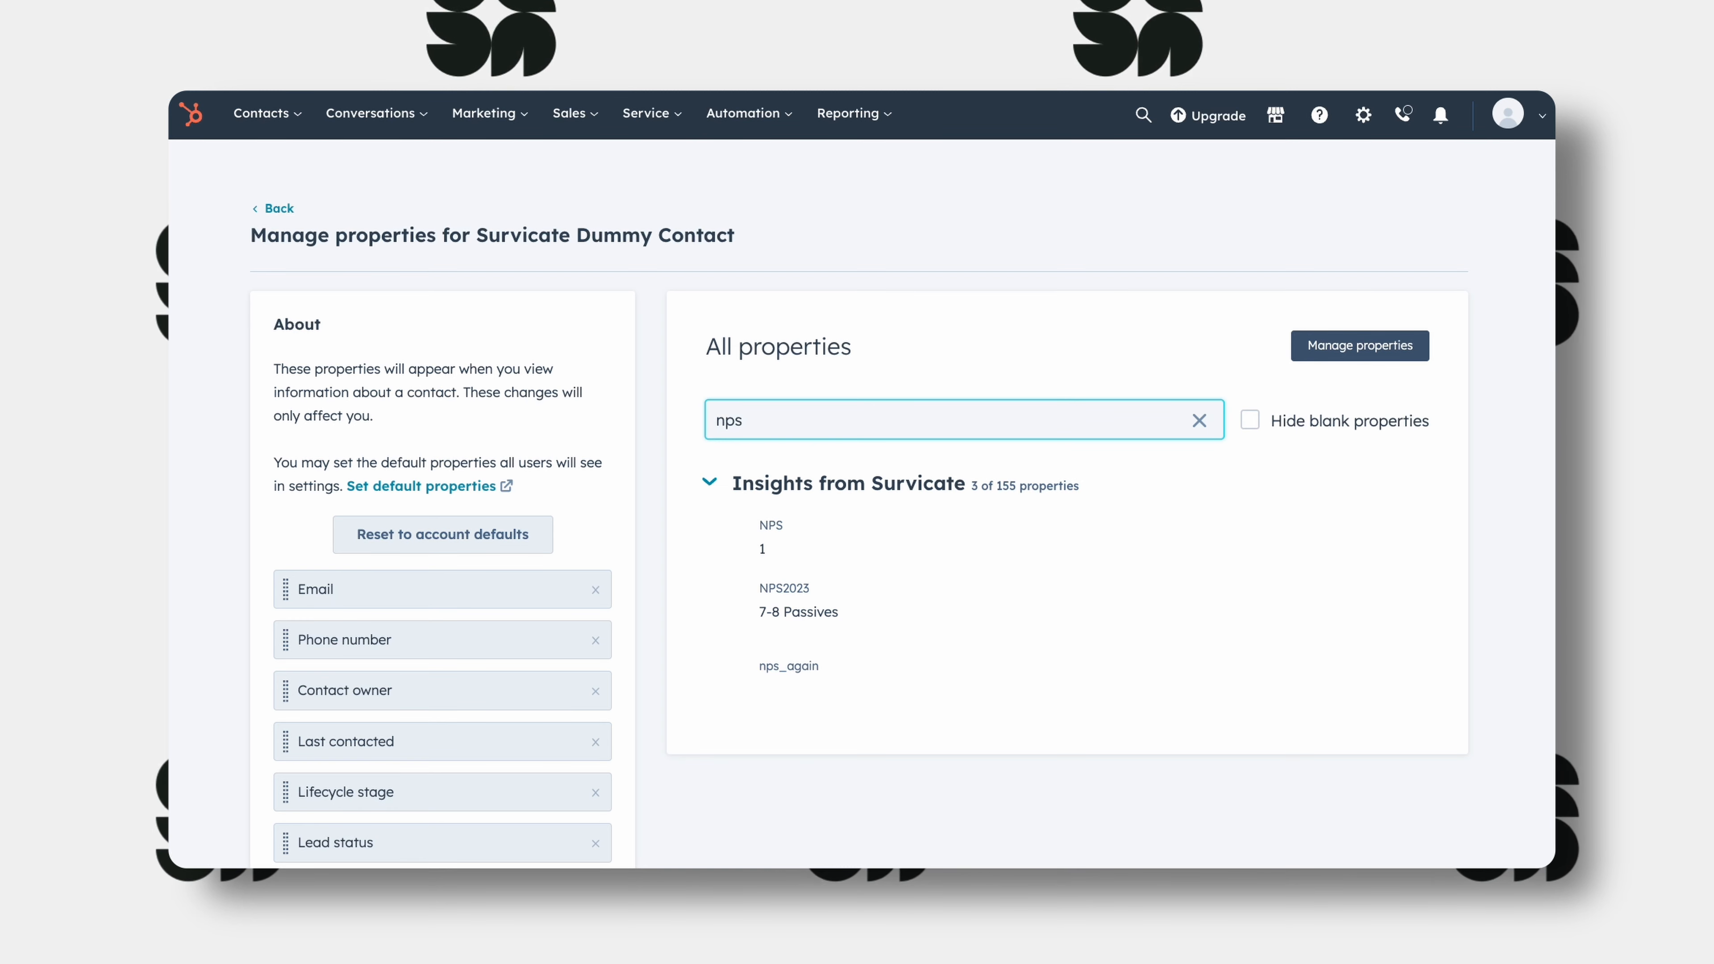
pyautogui.moveTo(921, 623)
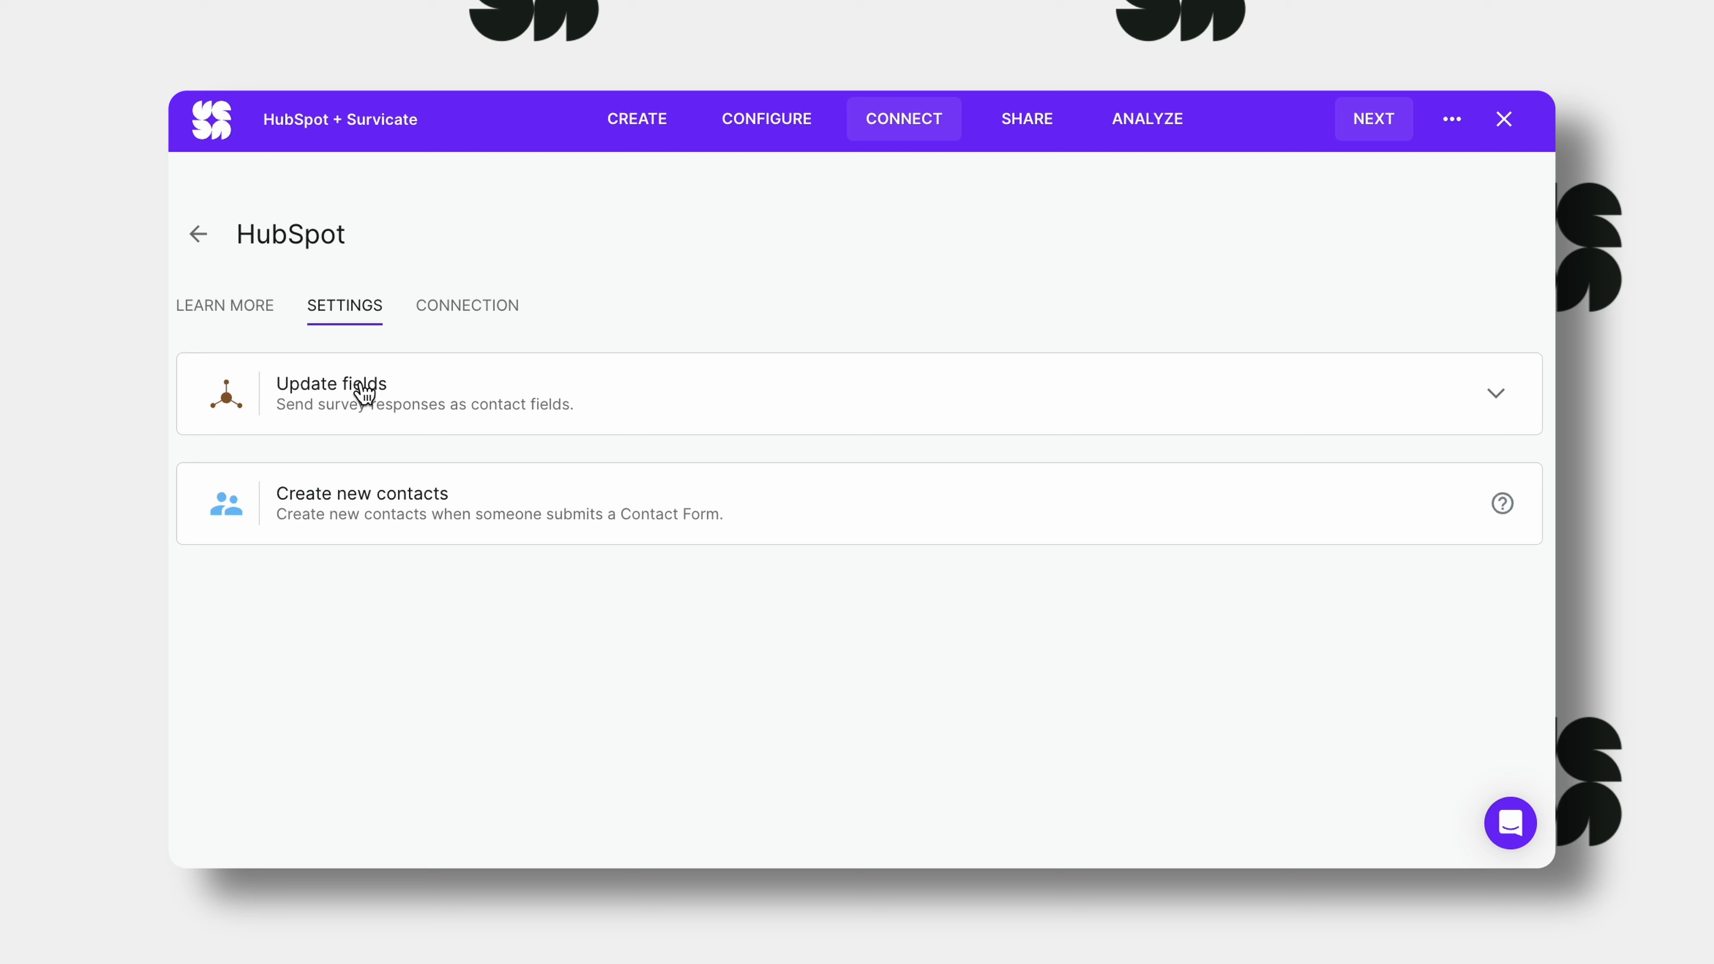
pyautogui.moveTo(1125, 539)
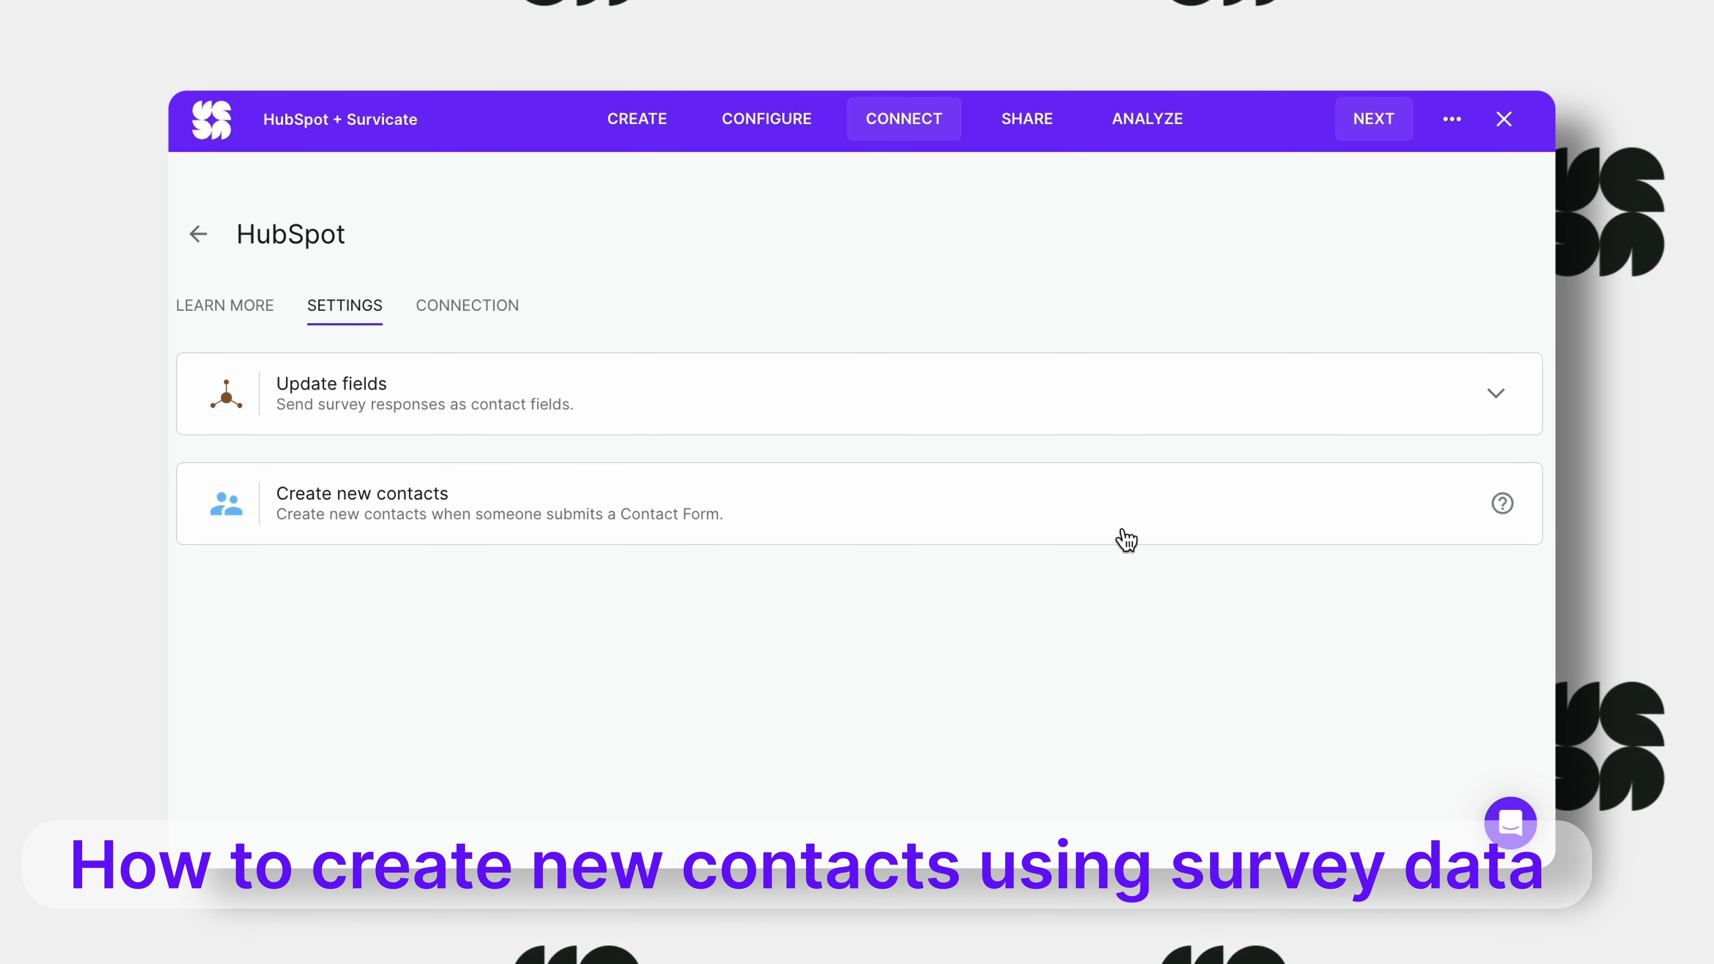
pyautogui.click(637, 118)
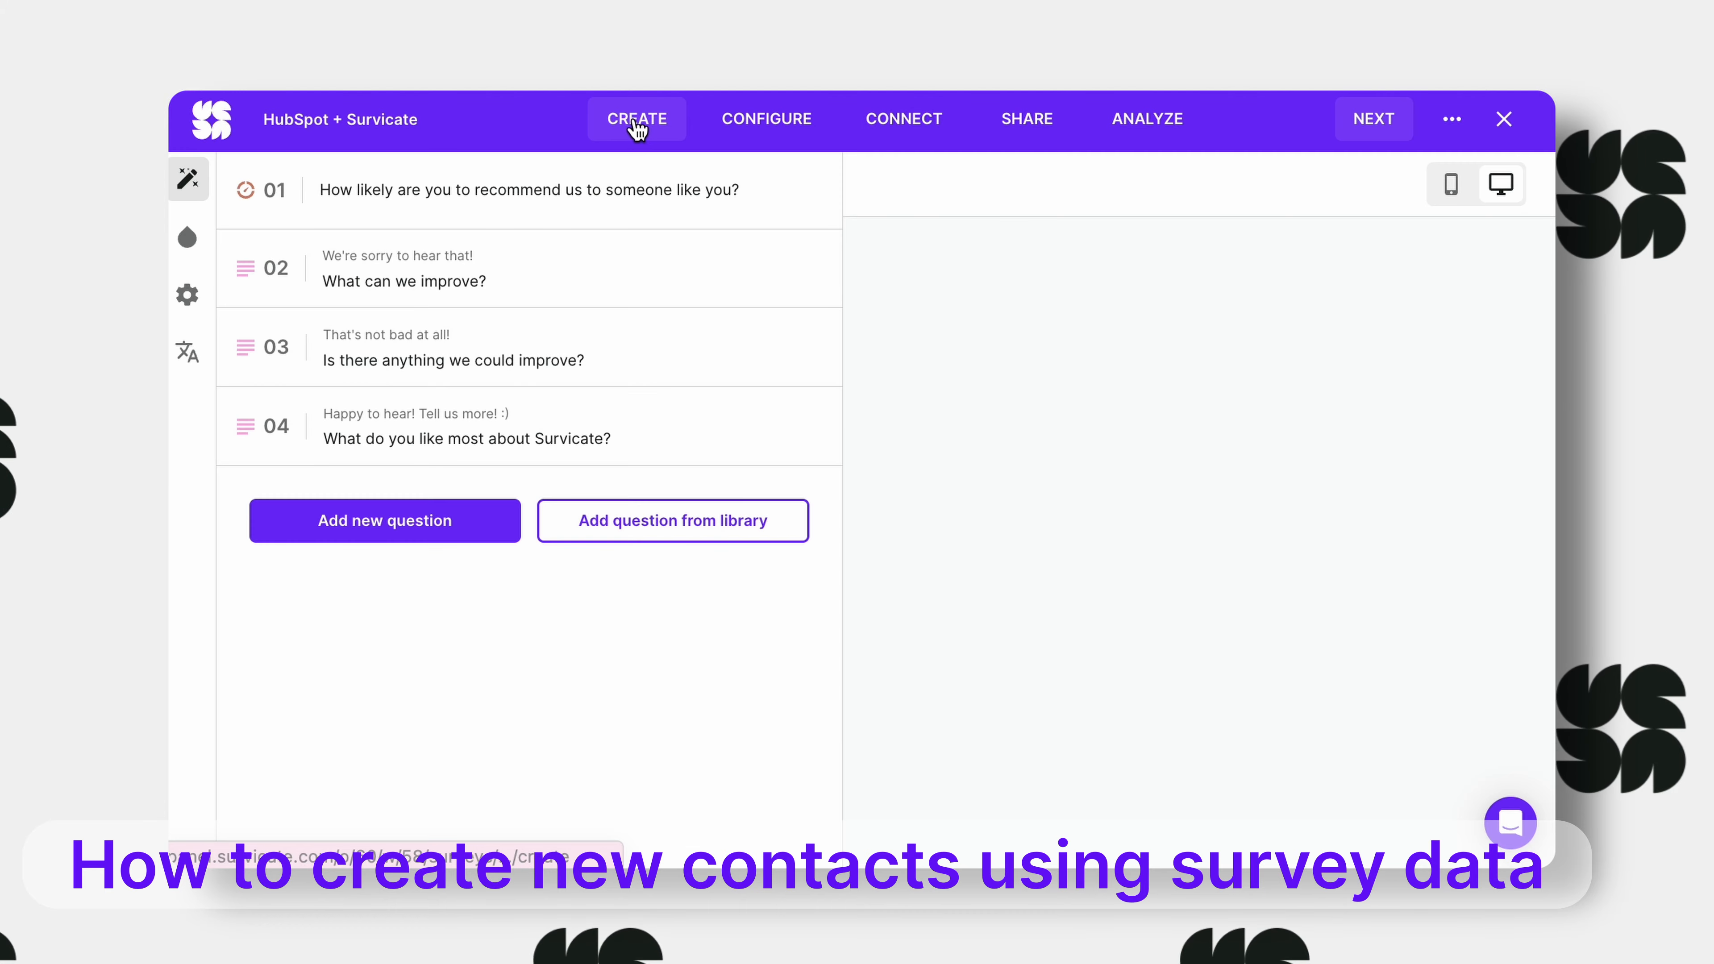
# Add a Contact form question with first name, last name and a third E-mail field labelled 'Email'.
pyautogui.click(384, 521)
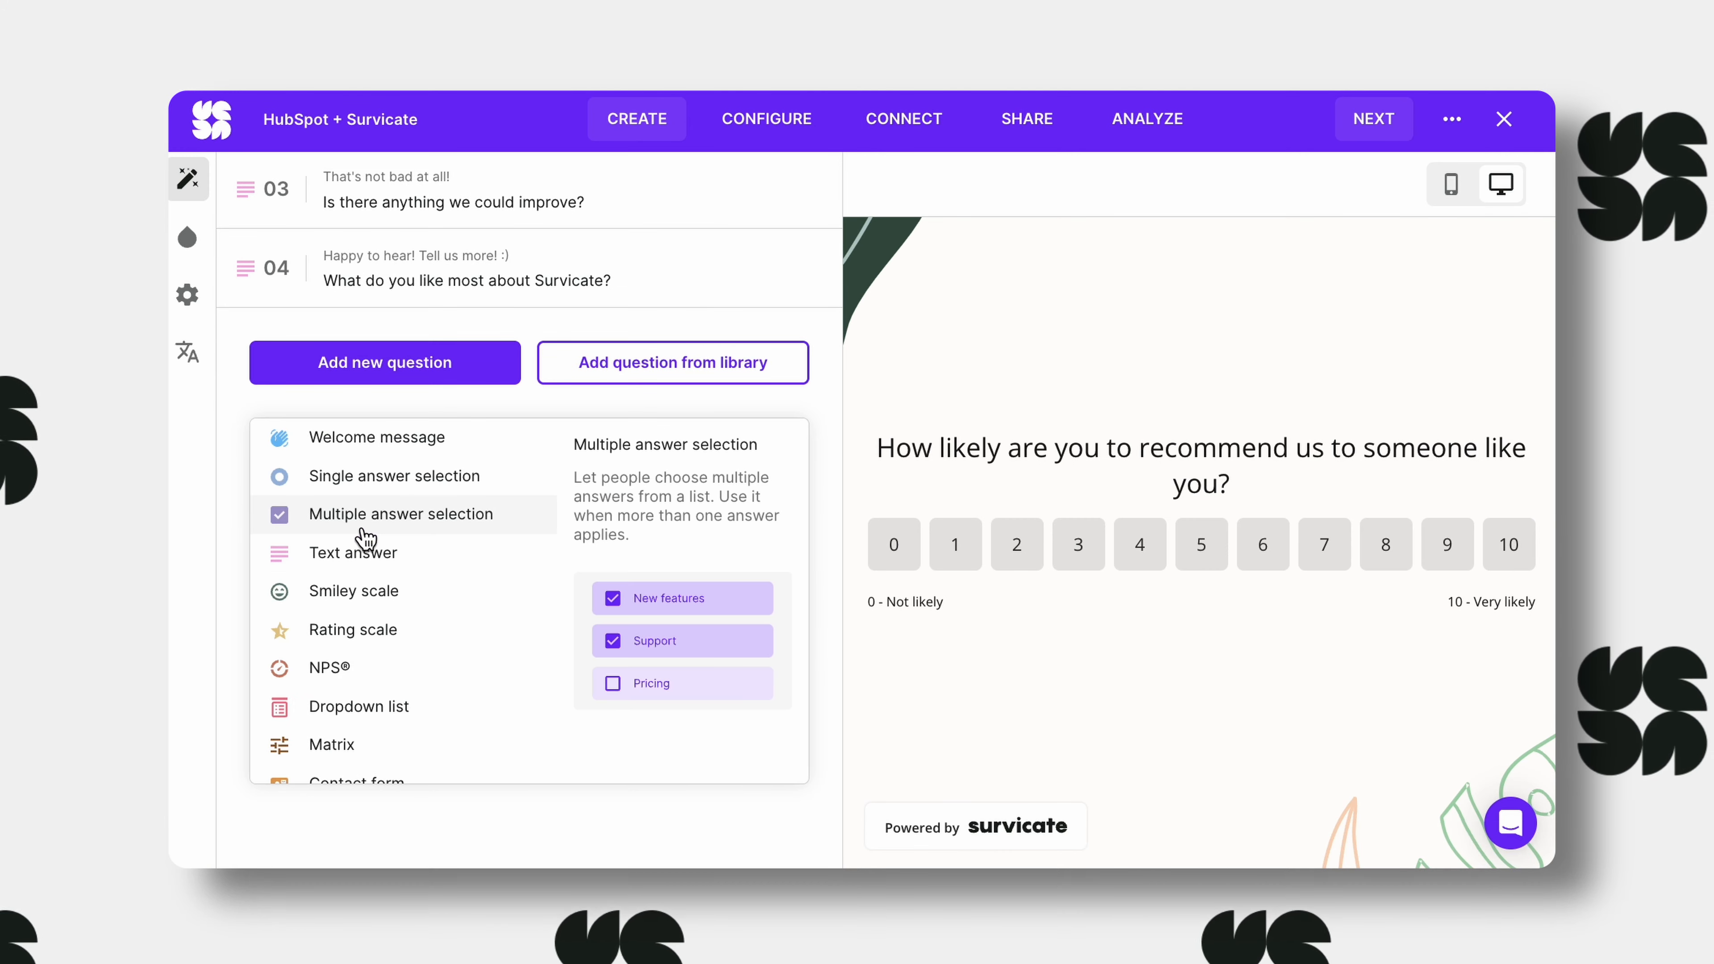
pyautogui.click(400, 515)
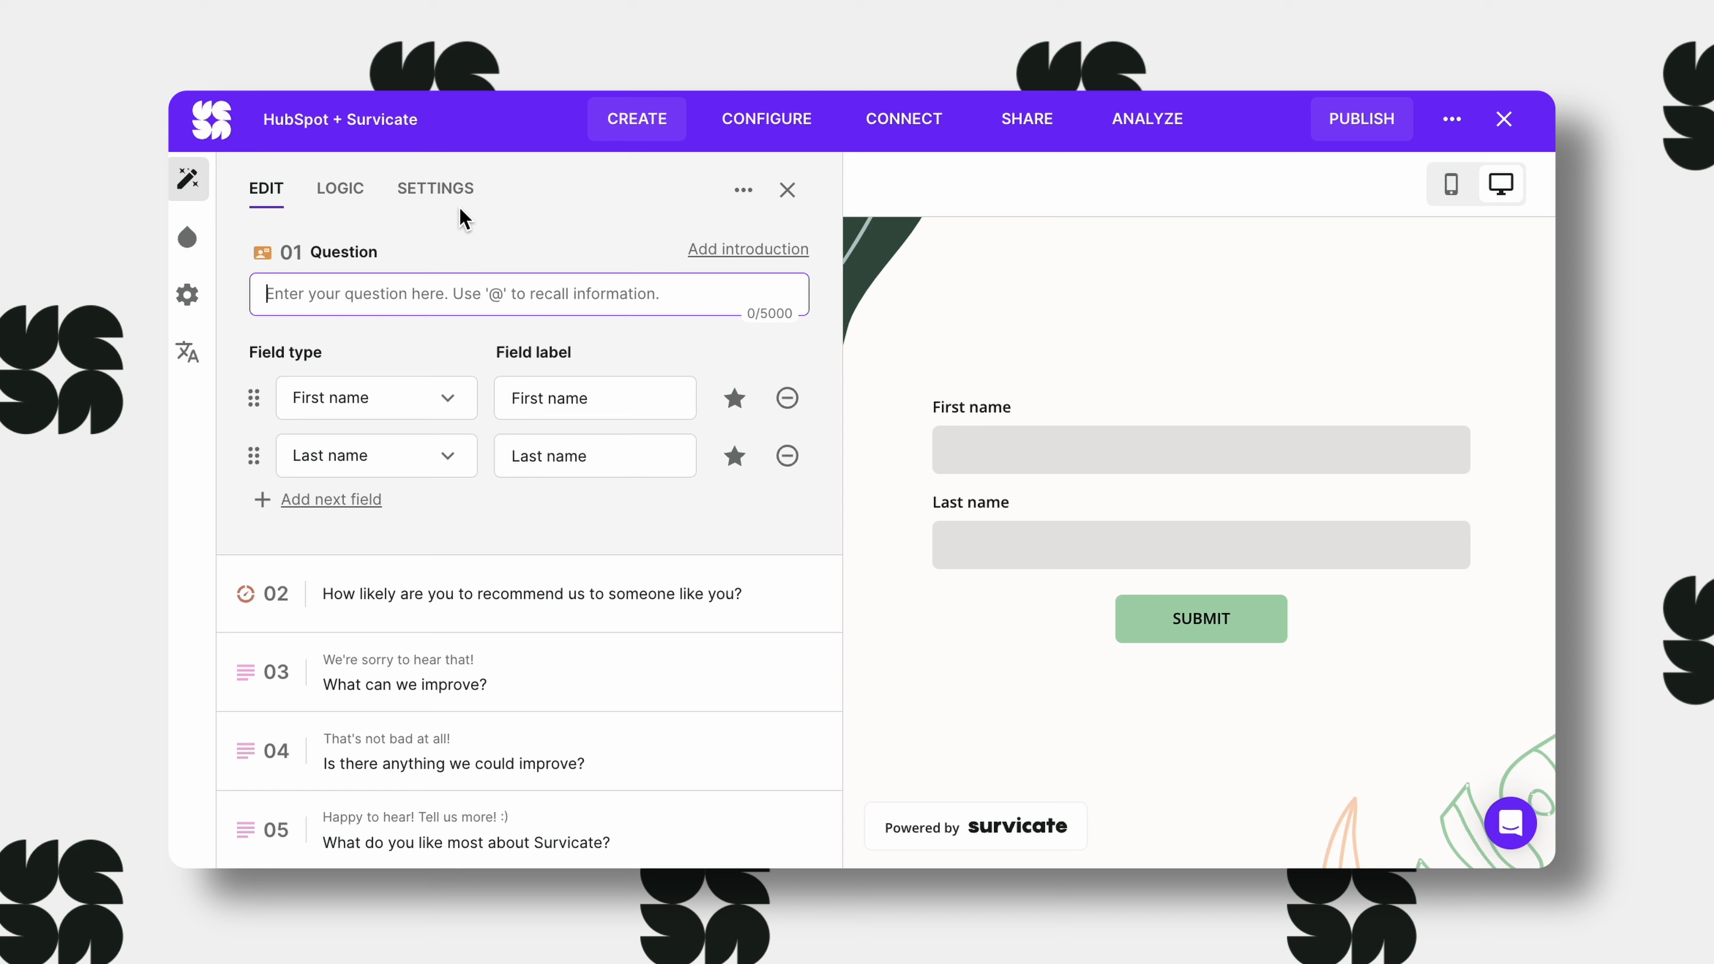
pyautogui.click(332, 498)
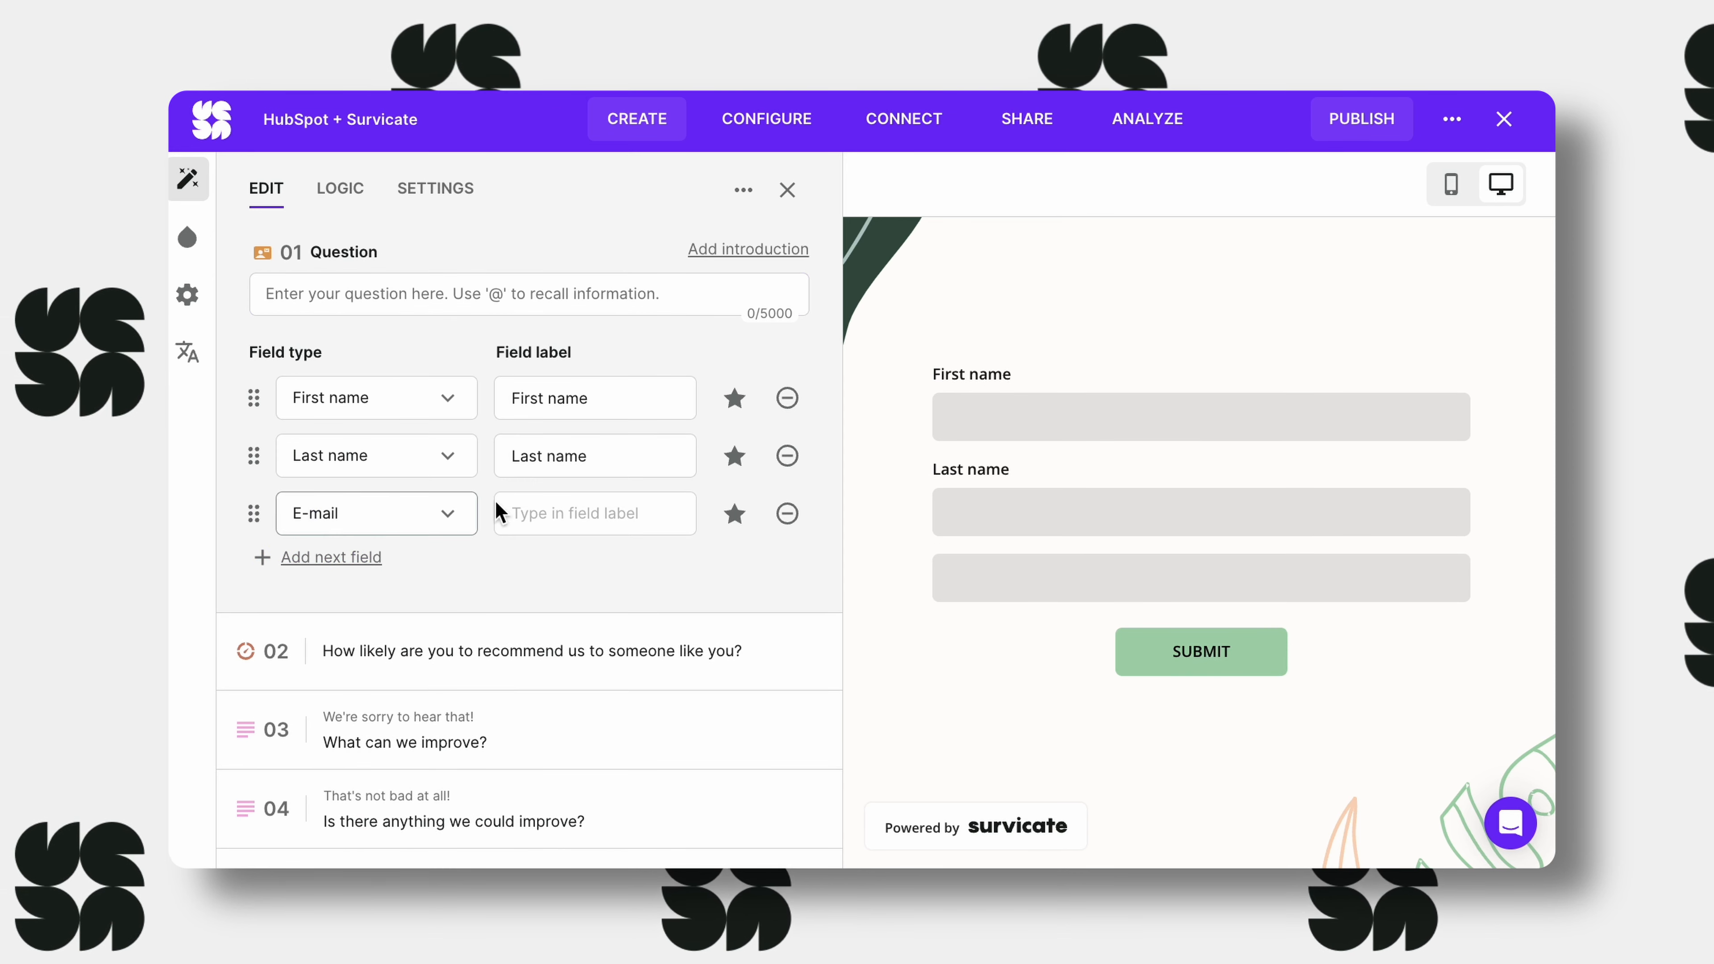
pyautogui.click(595, 512)
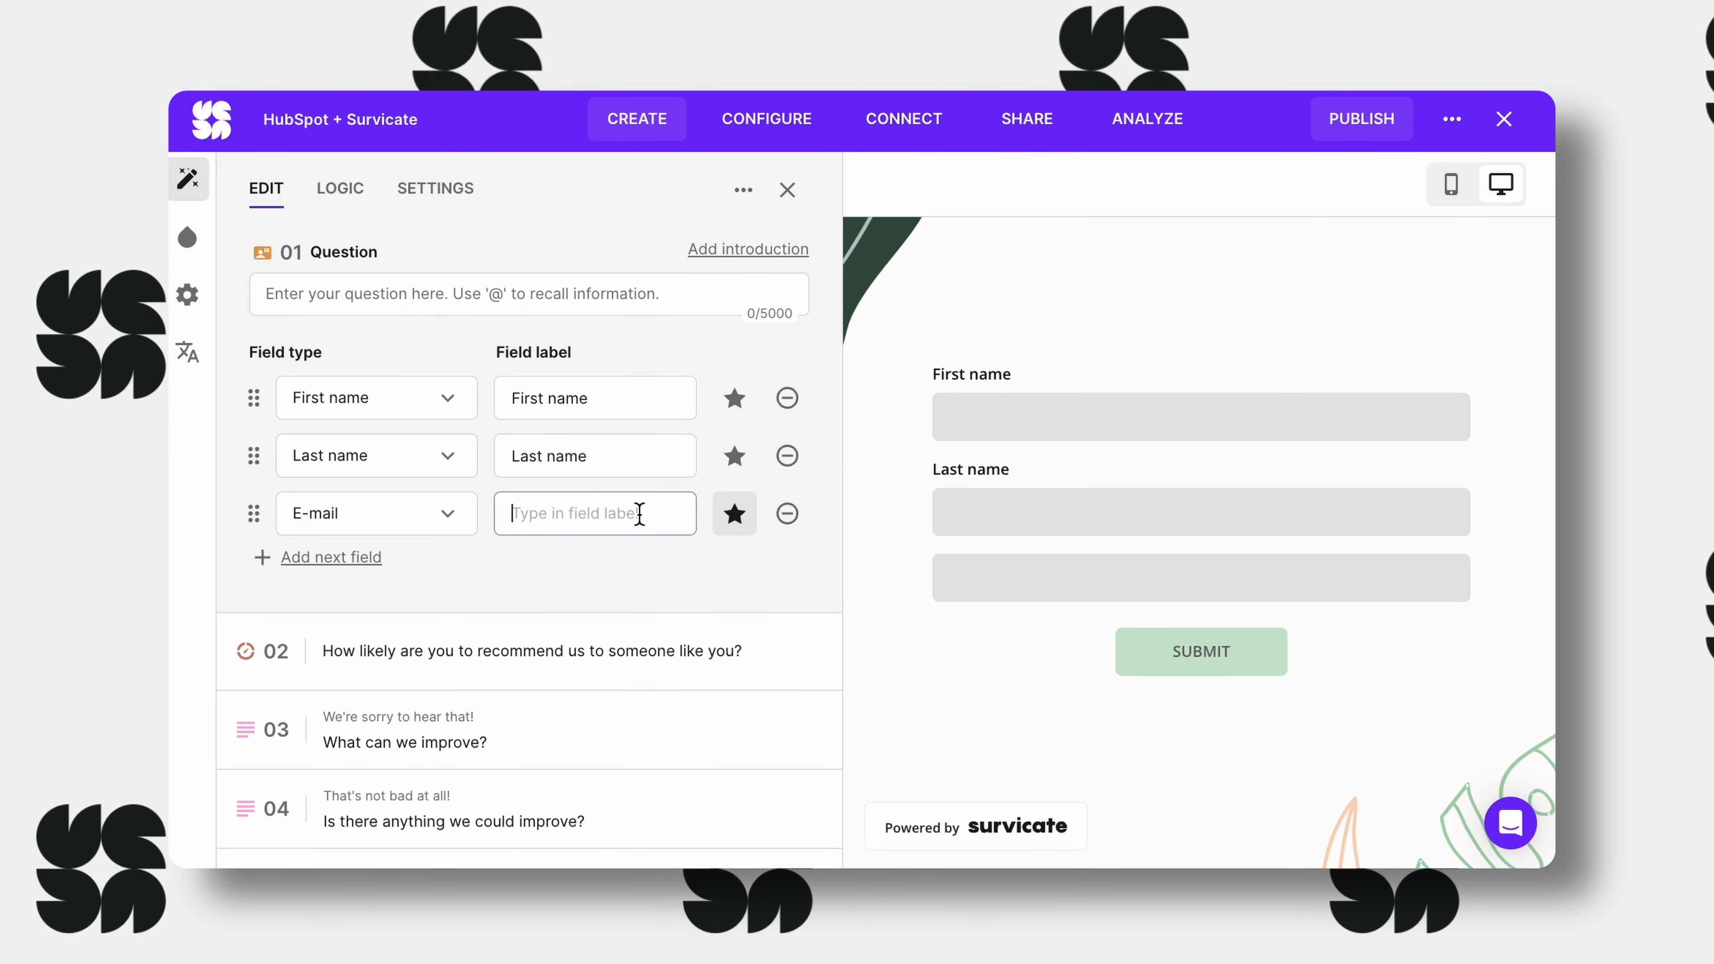
pyautogui.write('Email')
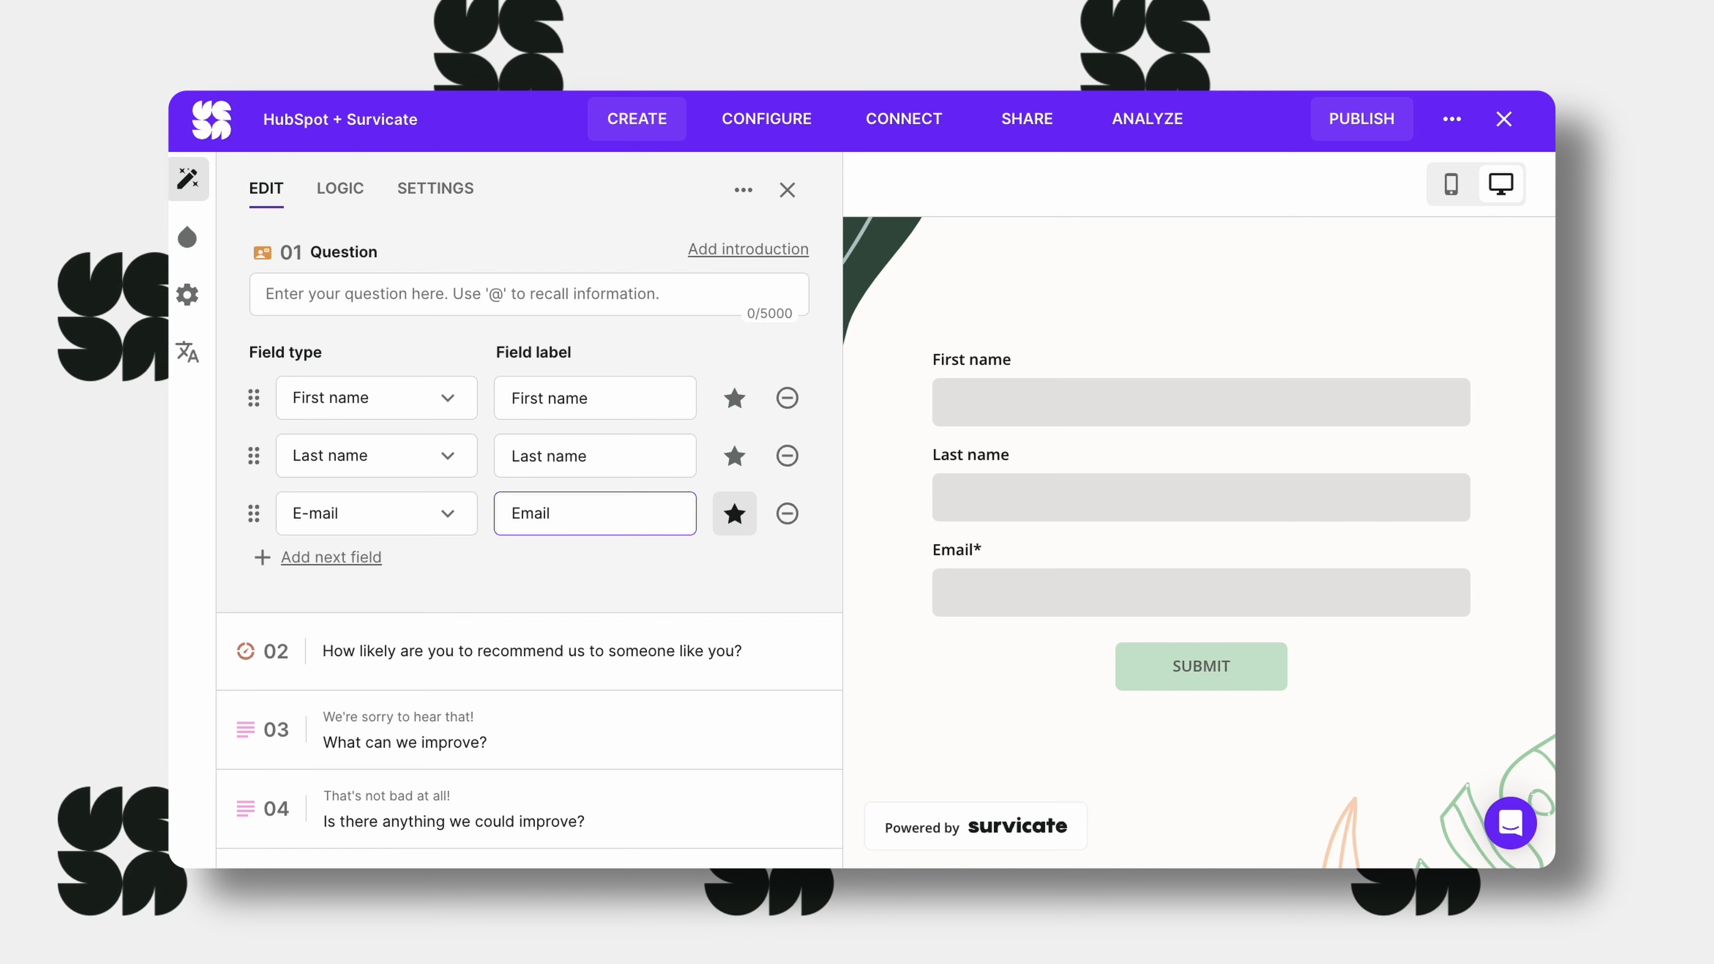
pyautogui.moveTo(1361, 139)
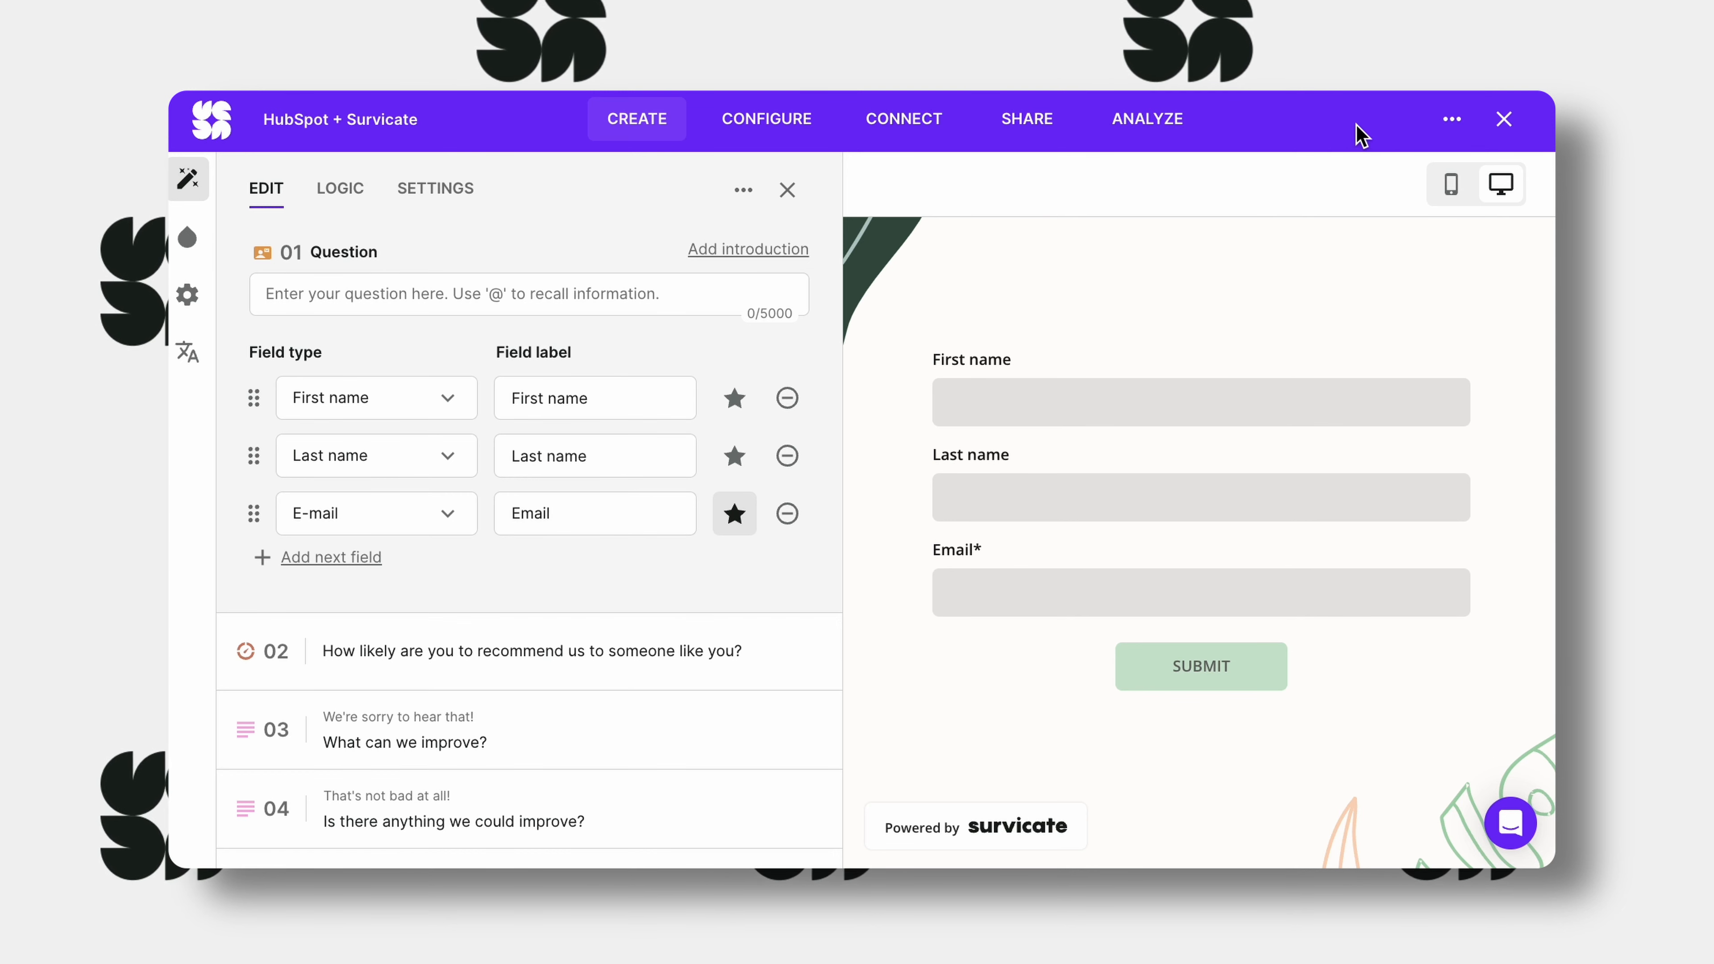
pyautogui.moveTo(1027, 118)
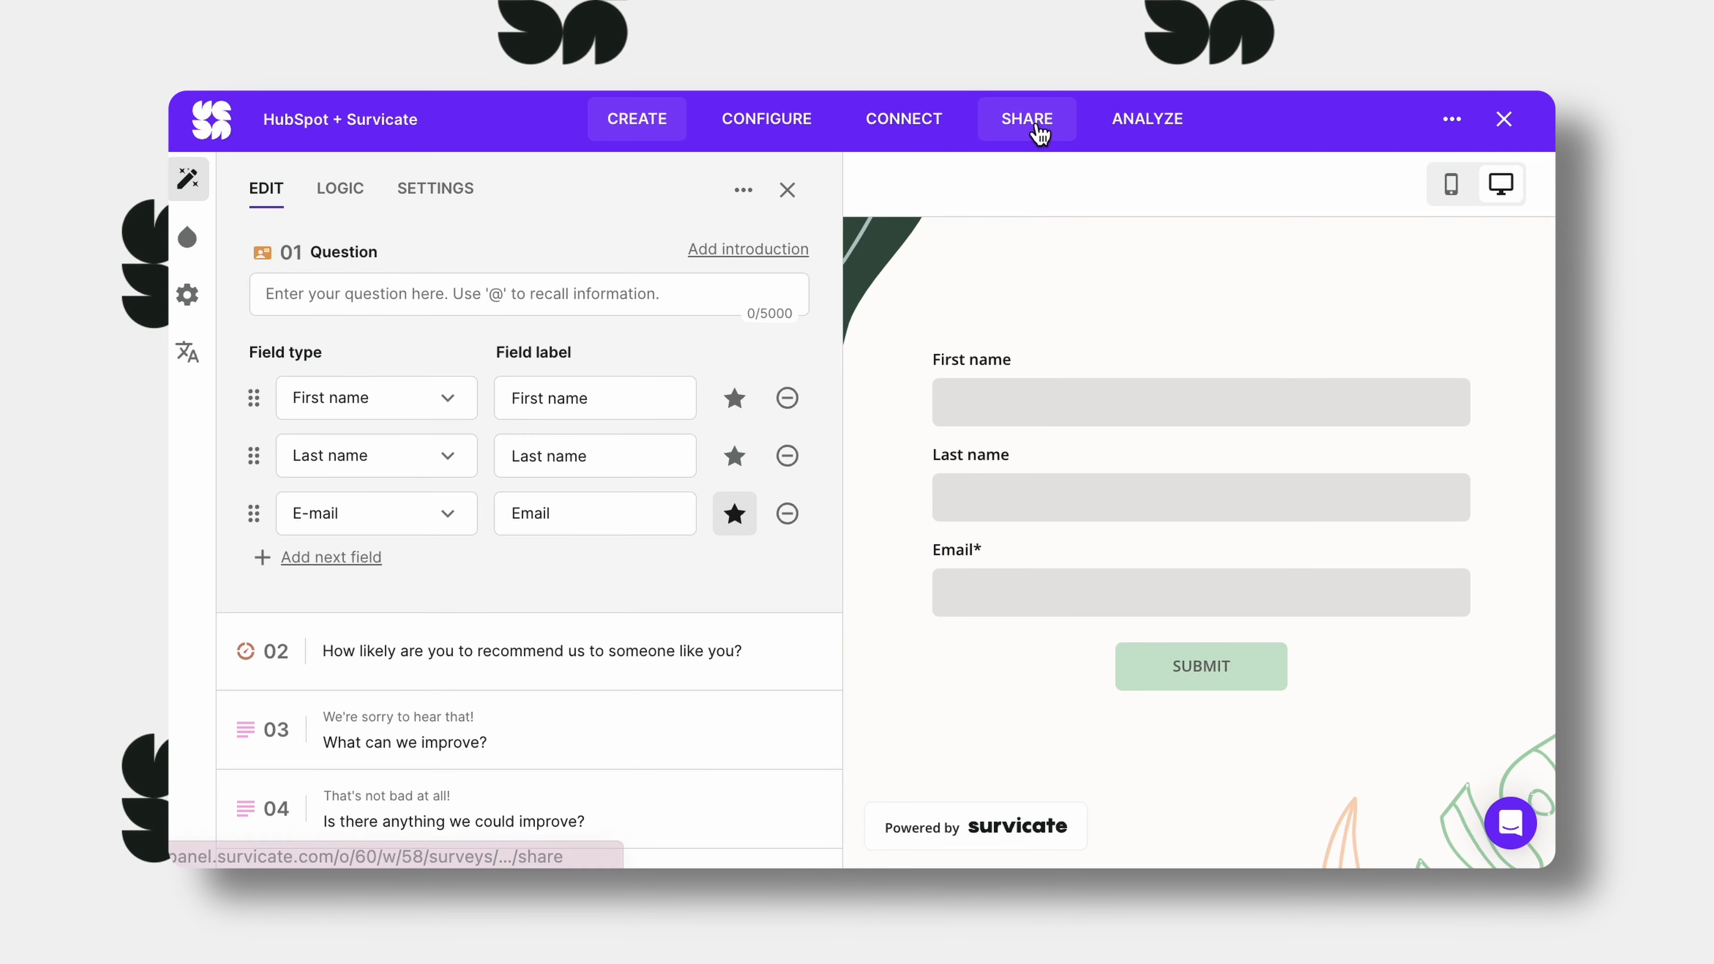
# From Share, send the survey to the HubSpot email editor via 'Launch in an email'.
pyautogui.click(1025, 118)
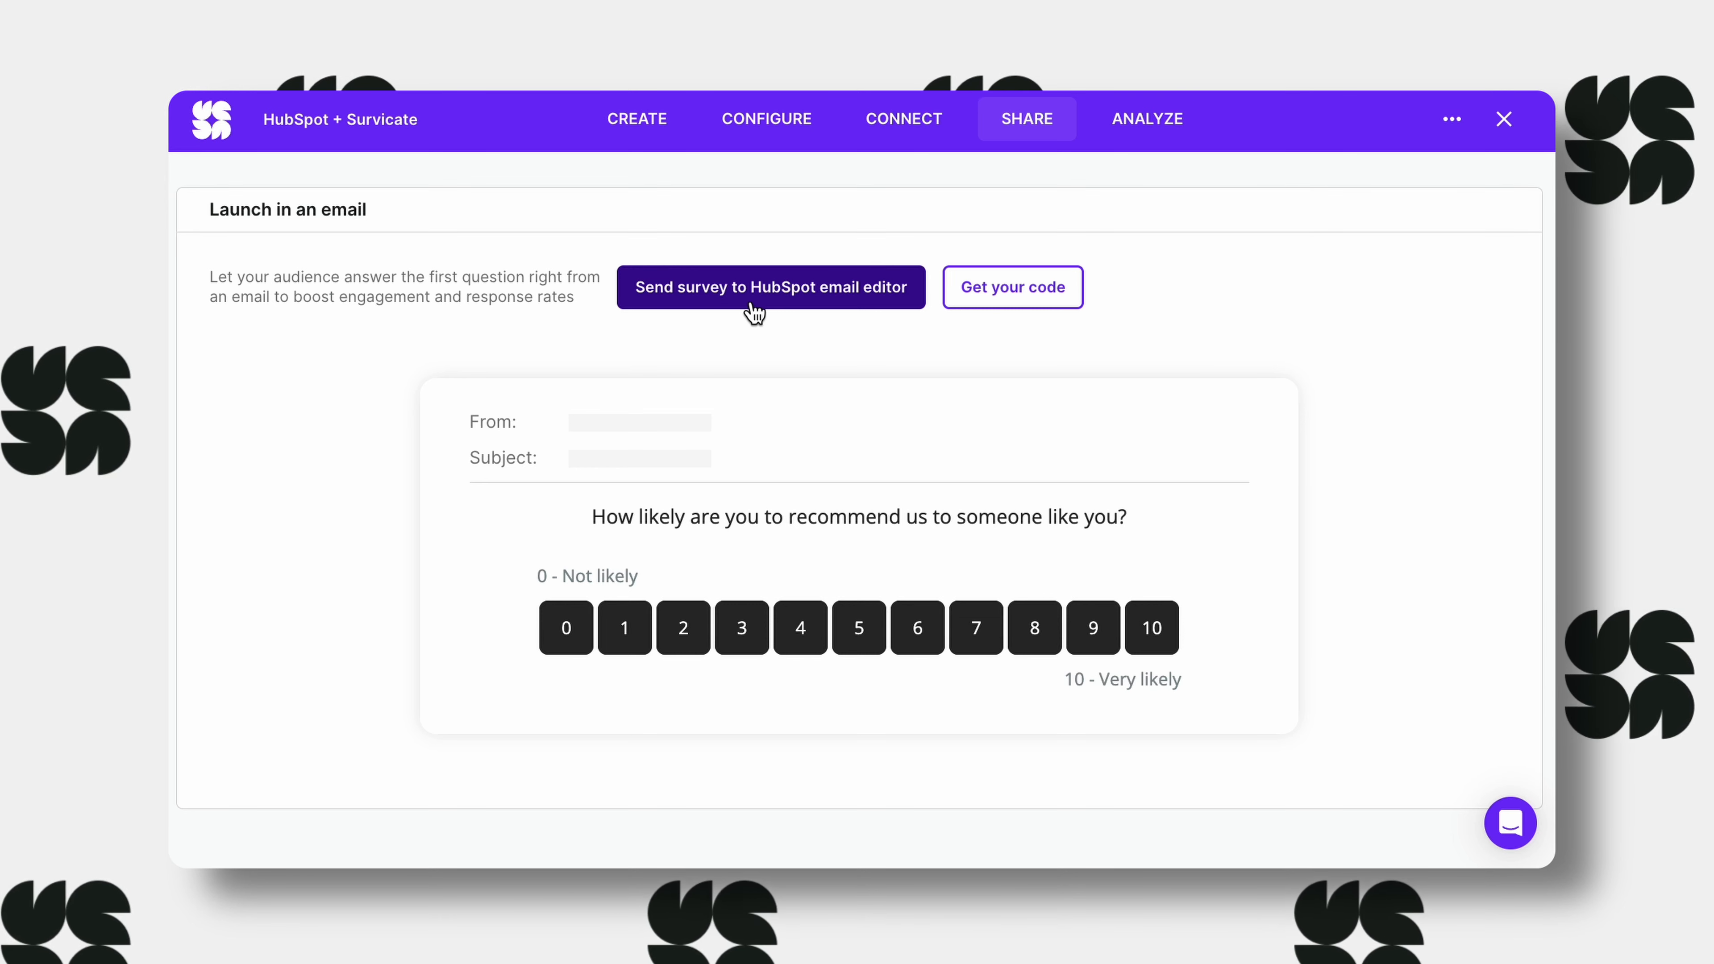
pyautogui.click(771, 286)
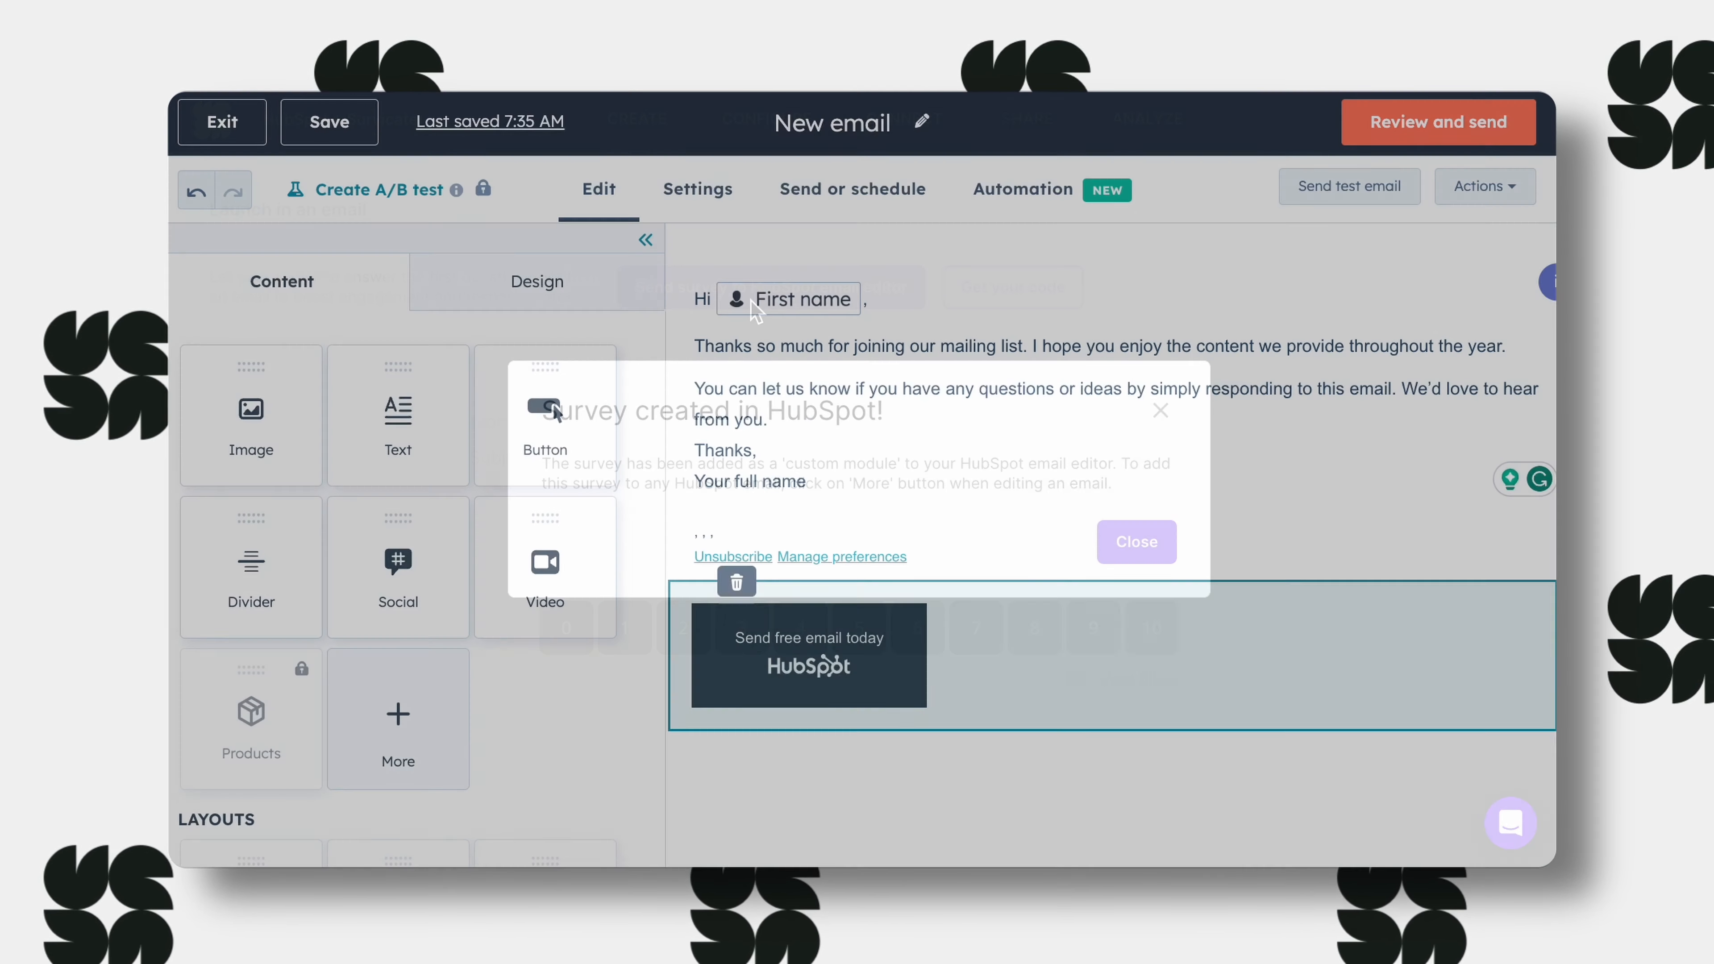
# In HubSpot's email editor, locate the Survicate Survey Module under Custom modules and select it.
pyautogui.click(1136, 542)
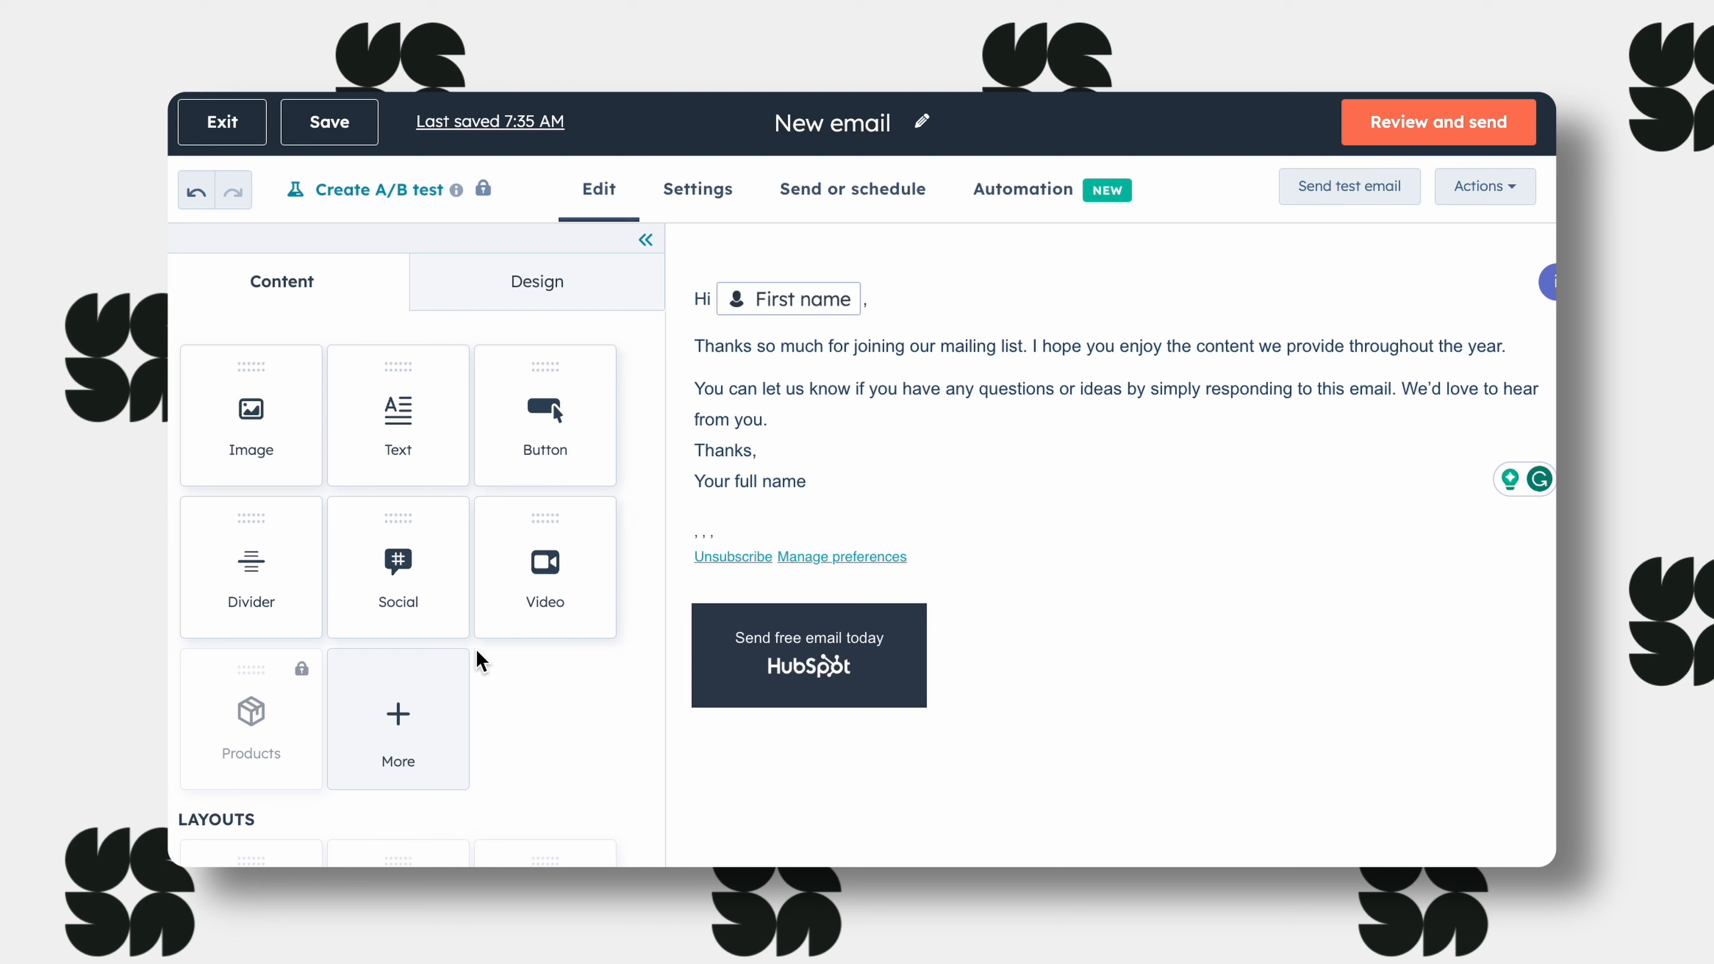
pyautogui.click(398, 717)
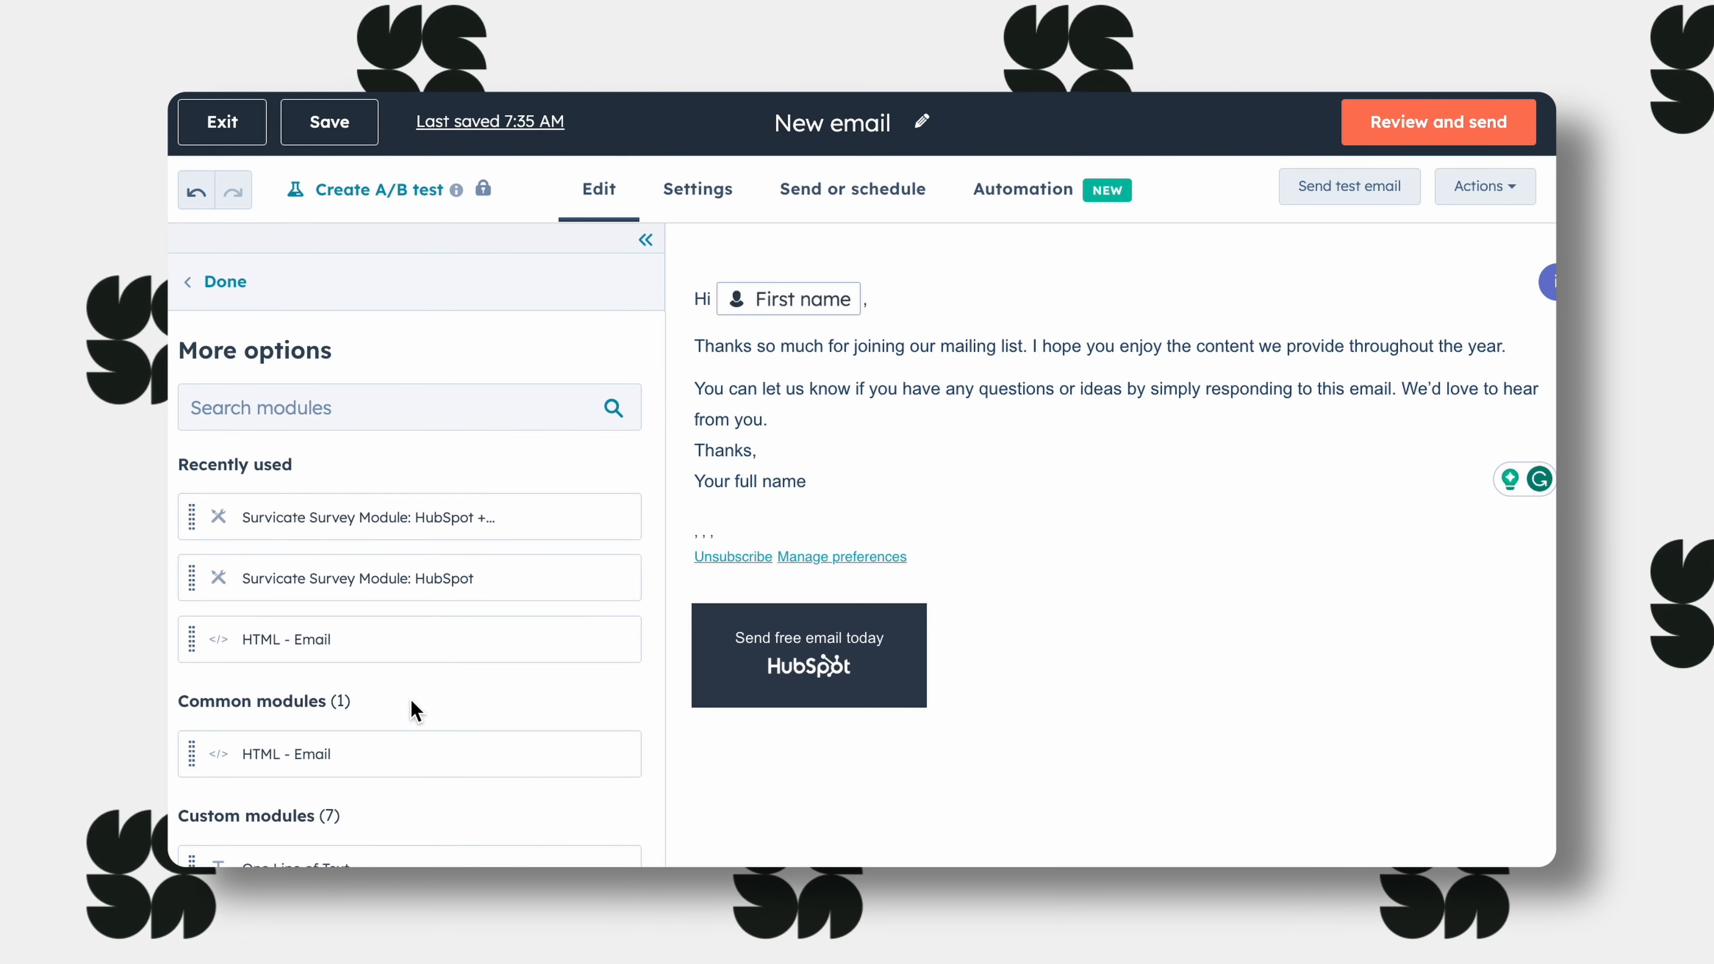
pyautogui.scroll(-3)
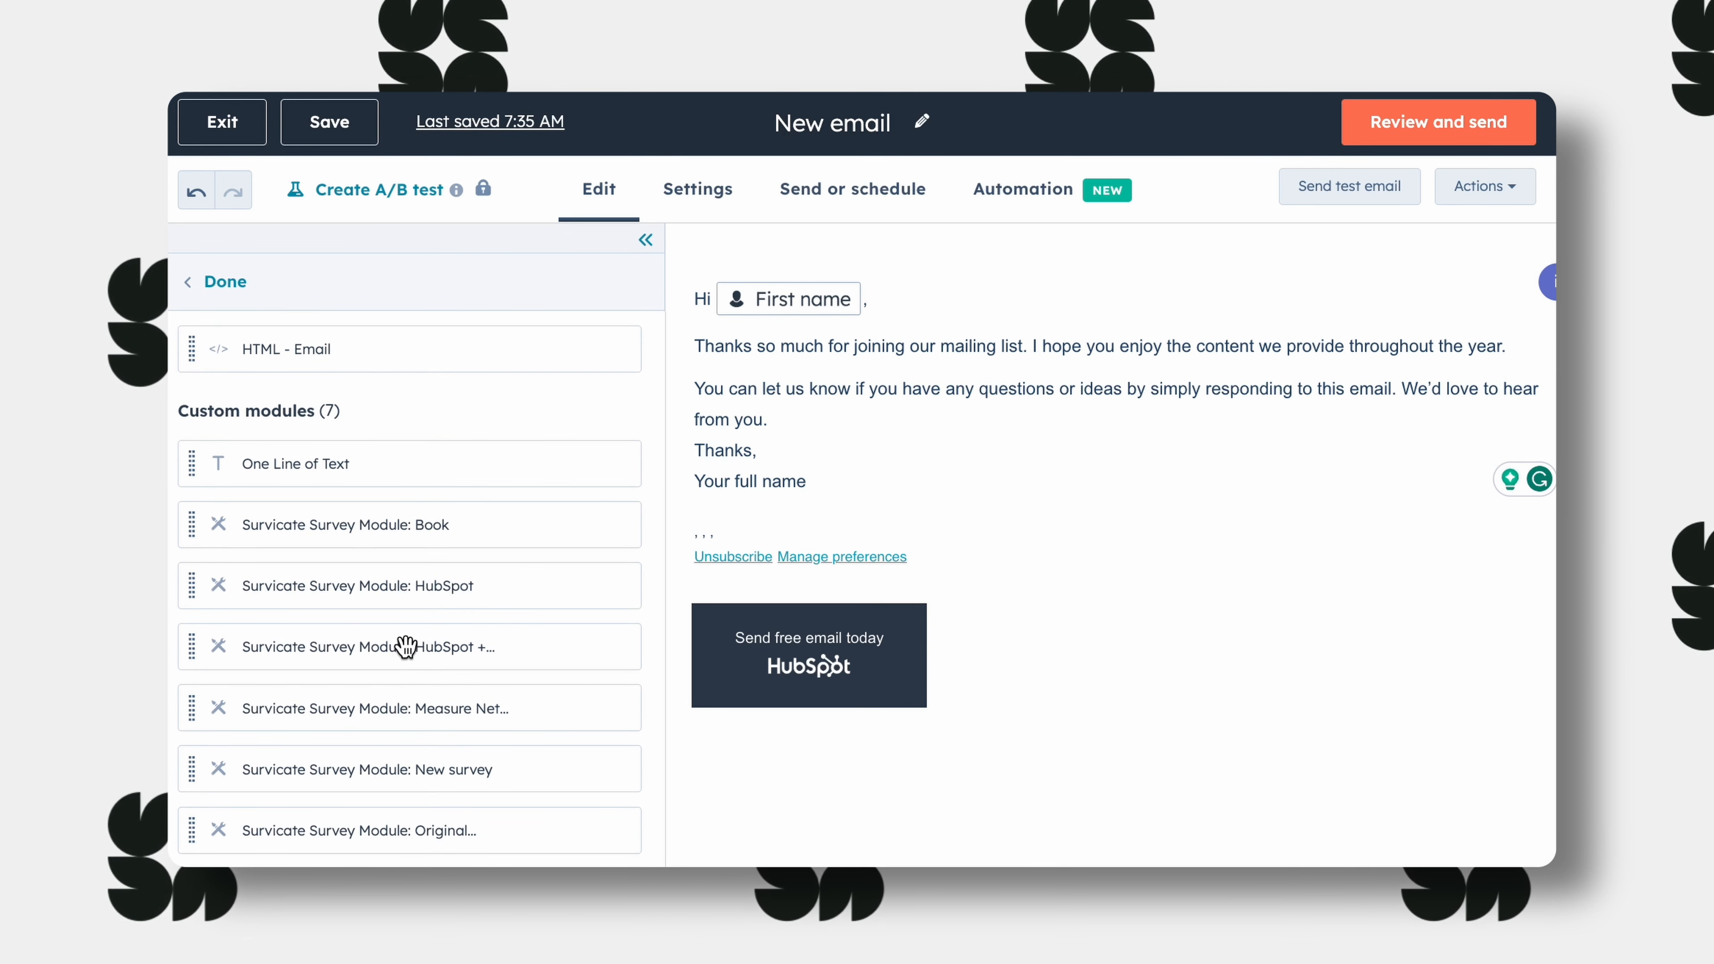
pyautogui.click(364, 646)
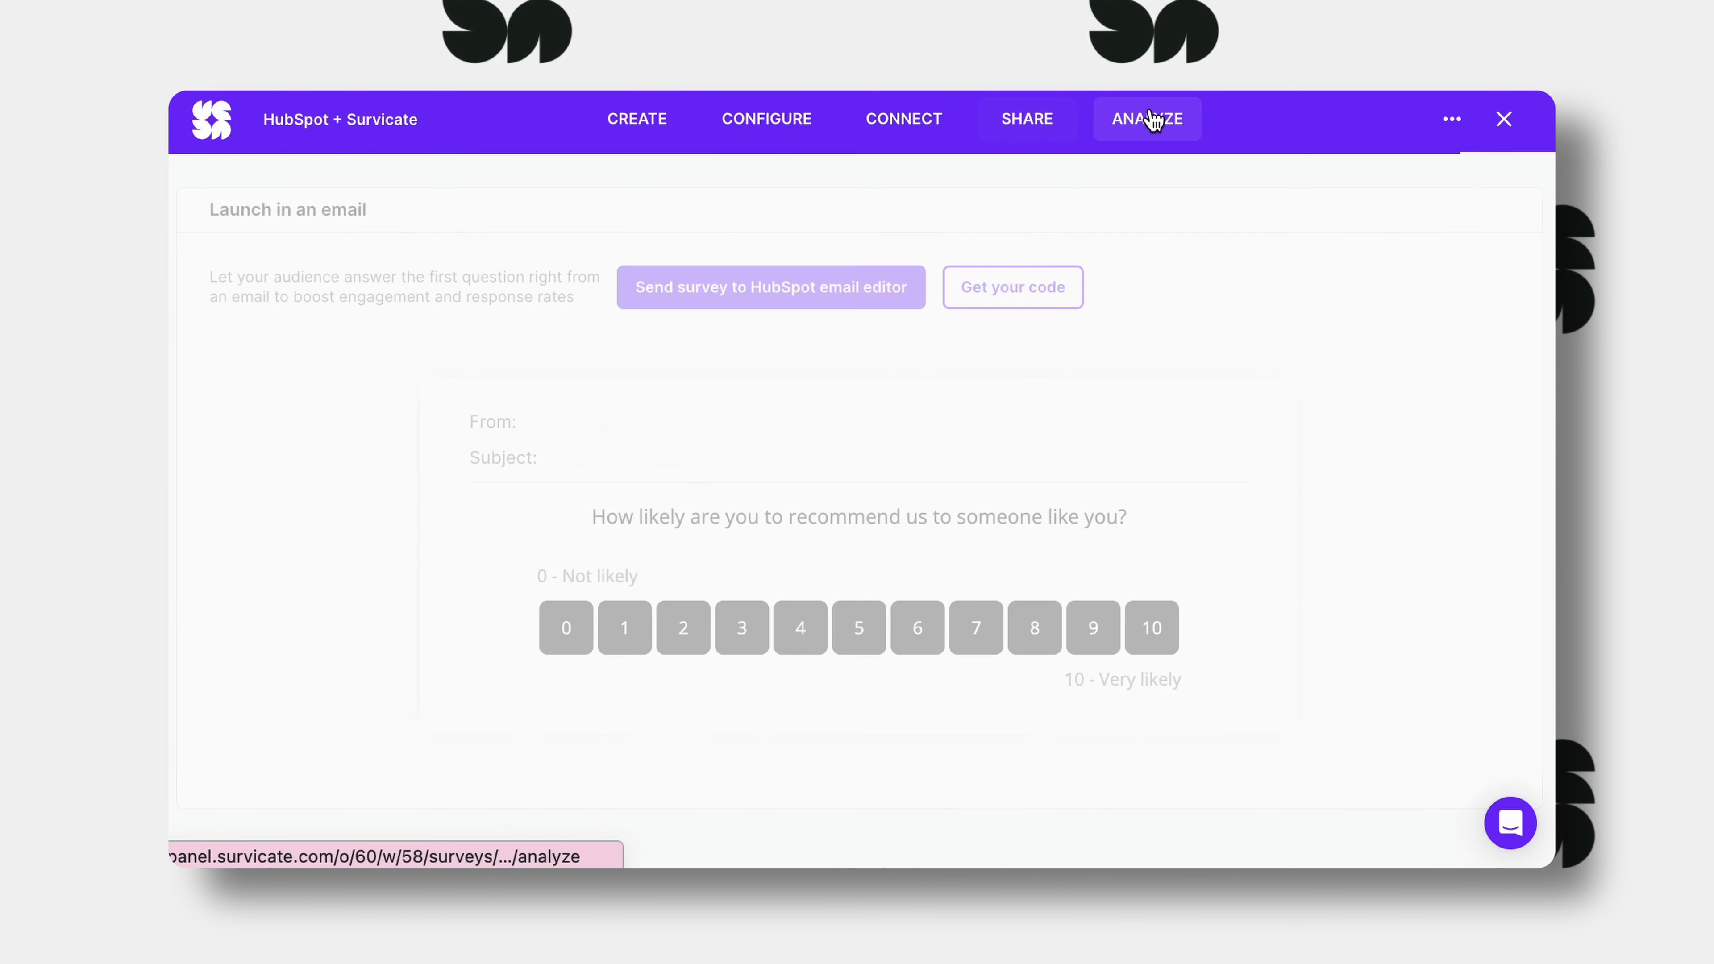
# In Analyze, scroll to the text answers and open a respondent's HubSpot profile.
pyautogui.click(1145, 118)
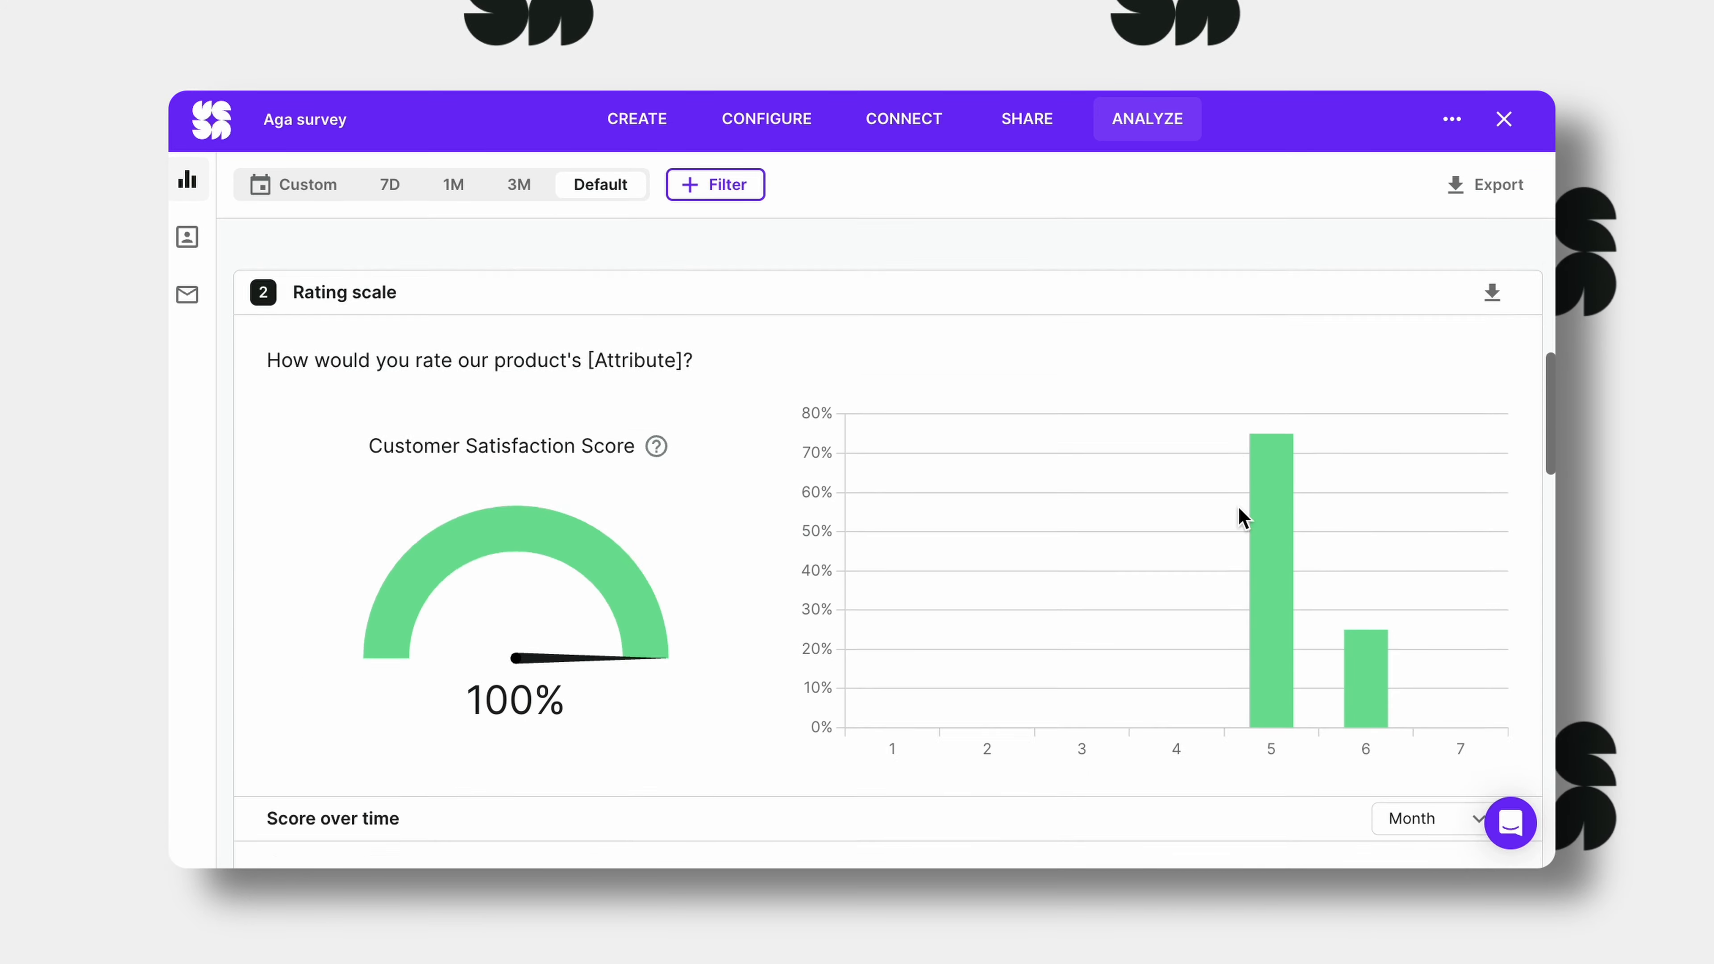
pyautogui.scroll(-3)
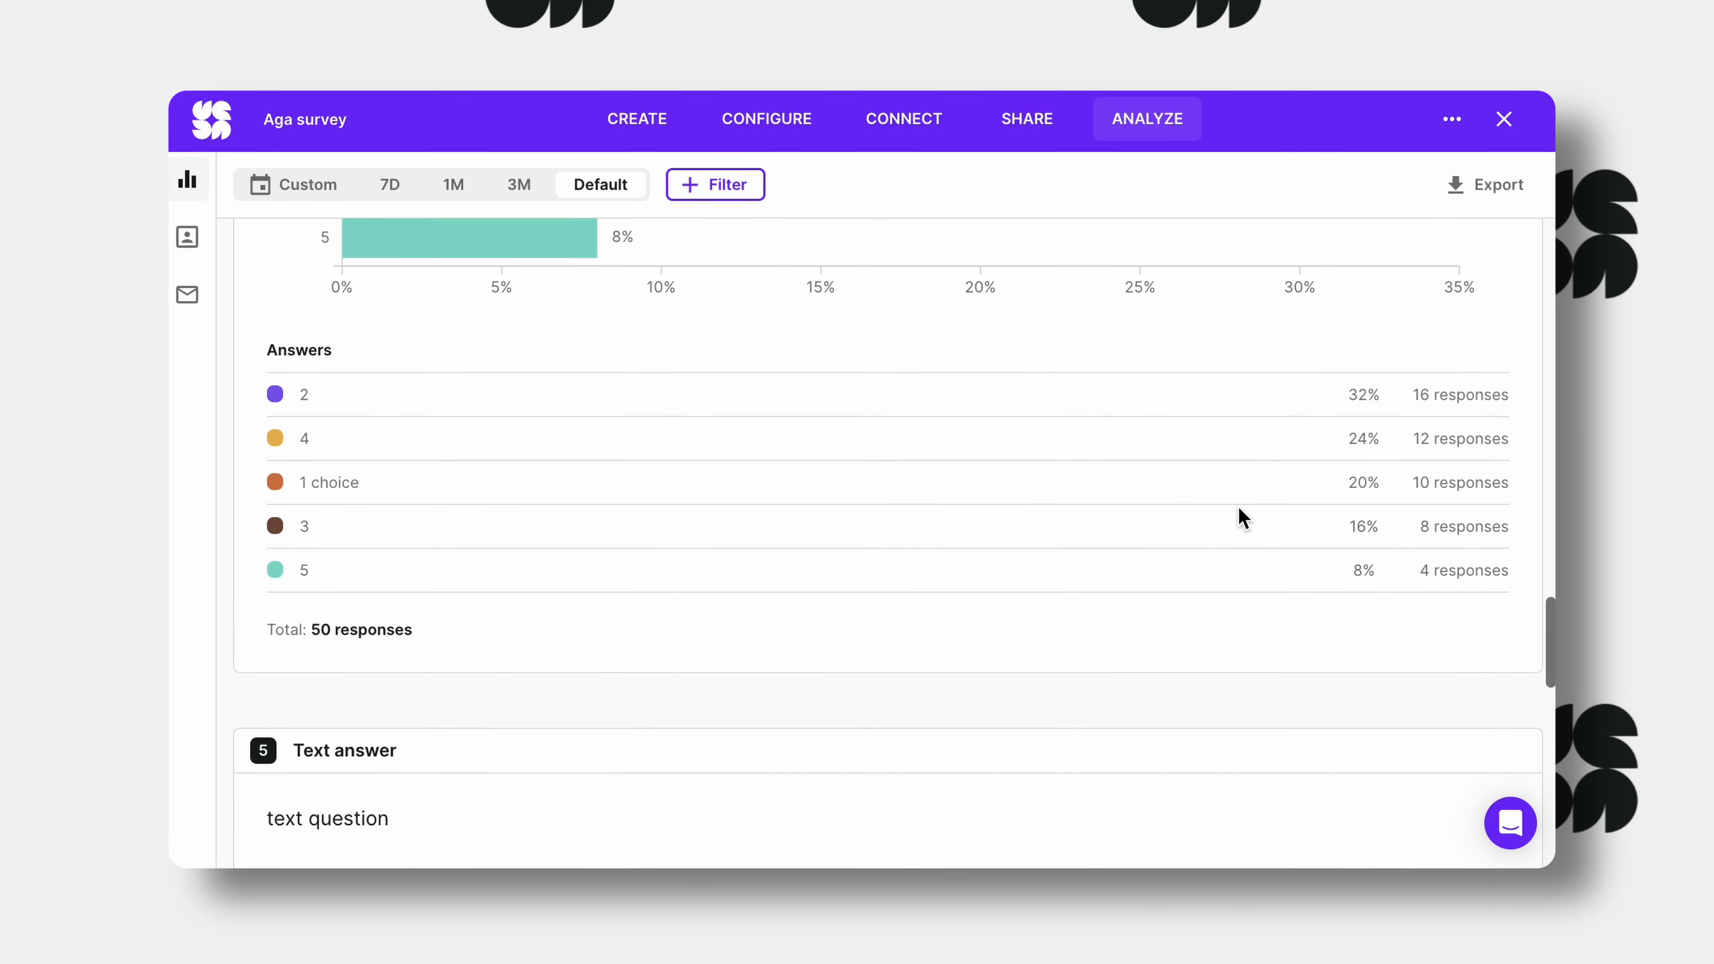
pyautogui.scroll(-3)
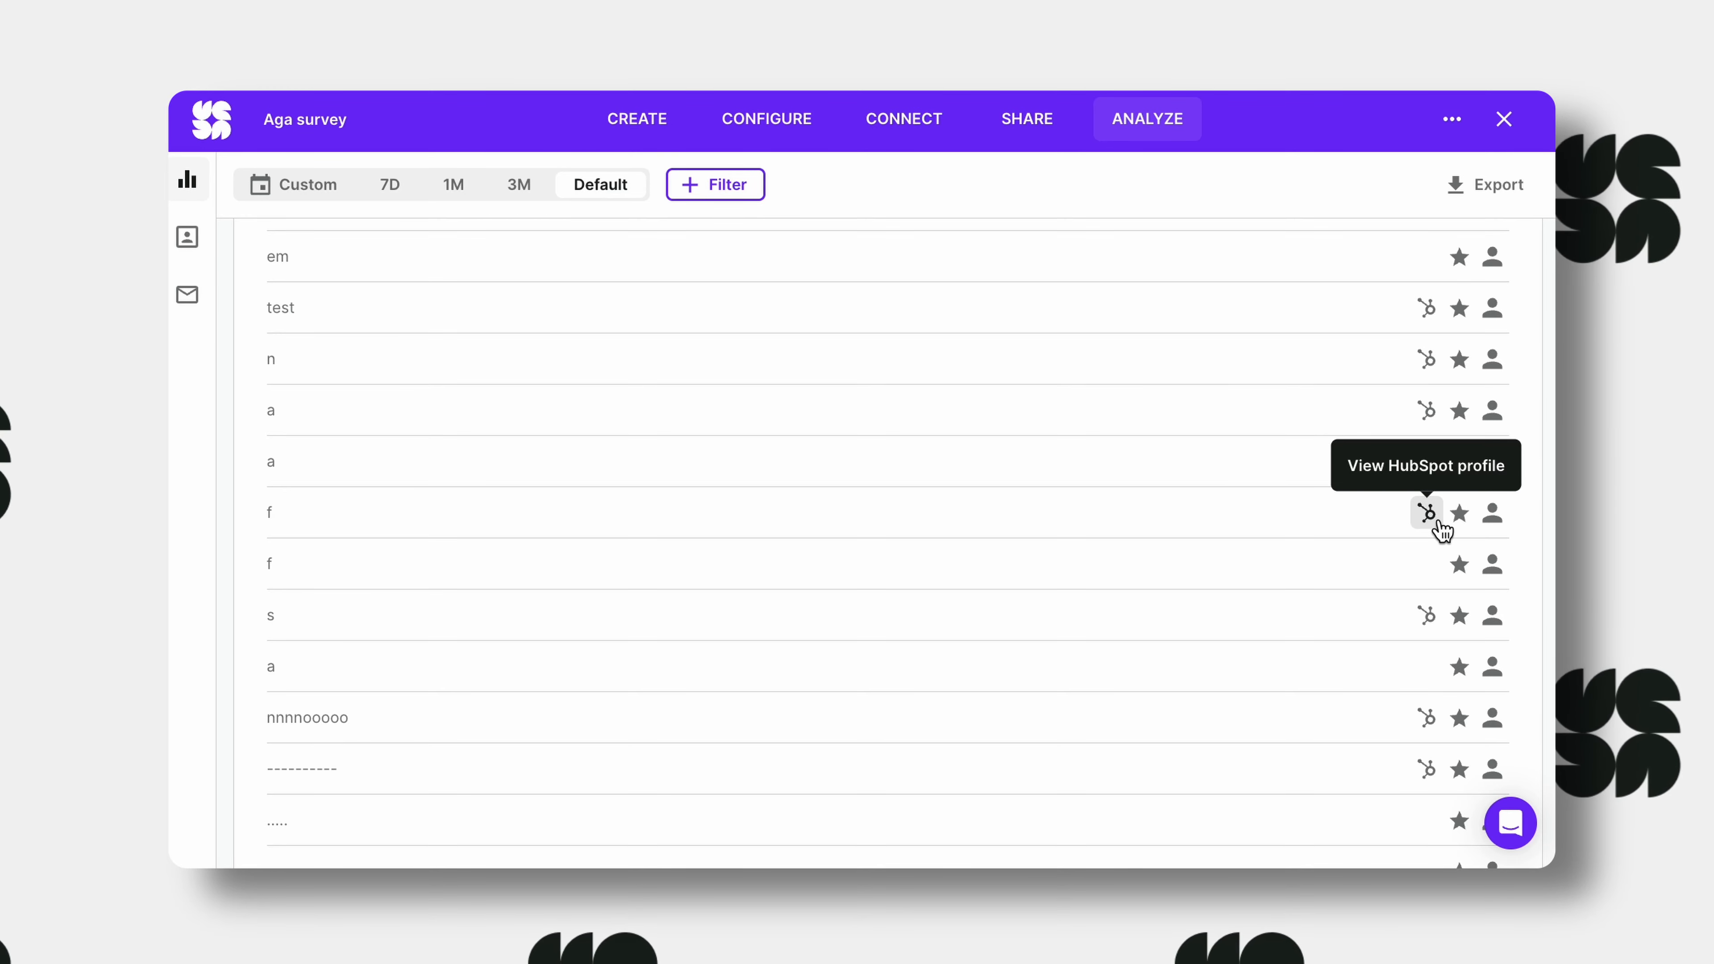
pyautogui.click(1426, 512)
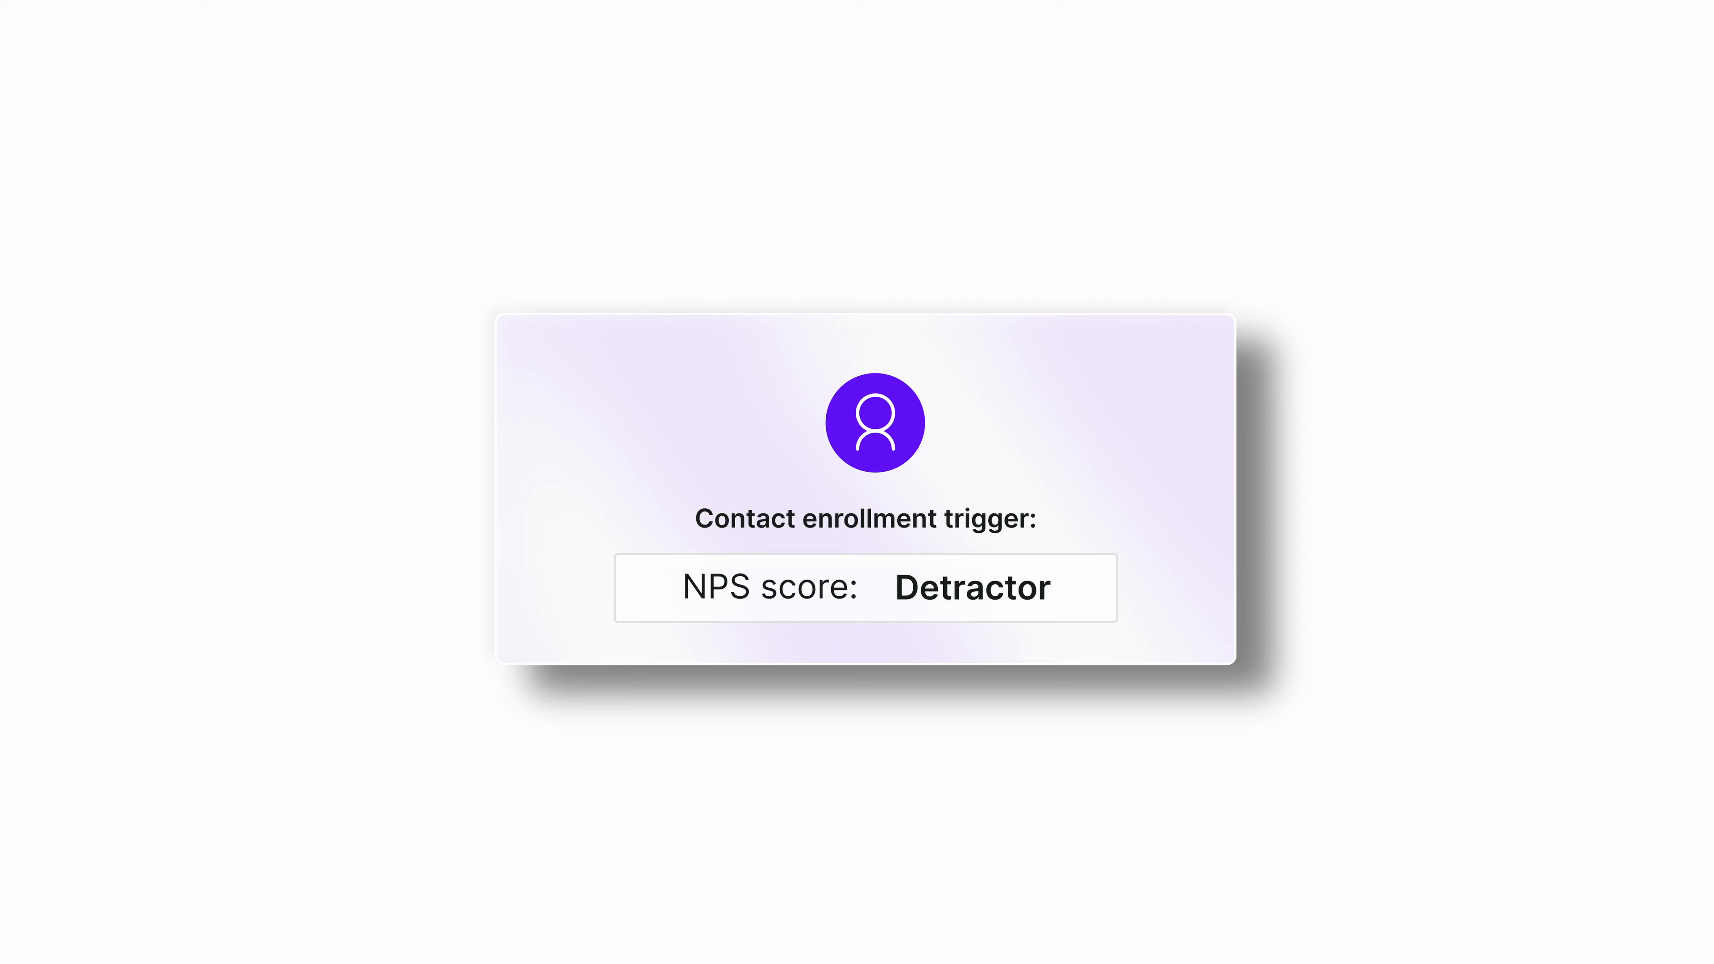